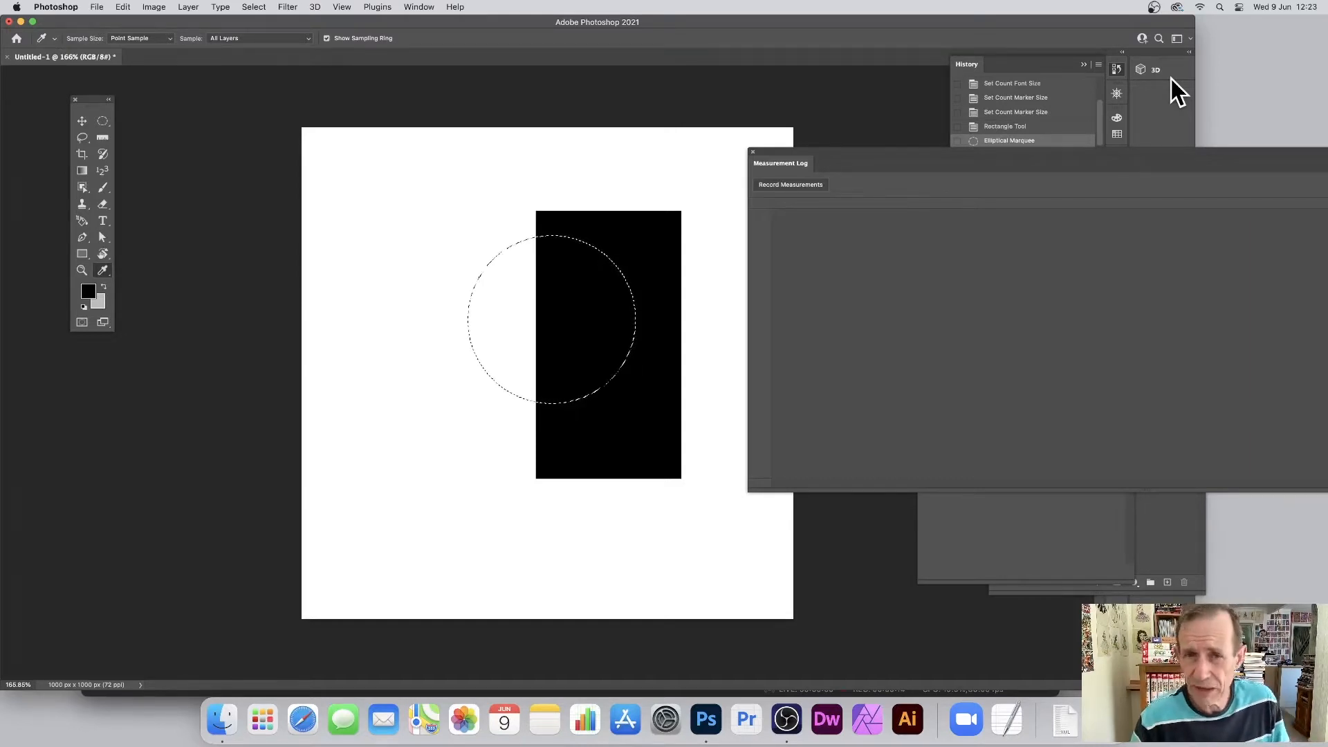
pyautogui.moveTo(906, 21)
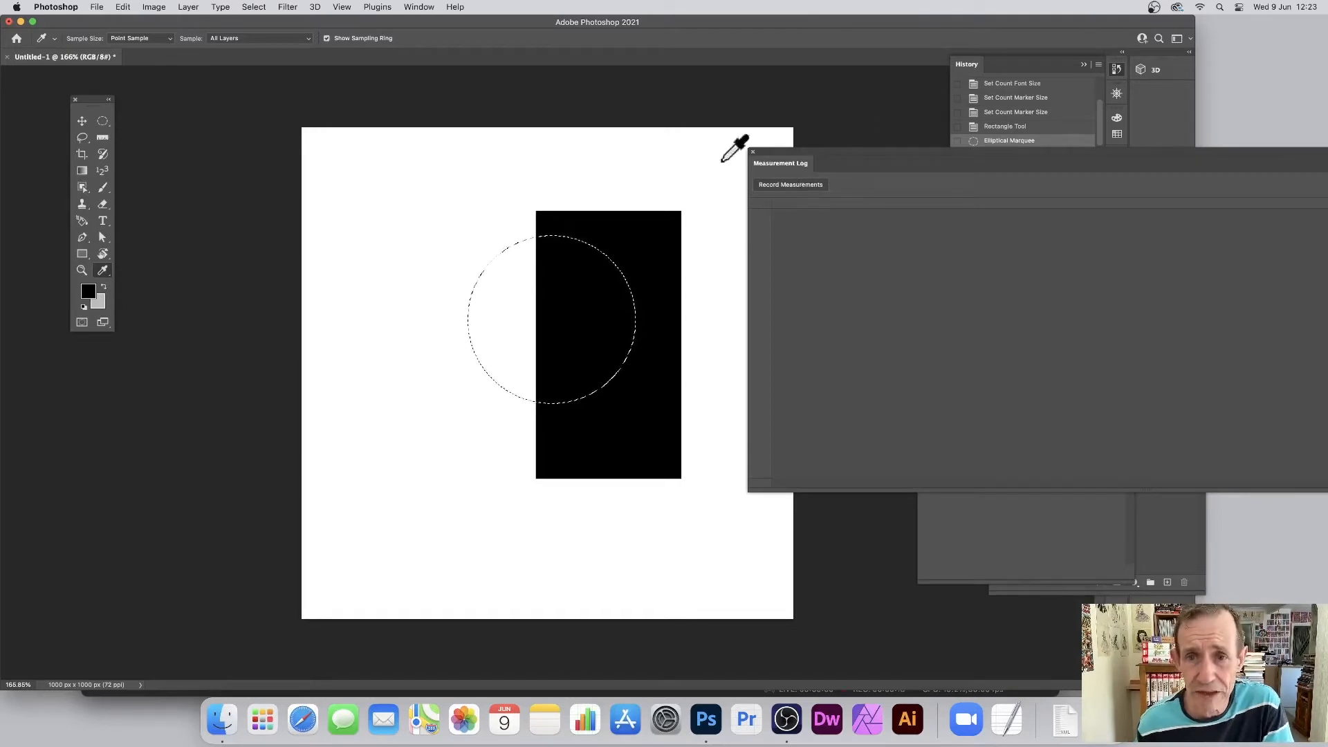
pyautogui.moveTo(550, 61)
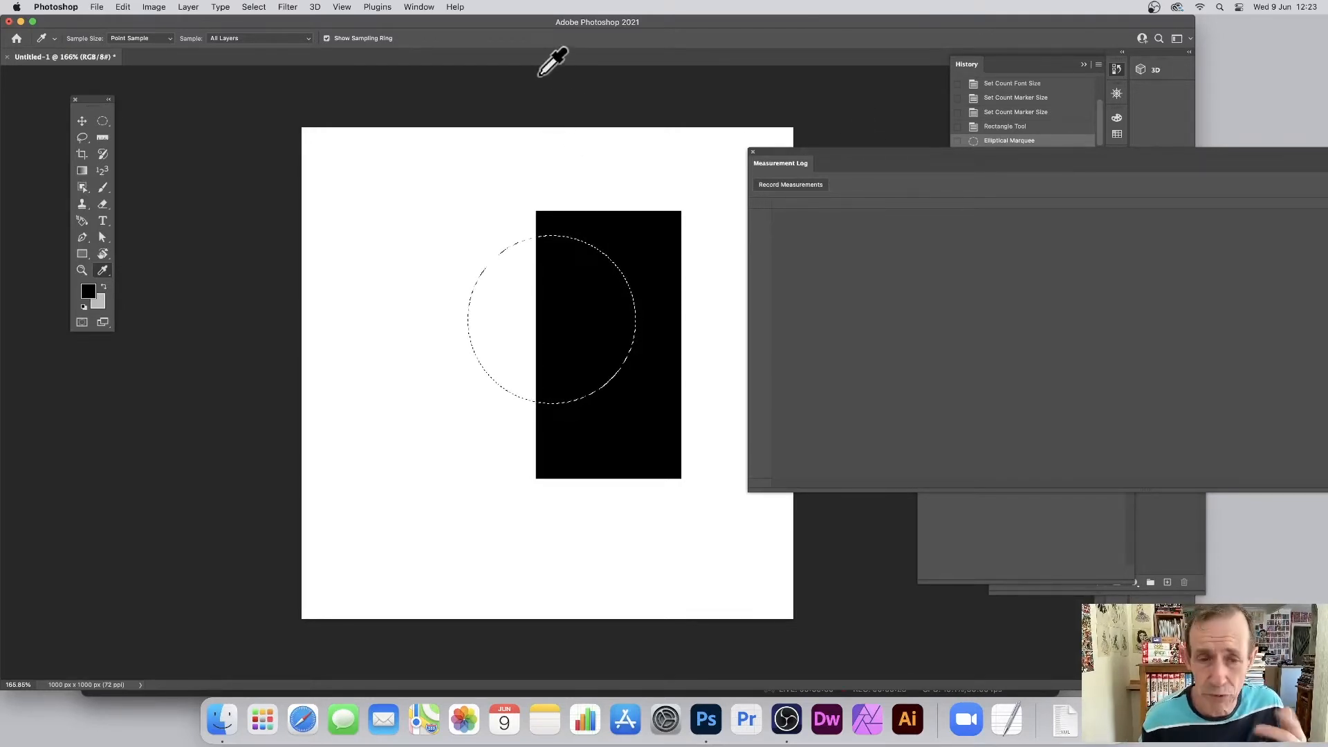
# Show the Measurement Log from the Window menu and dock it along the bottom of the workspace
pyautogui.click(418, 6)
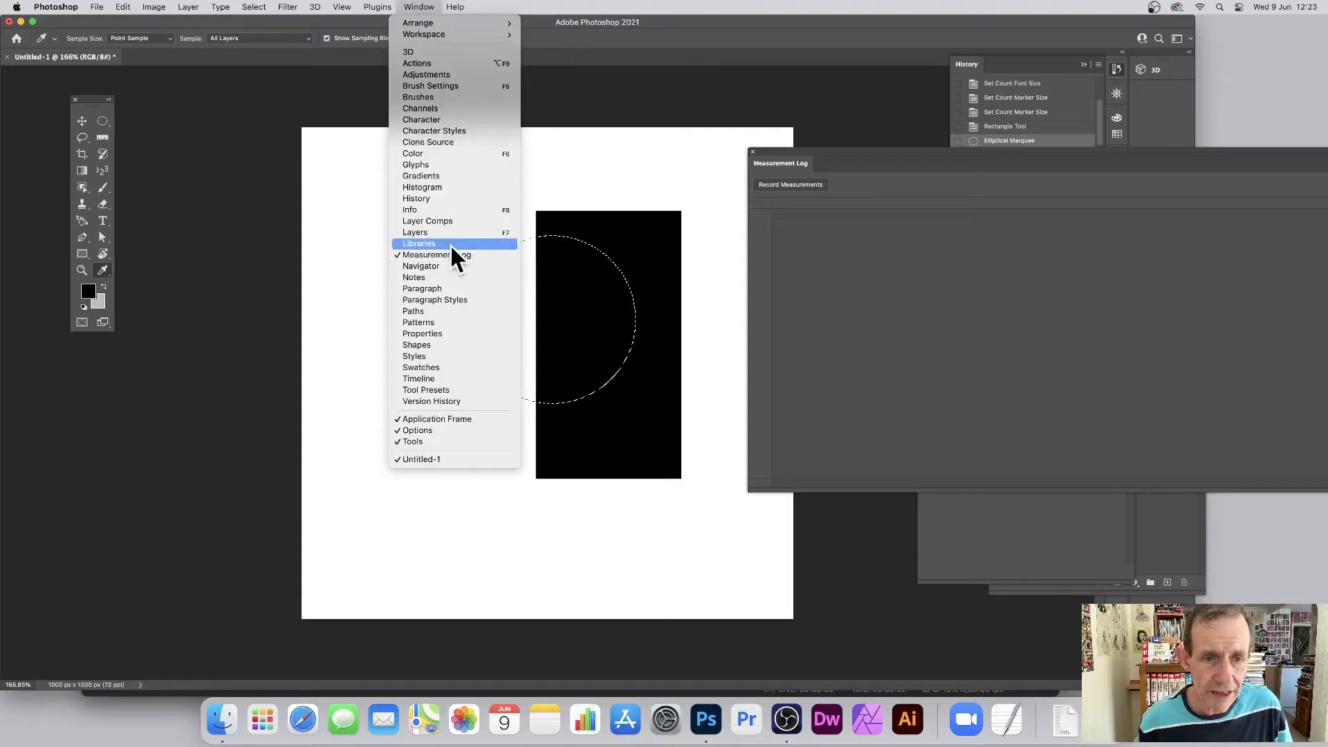
pyautogui.moveTo(458, 259)
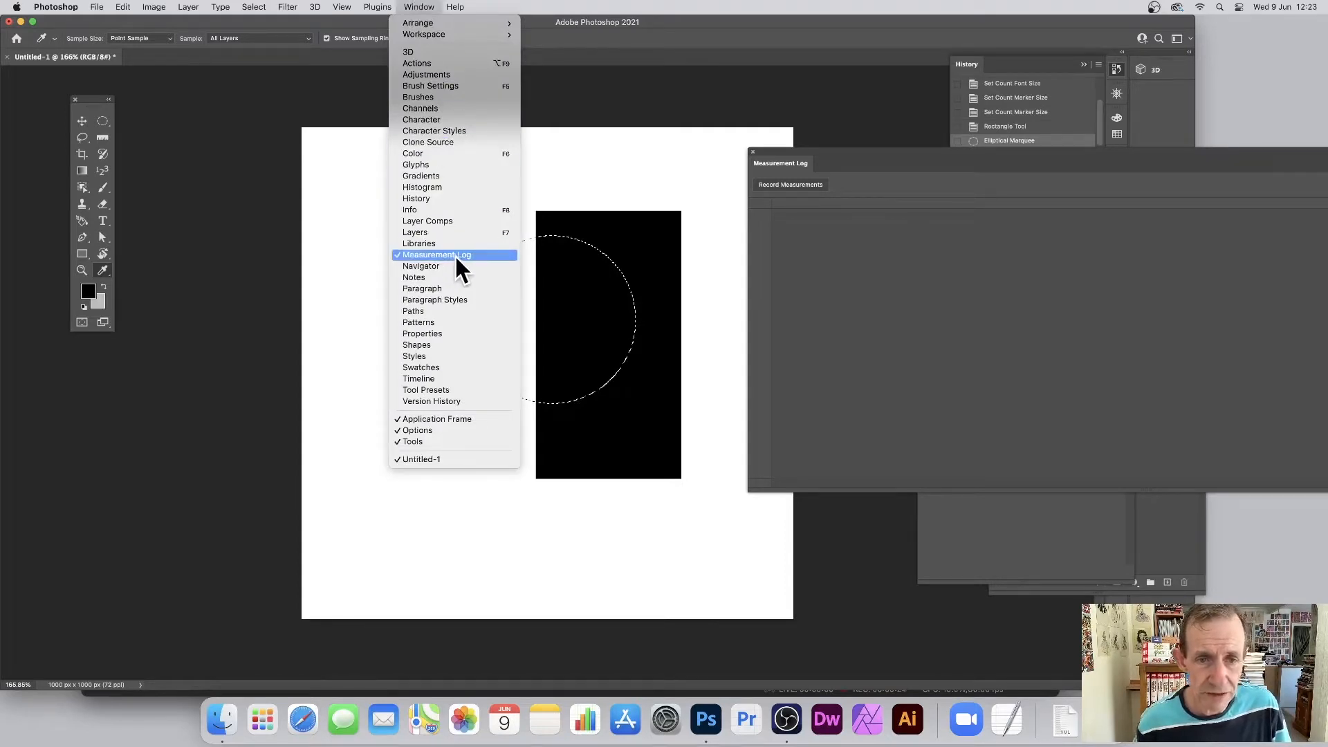
pyautogui.click(436, 254)
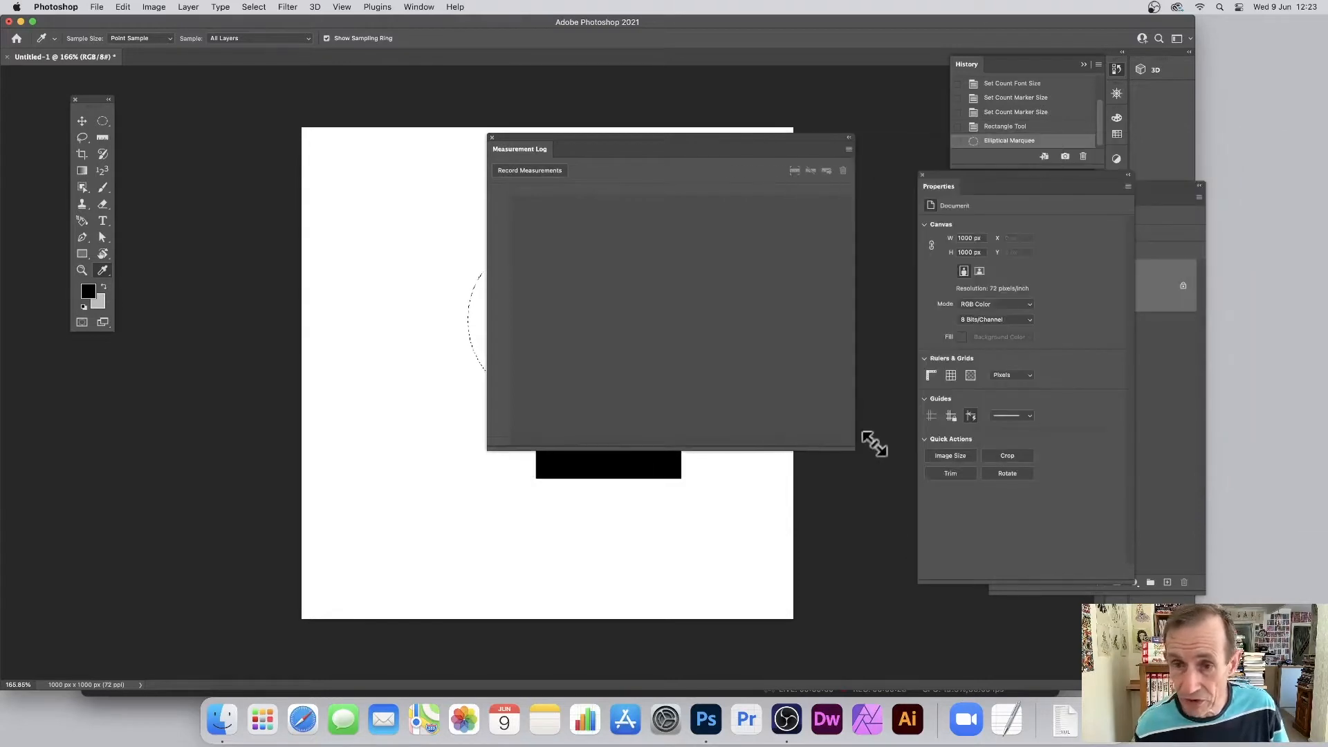
pyautogui.moveTo(519, 148); pyautogui.dragTo(261, 255)
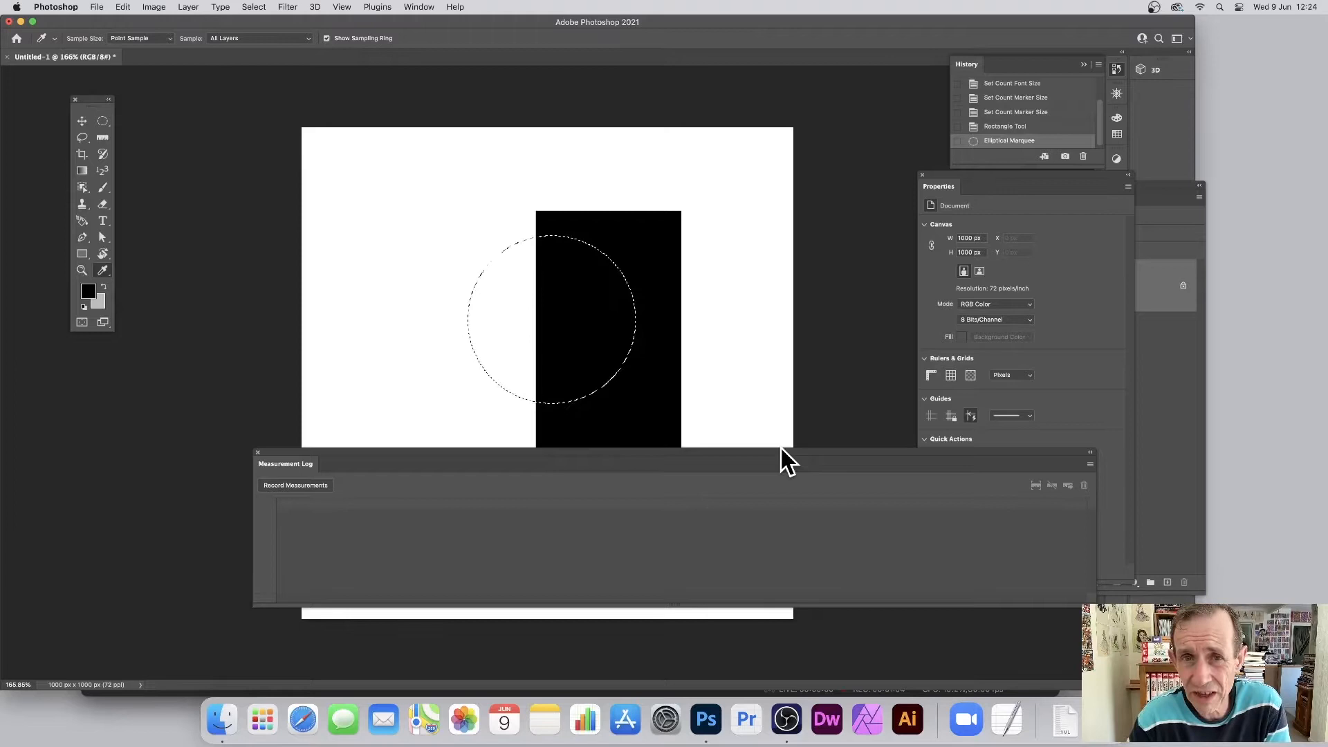
pyautogui.moveTo(495, 372)
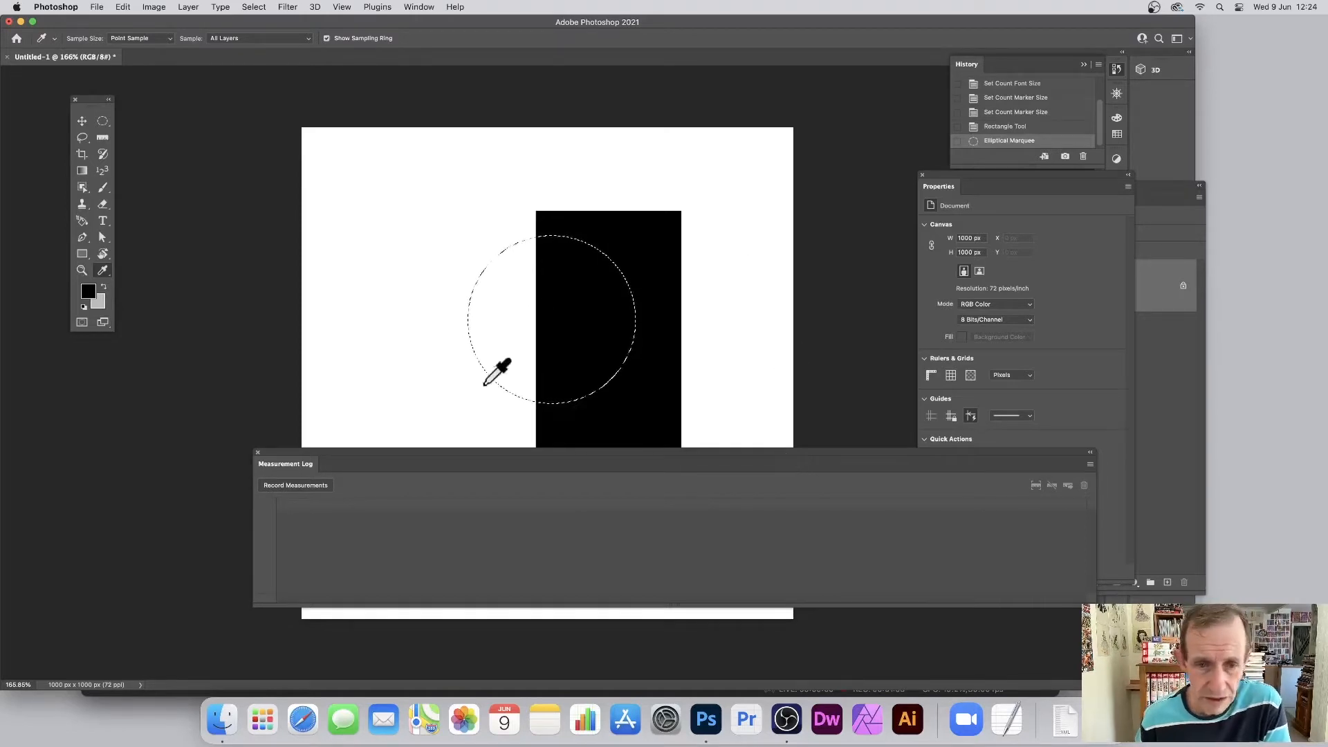
pyautogui.moveTo(550, 241)
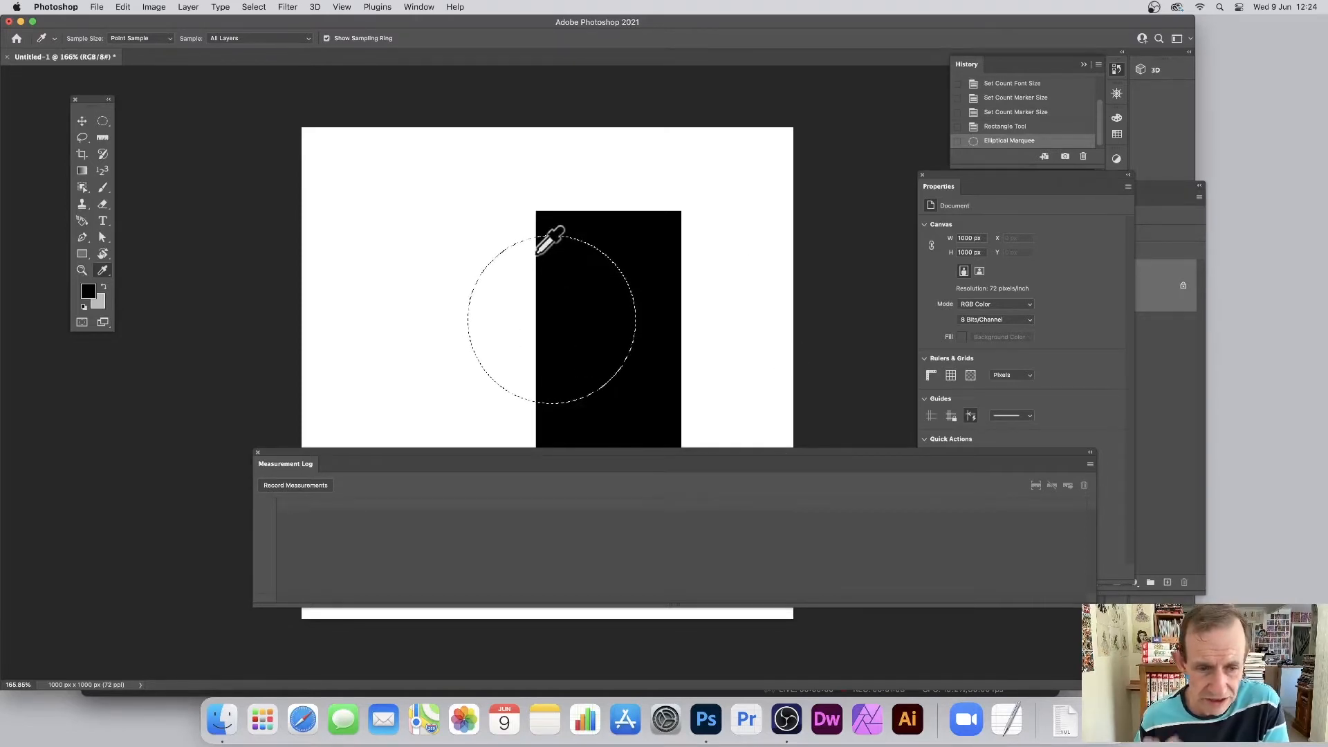
# Bring up the Measurement Log panel's options menu
pyautogui.click(1092, 463)
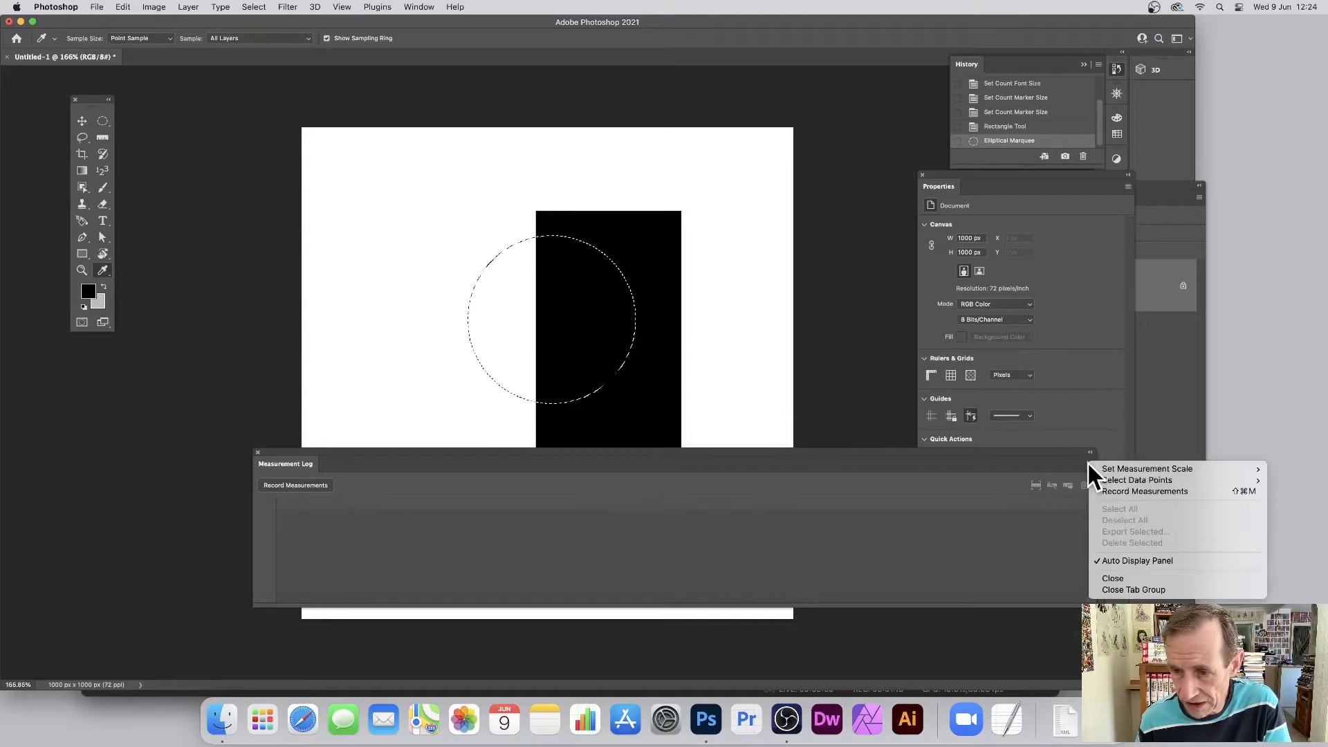
pyautogui.moveTo(1147, 469)
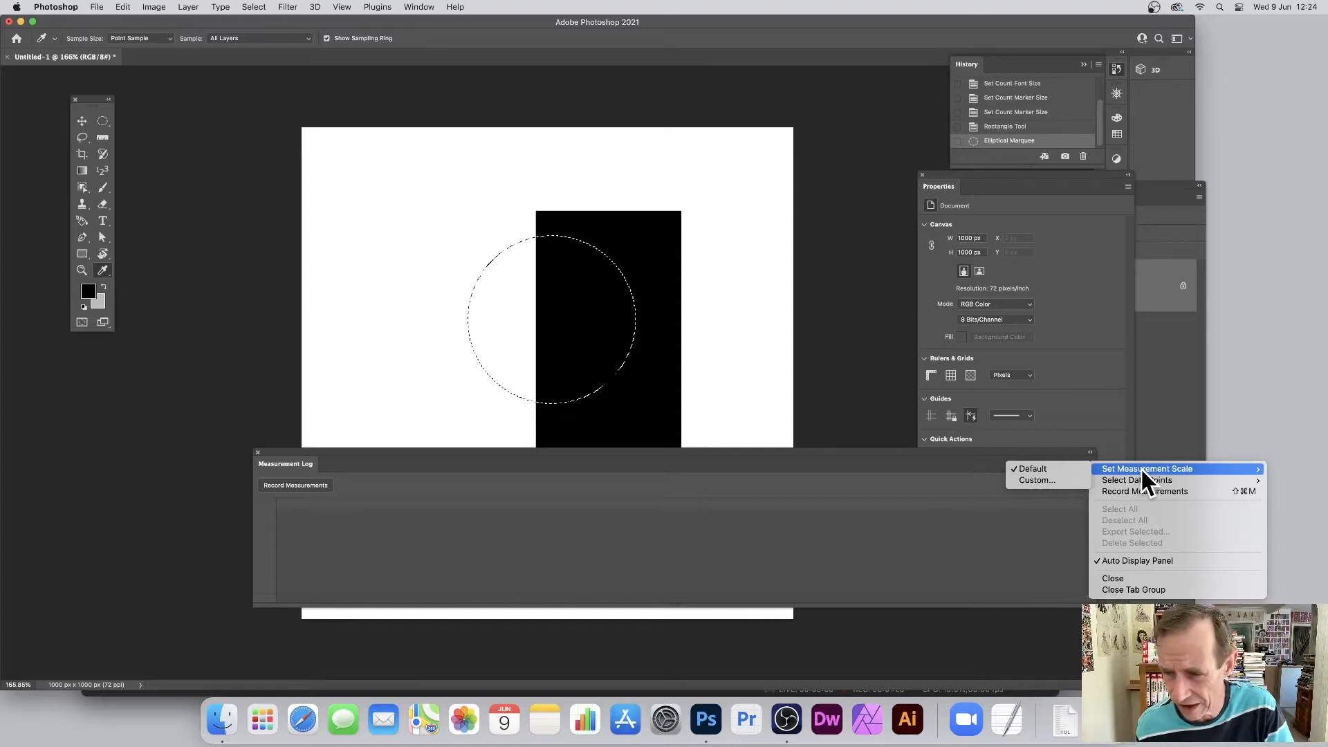
pyautogui.moveTo(1153, 488)
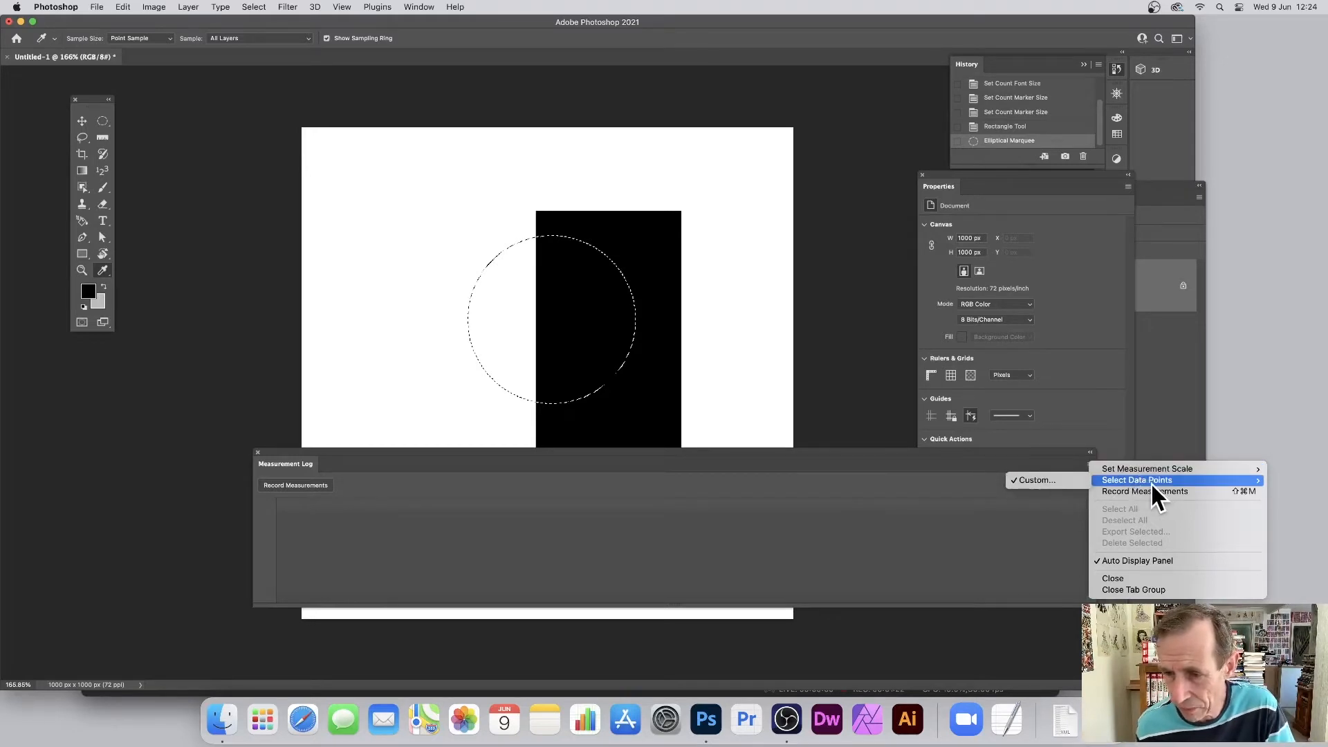
# Choose Select Data Points and keep the ruler Count data point checked in the Custom list
pyautogui.click(1136, 480)
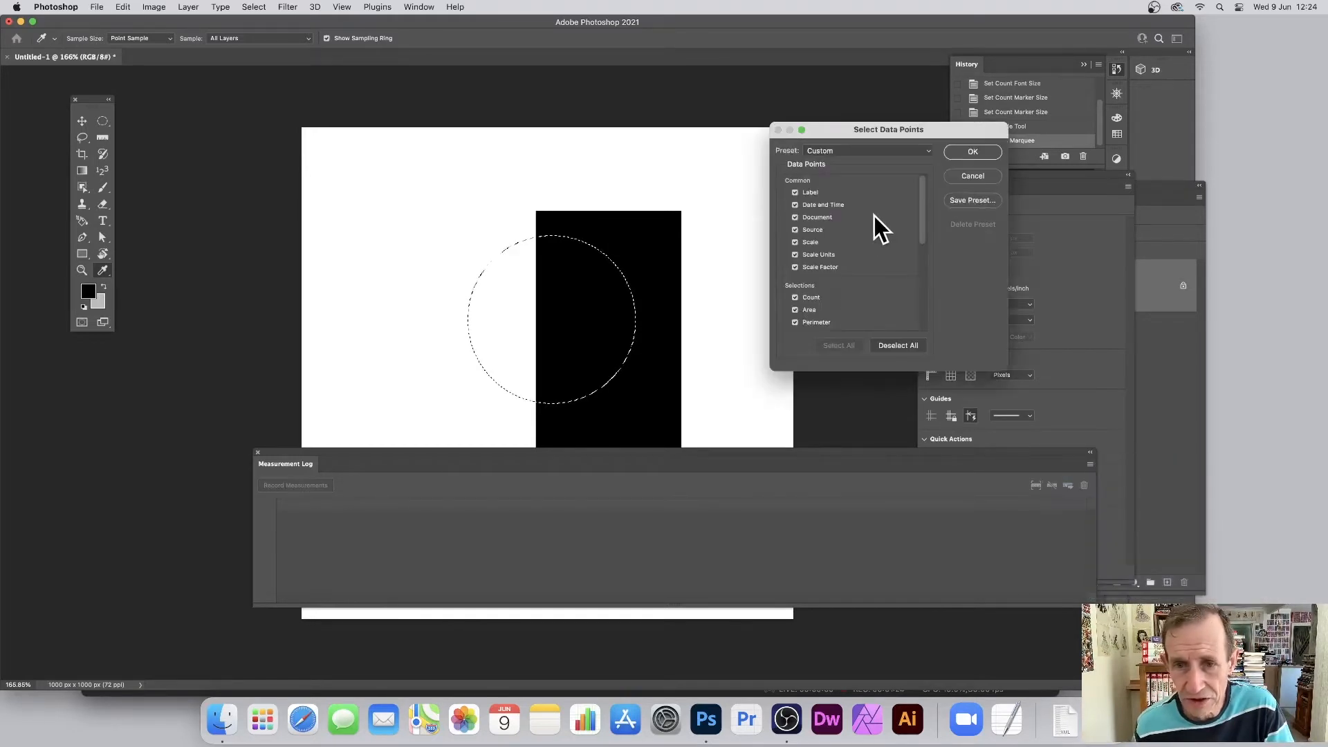
pyautogui.moveTo(890, 246)
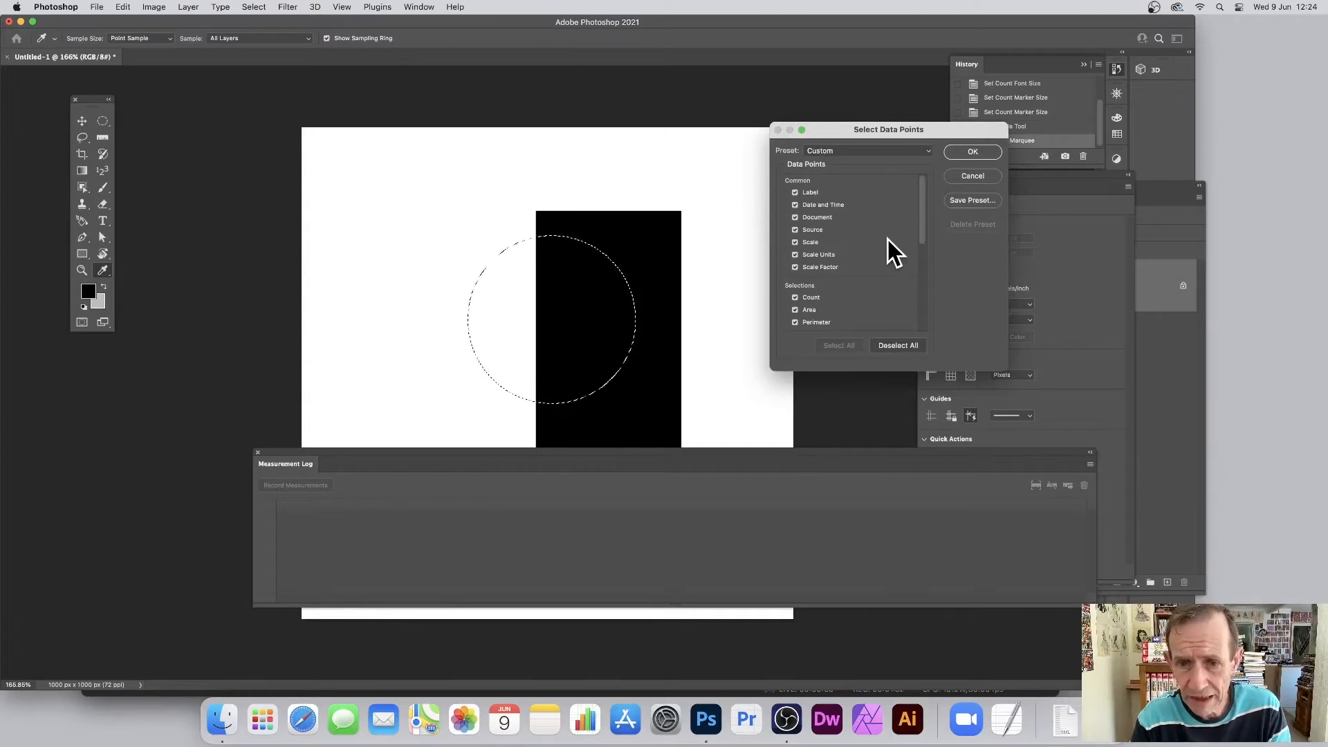
pyautogui.scroll(-3)
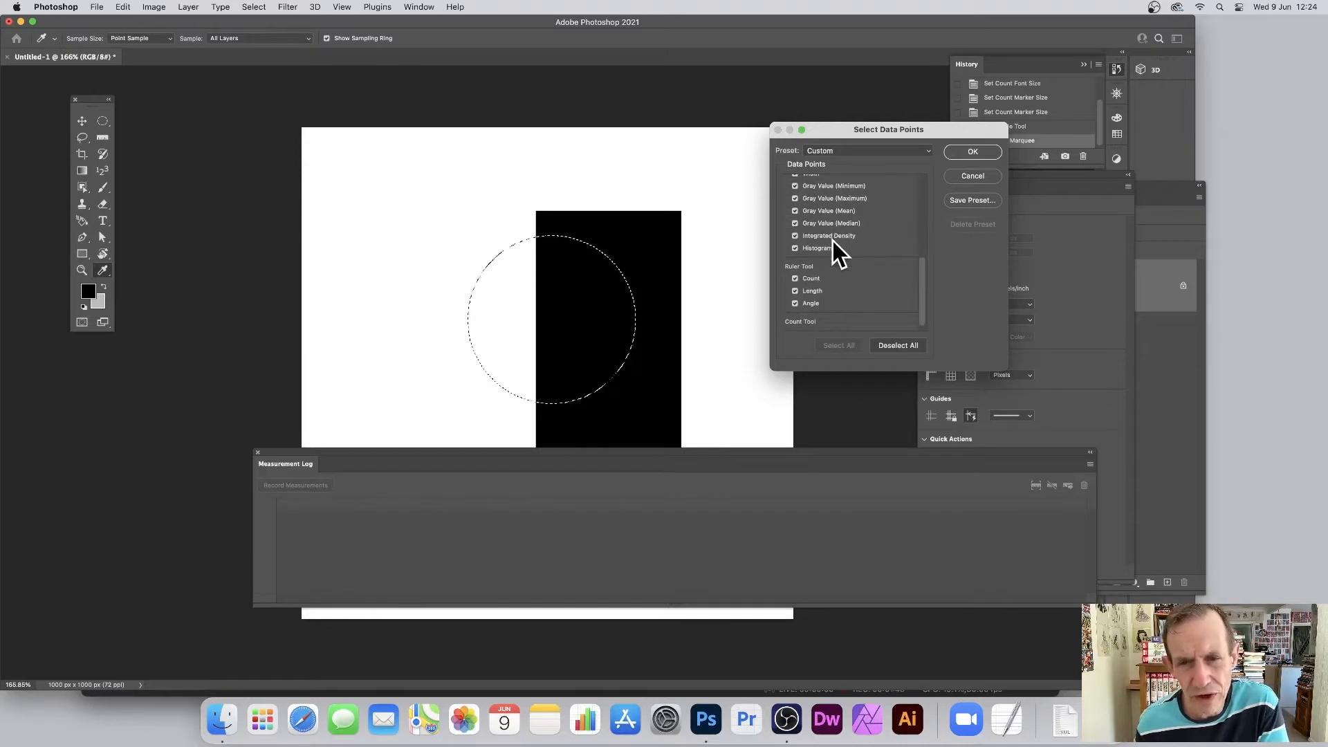
pyautogui.moveTo(855, 219)
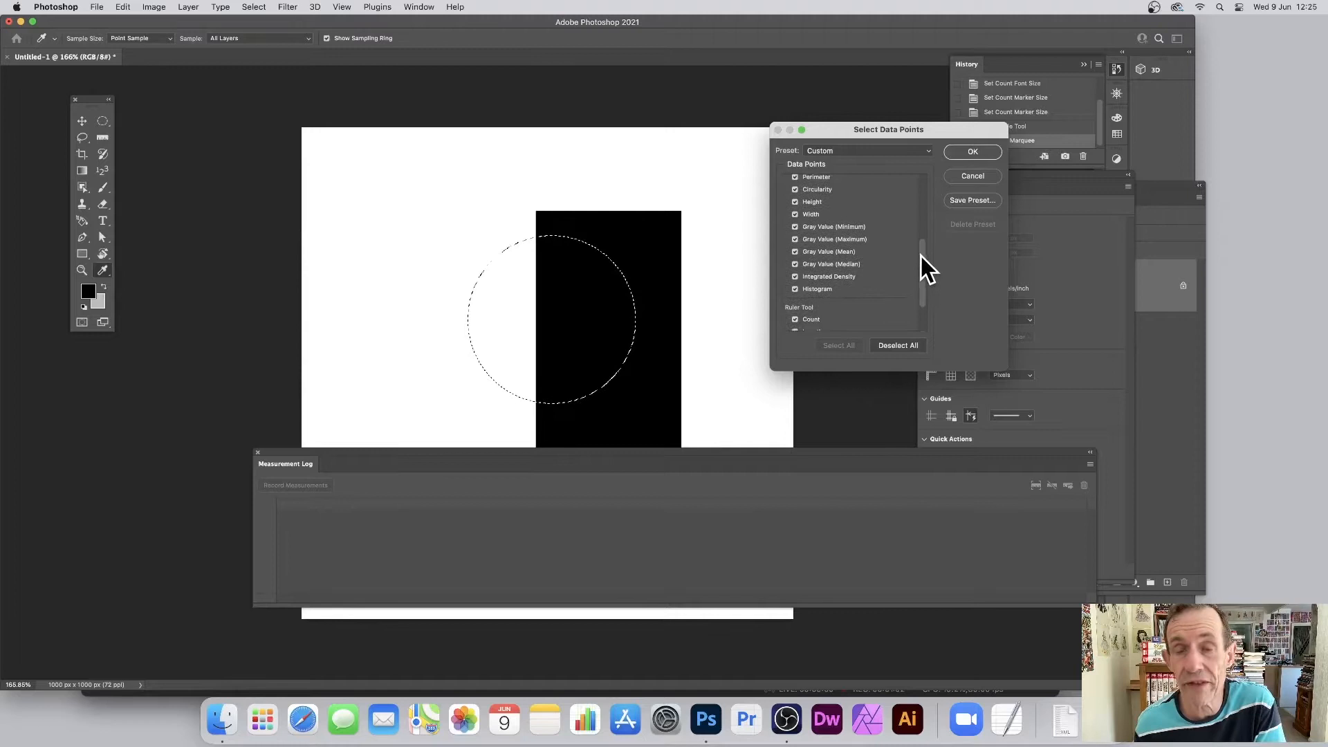
pyautogui.scroll(-3)
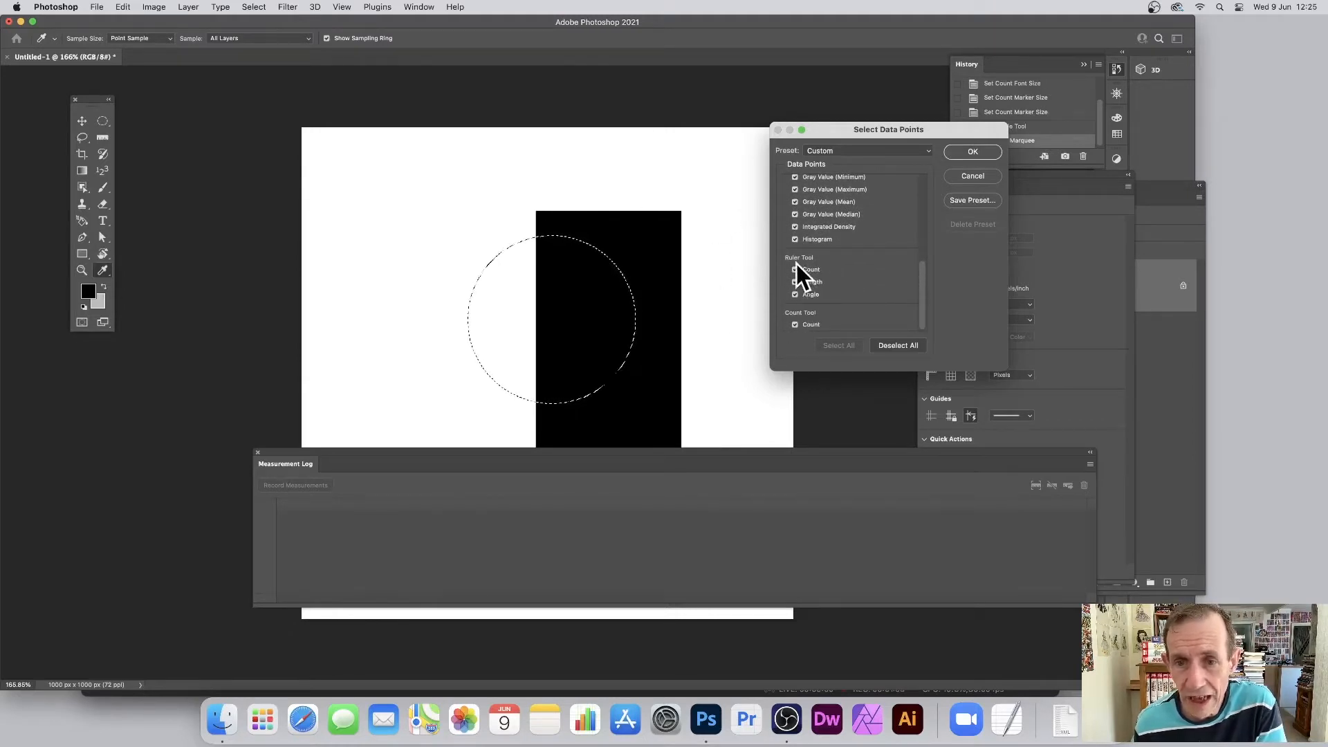
pyautogui.click(794, 269)
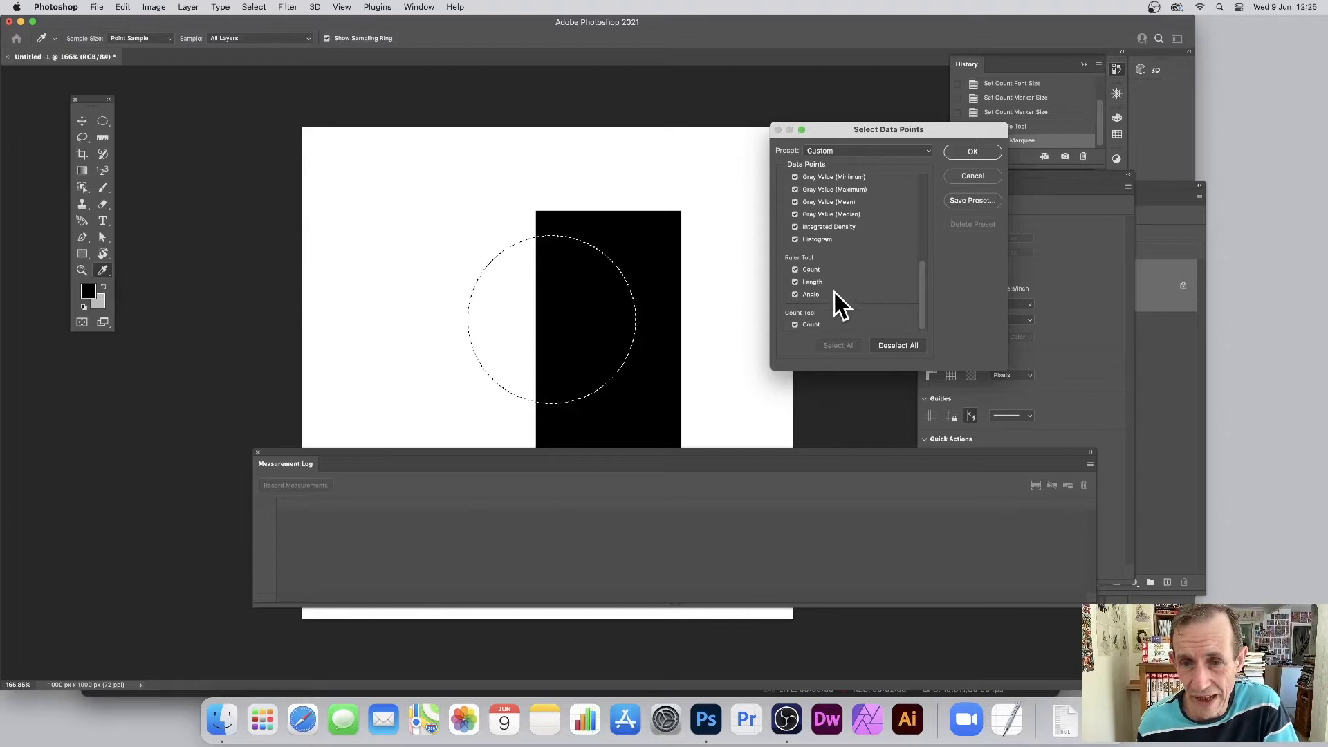
pyautogui.moveTo(898, 308)
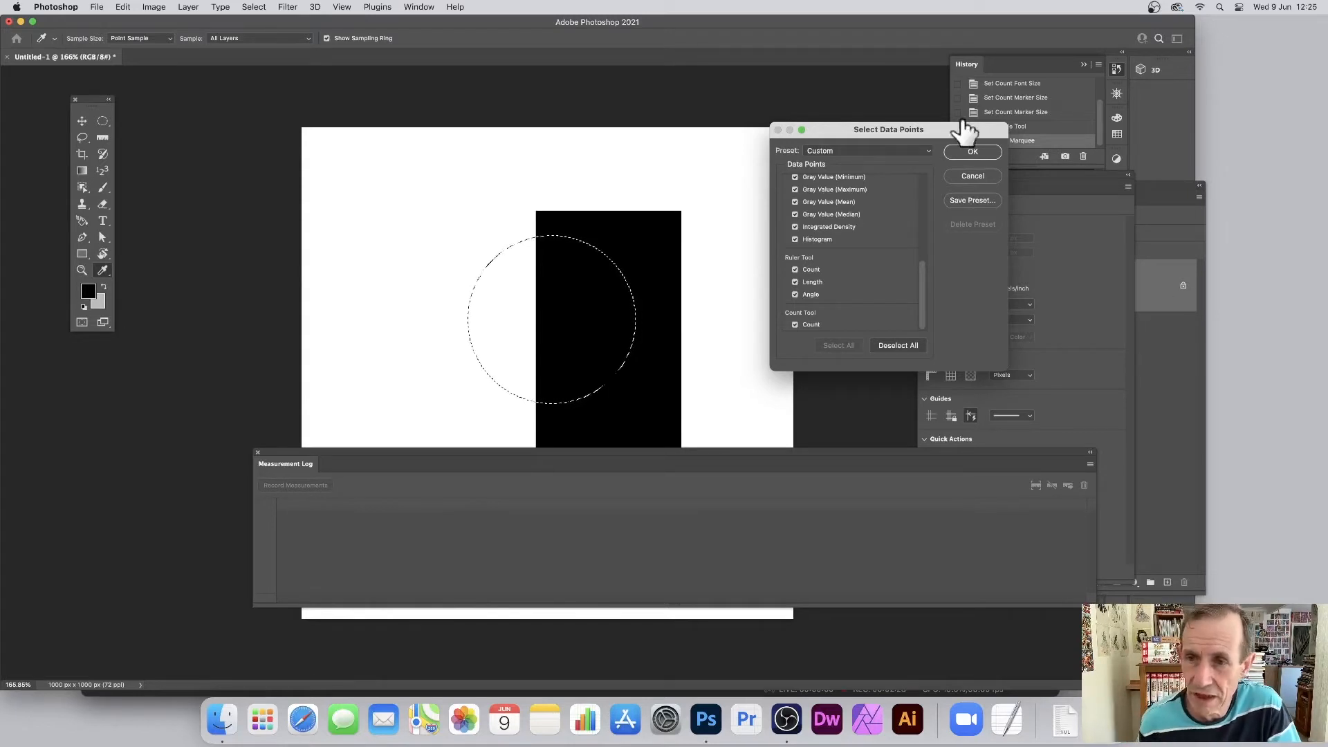
# Confirm the chosen data points with OK
pyautogui.click(971, 152)
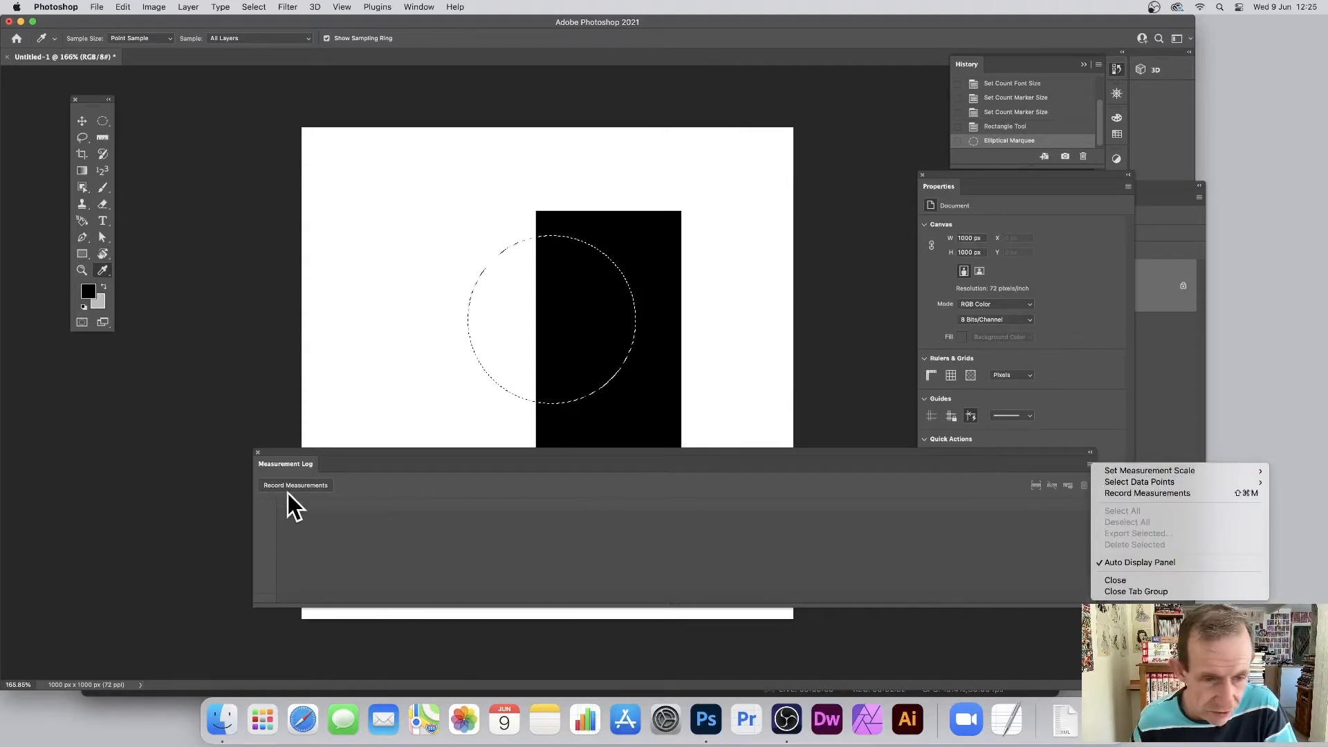
pyautogui.moveTo(1169, 551)
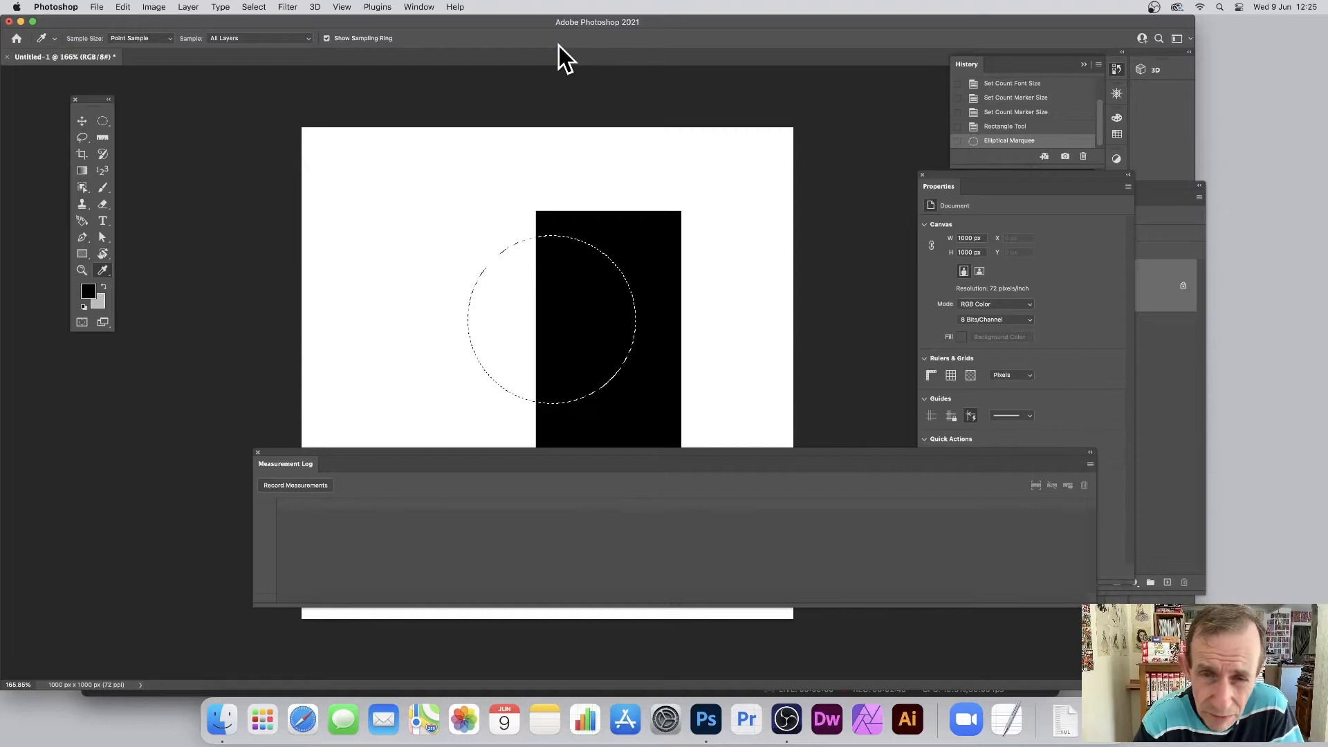
pyautogui.moveTo(594, 347)
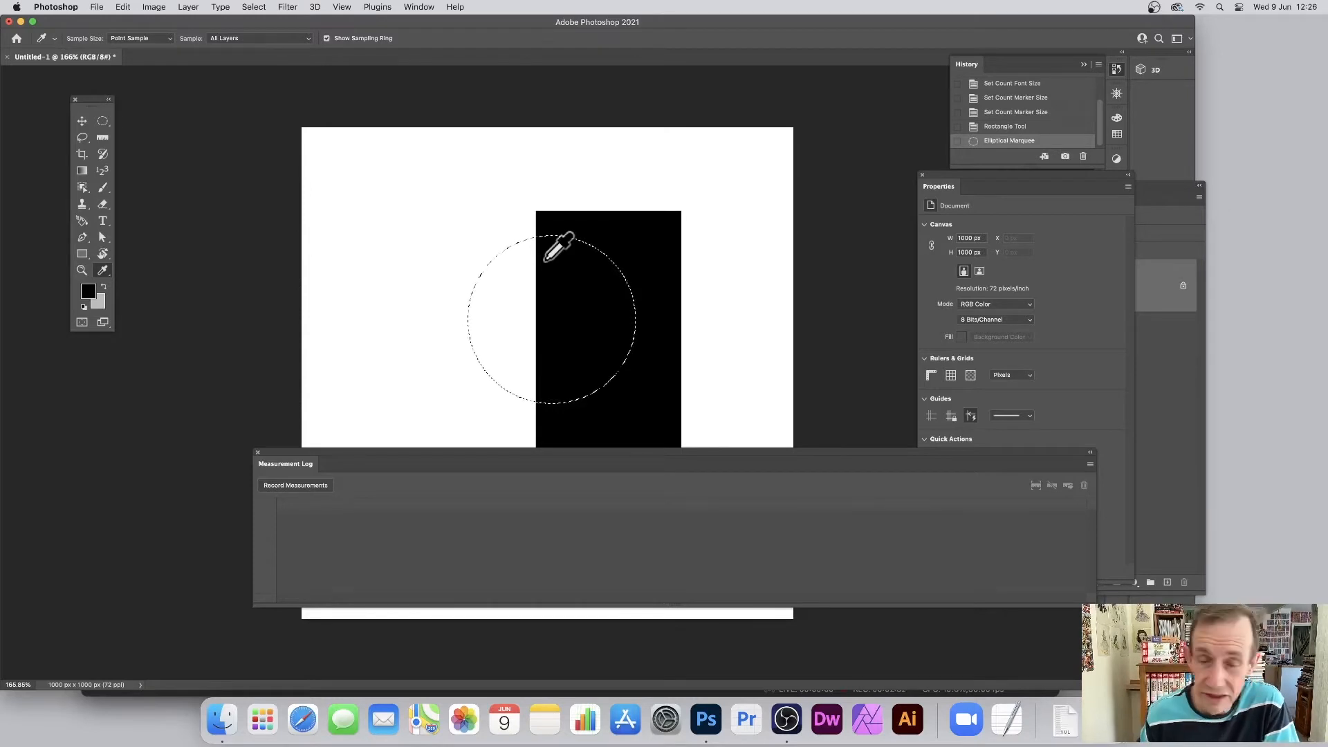
pyautogui.moveTo(523, 163)
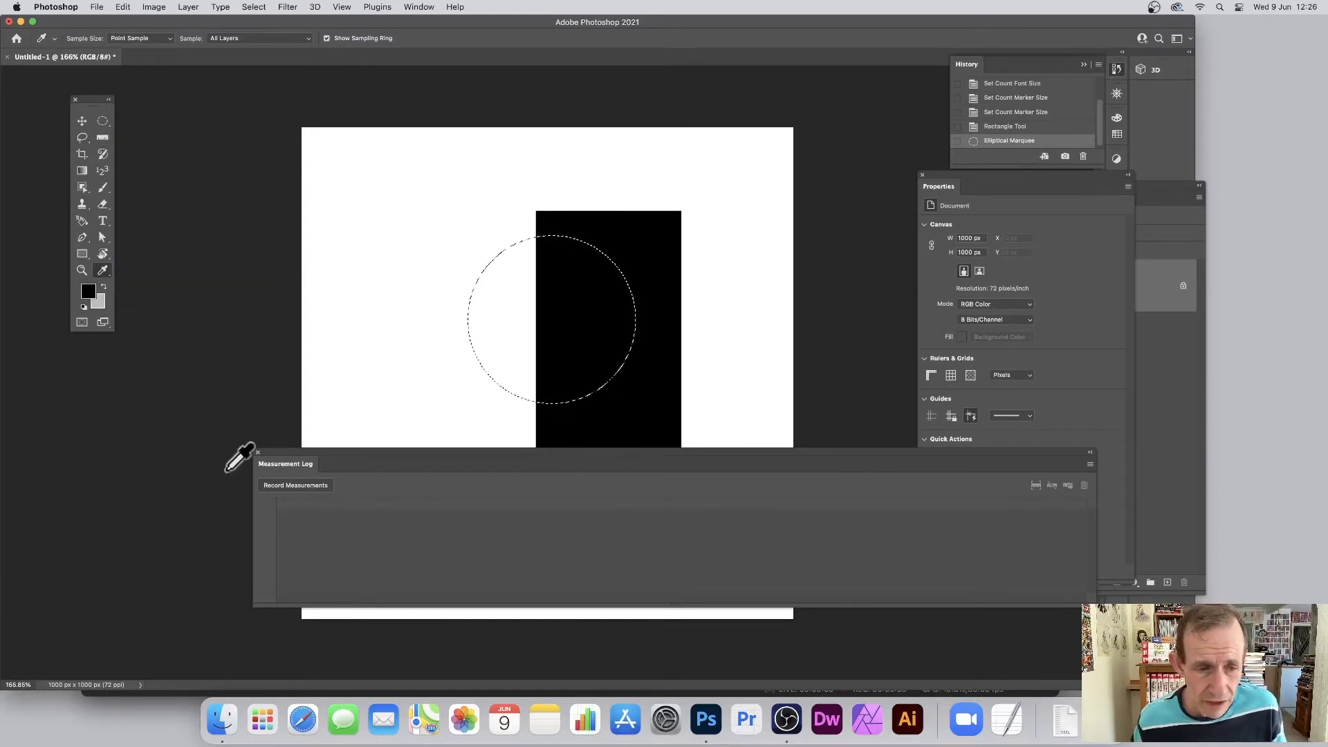
# Record the measurements of the circular selection as the log's first row
pyautogui.click(295, 485)
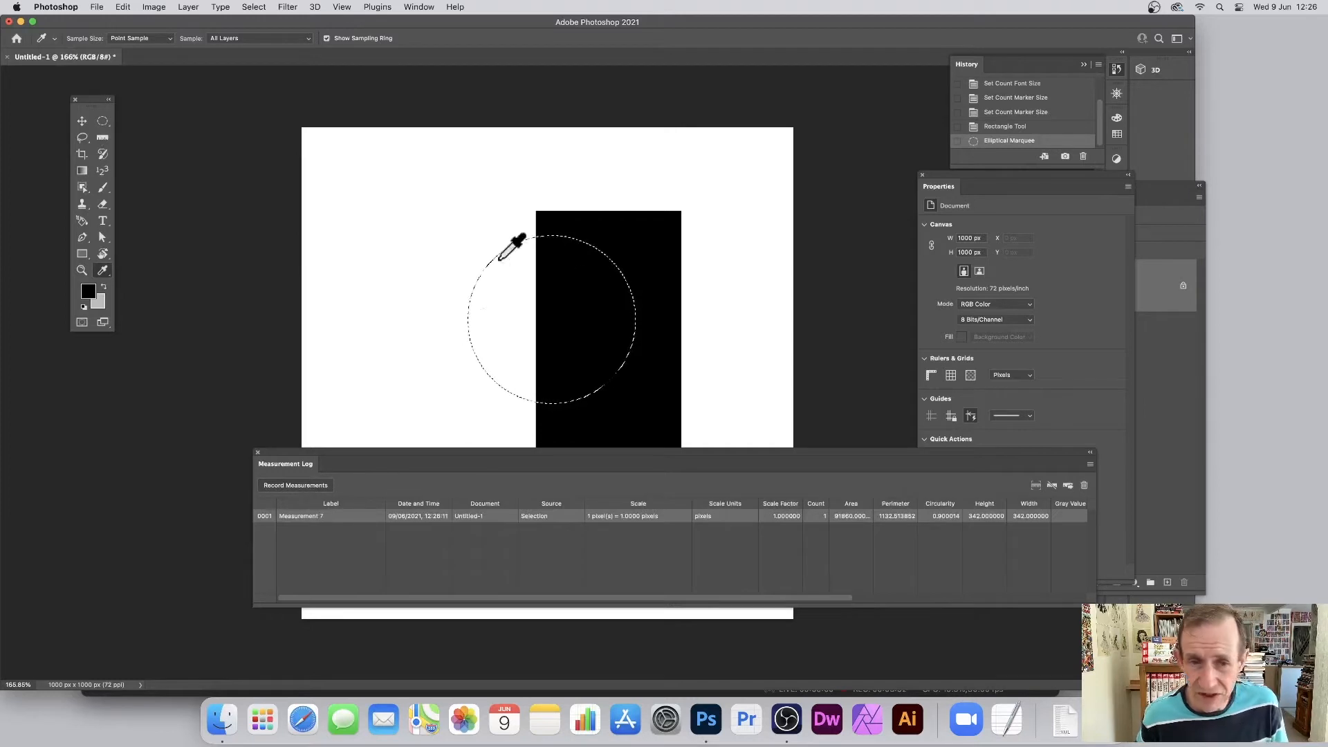
pyautogui.moveTo(623, 271)
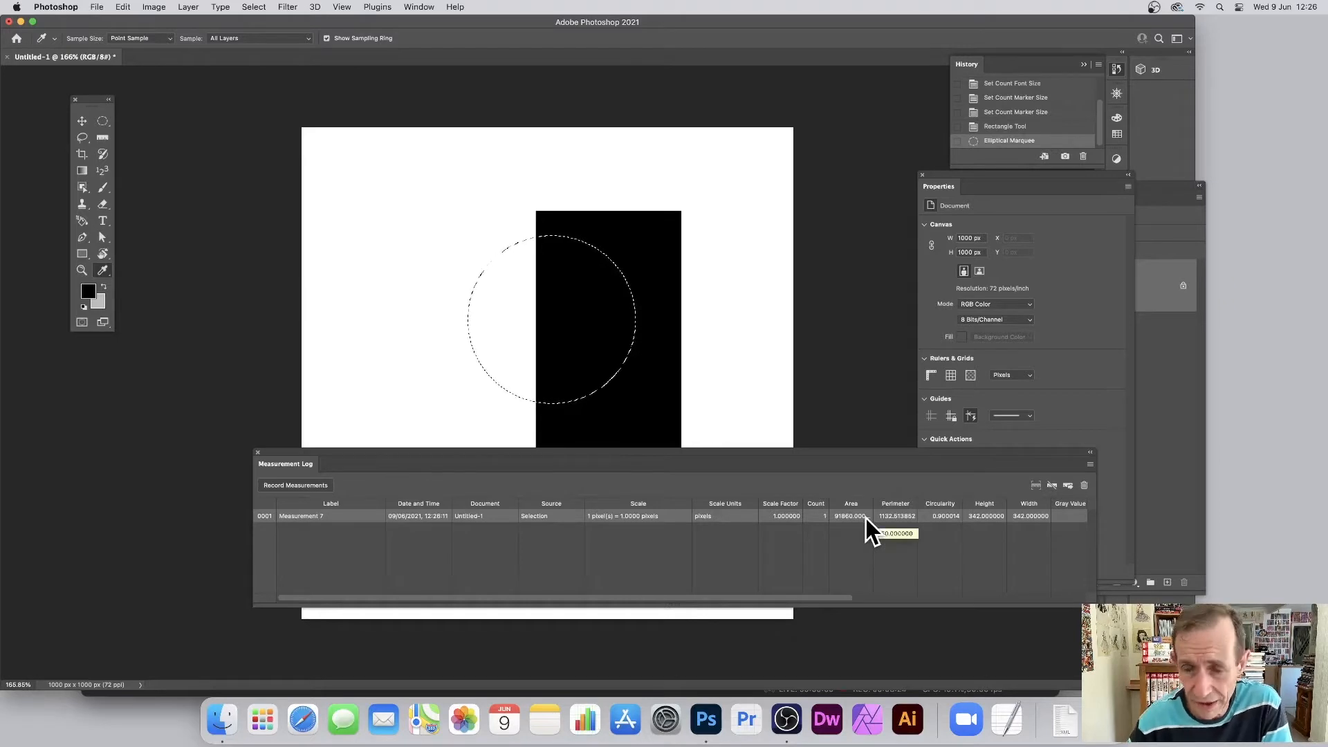
pyautogui.moveTo(1030, 521)
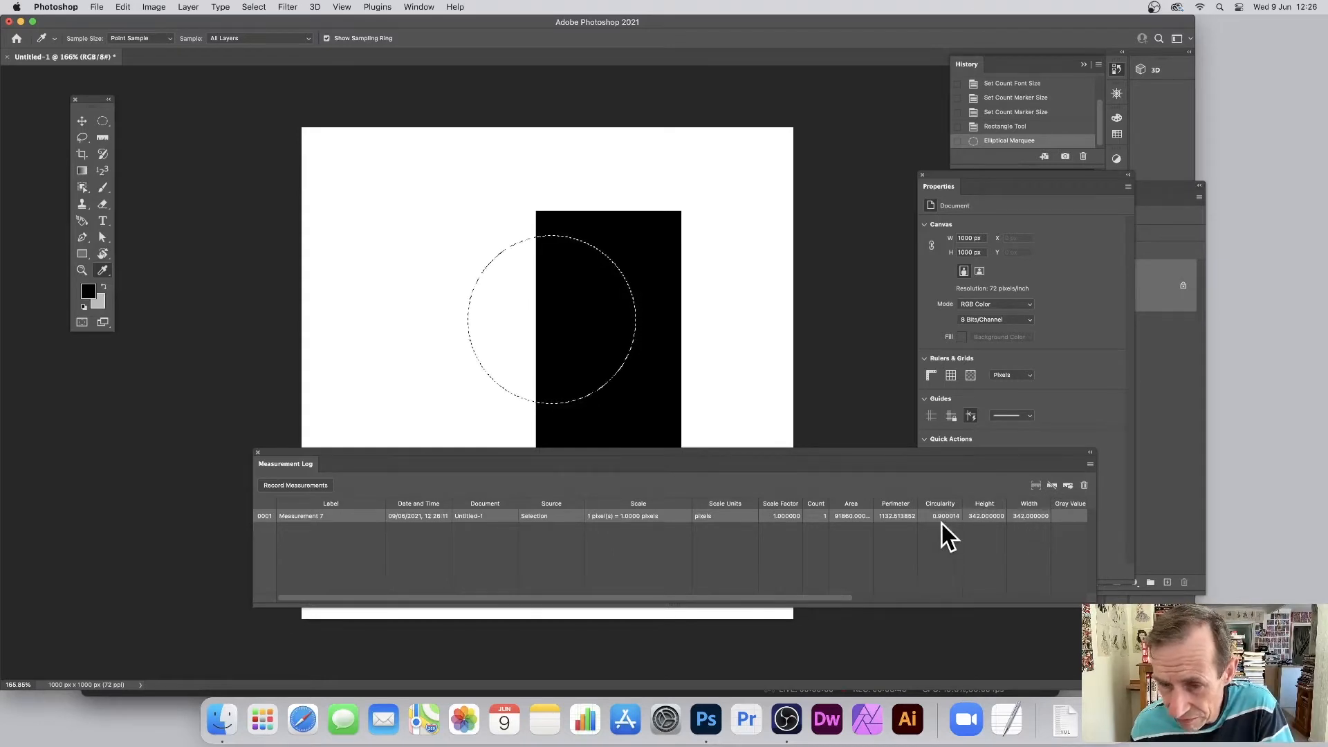
pyautogui.moveTo(937, 559)
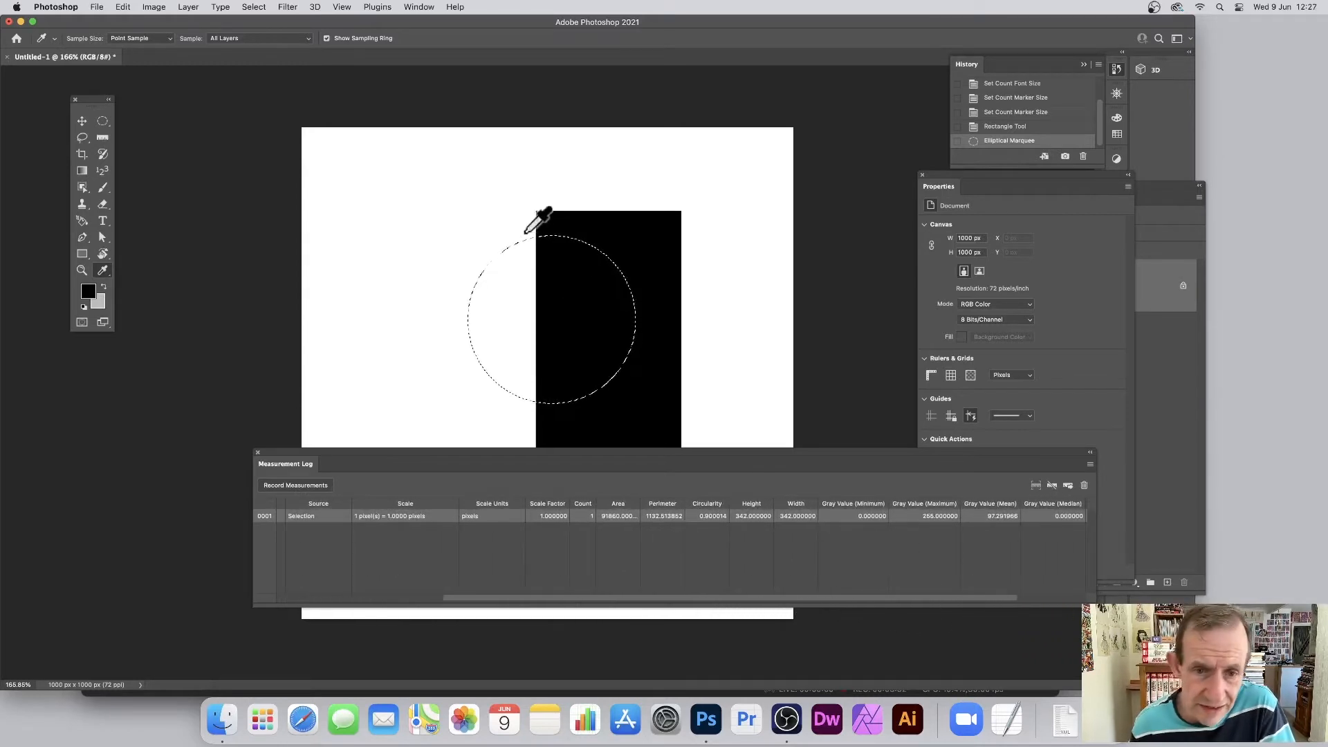
pyautogui.moveTo(566, 304)
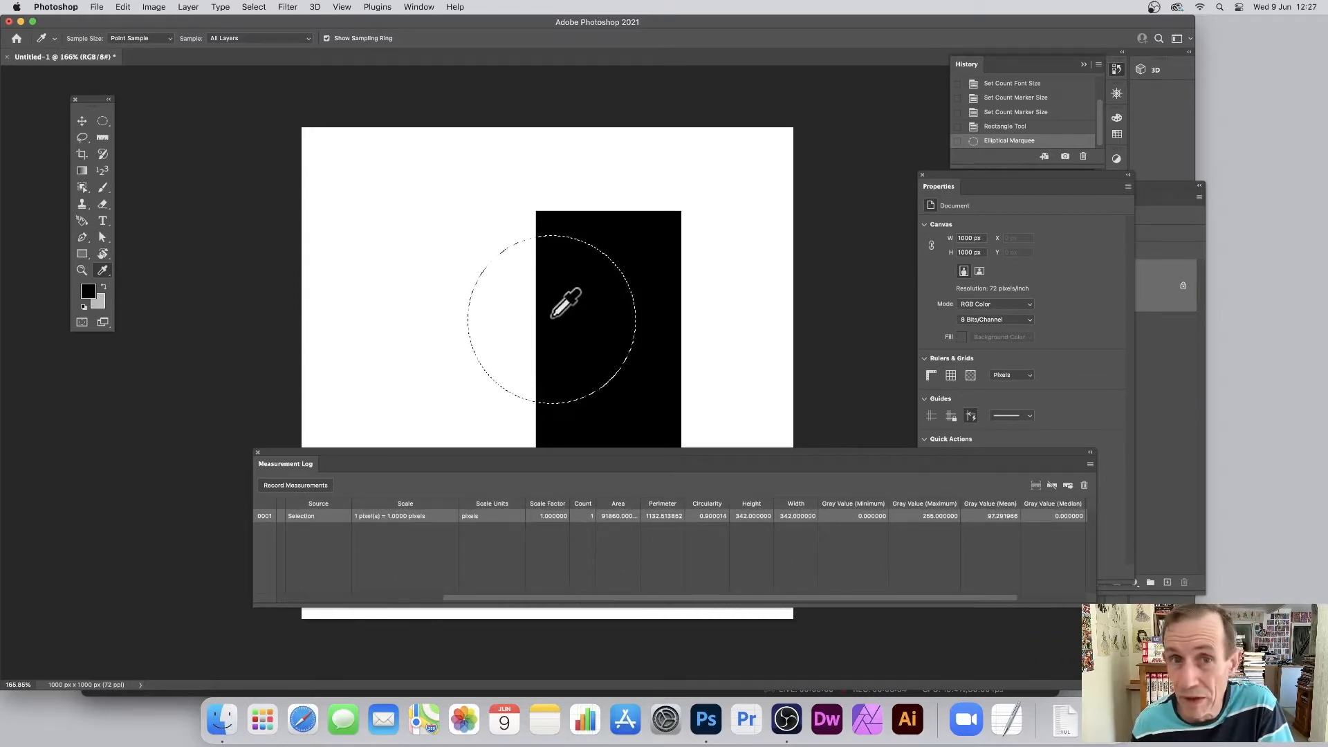
pyautogui.moveTo(495, 228)
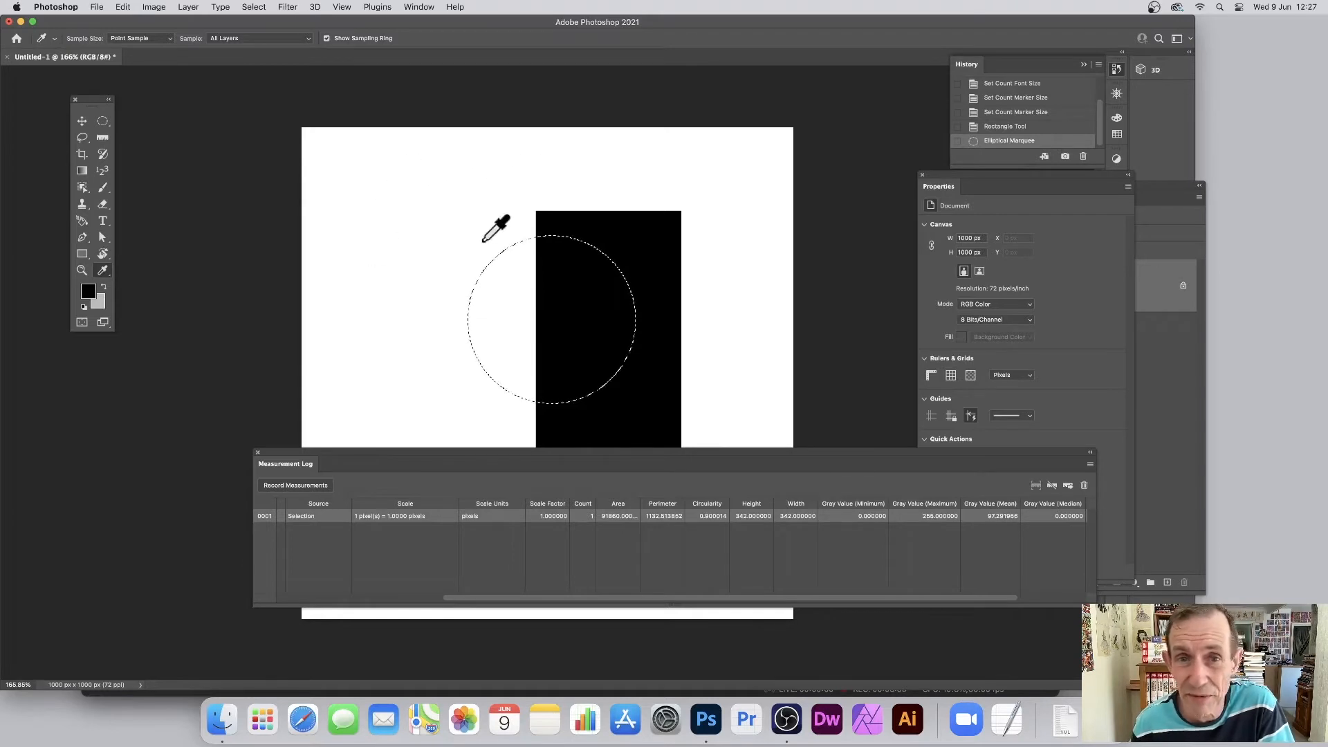
pyautogui.moveTo(426, 223)
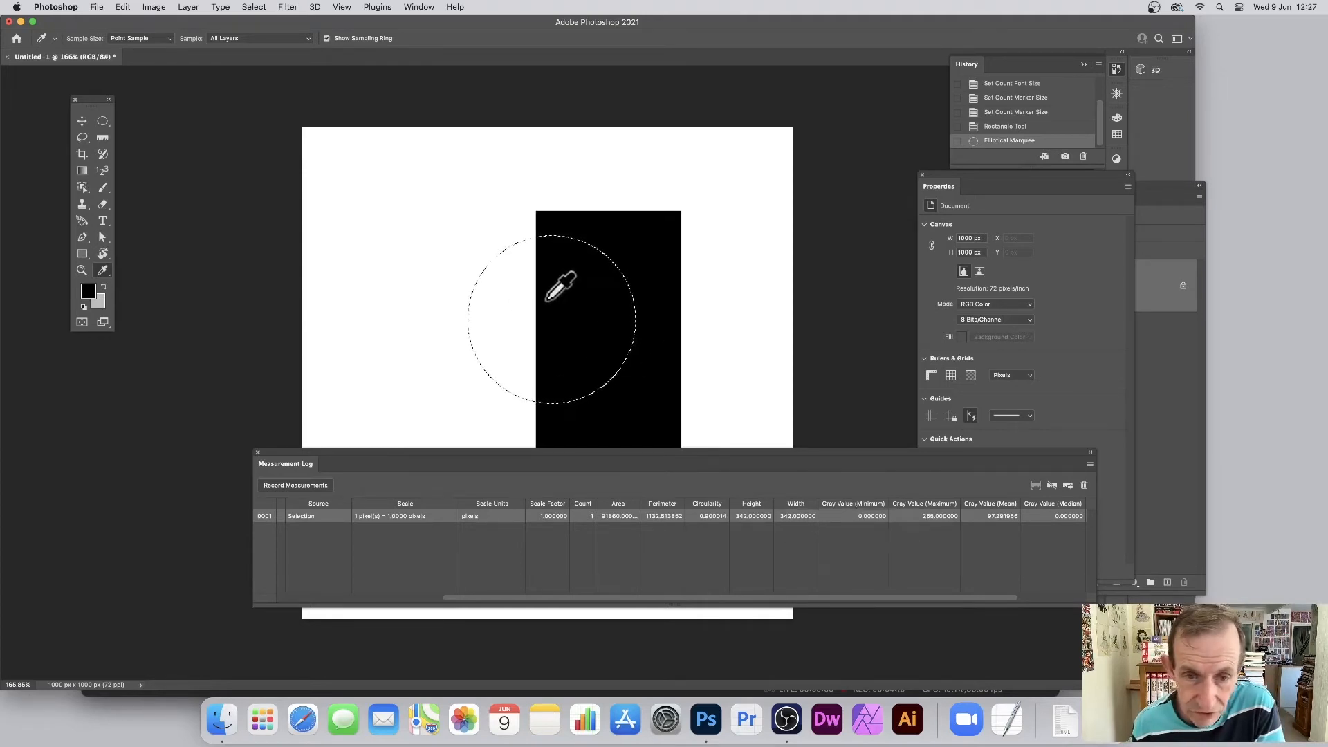
pyautogui.moveTo(887, 515)
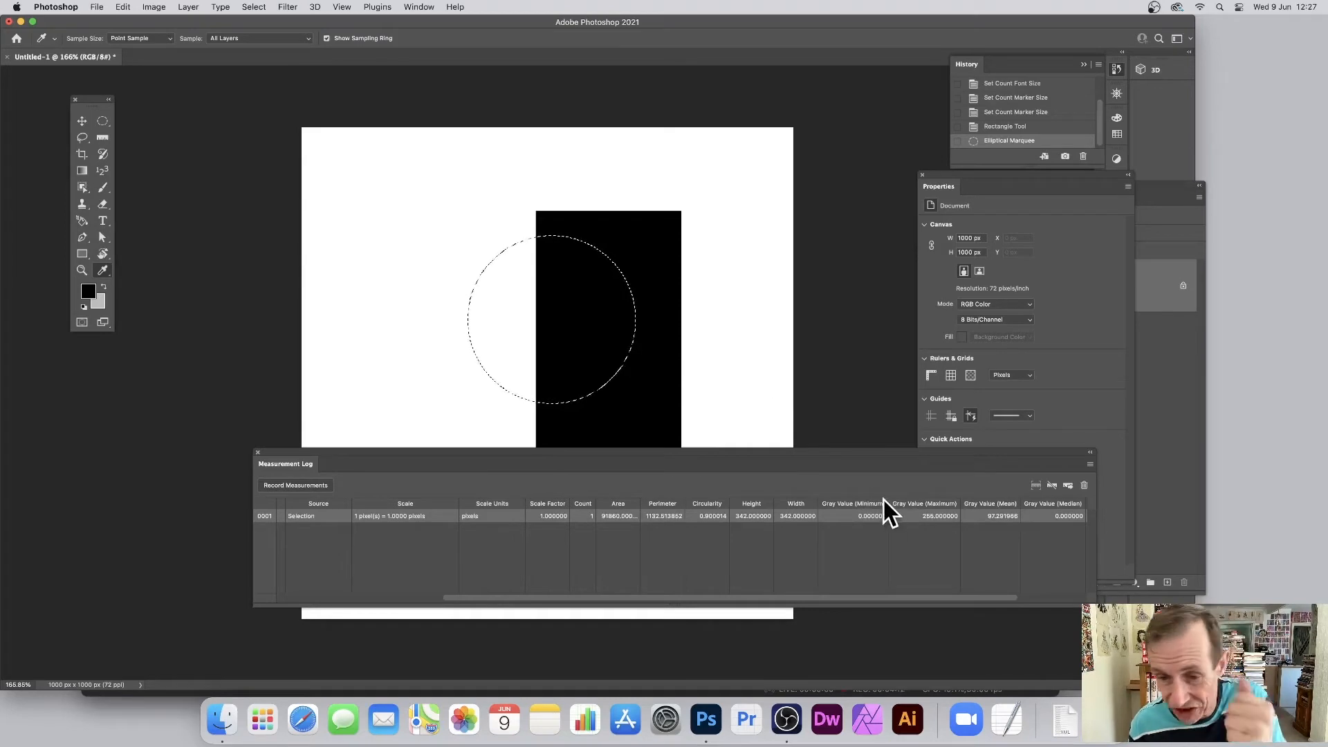
pyautogui.moveTo(950, 521)
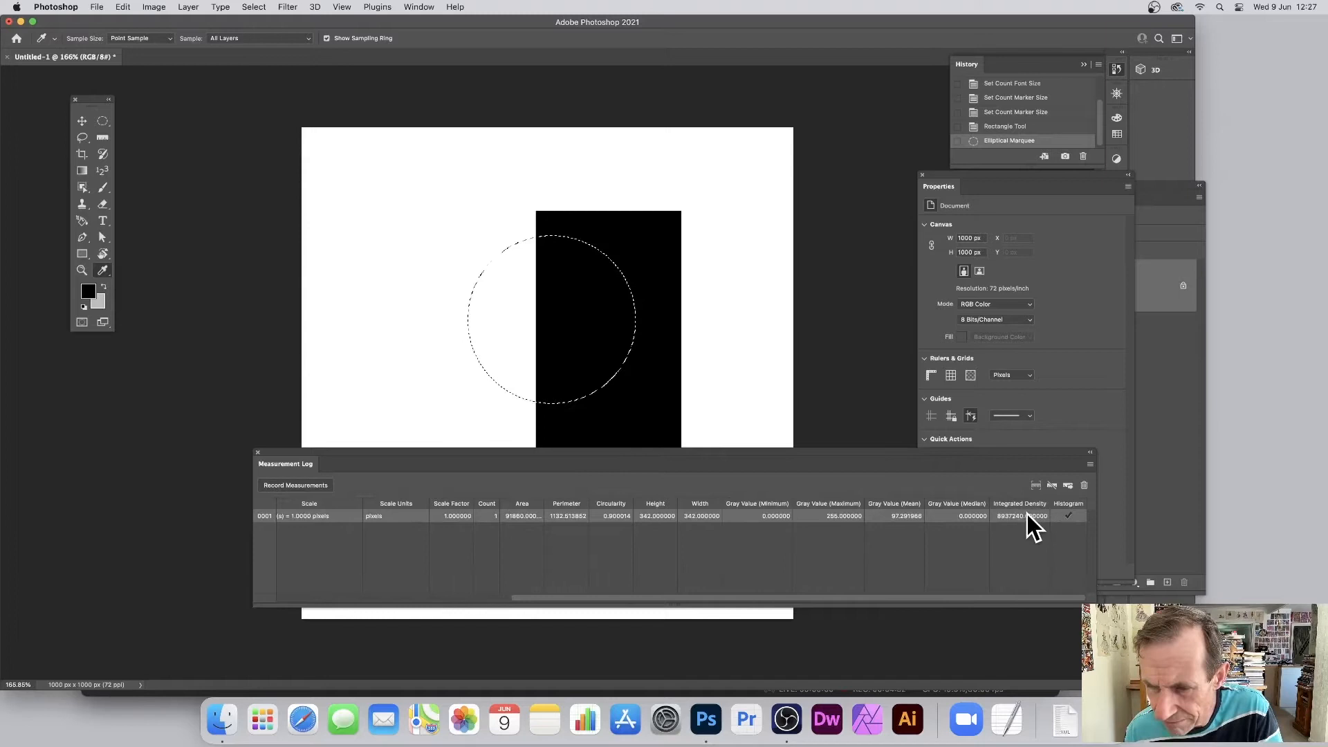
pyautogui.moveTo(1017, 529)
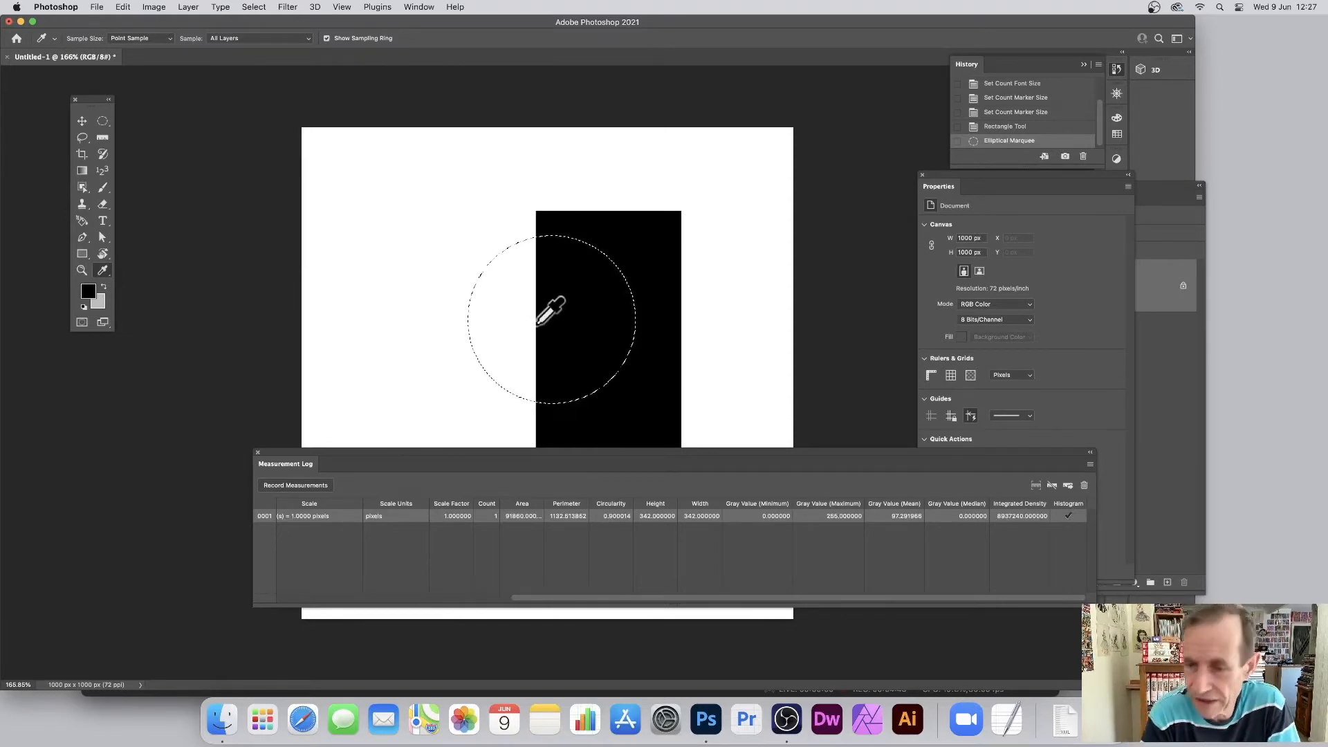
pyautogui.moveTo(1050, 567)
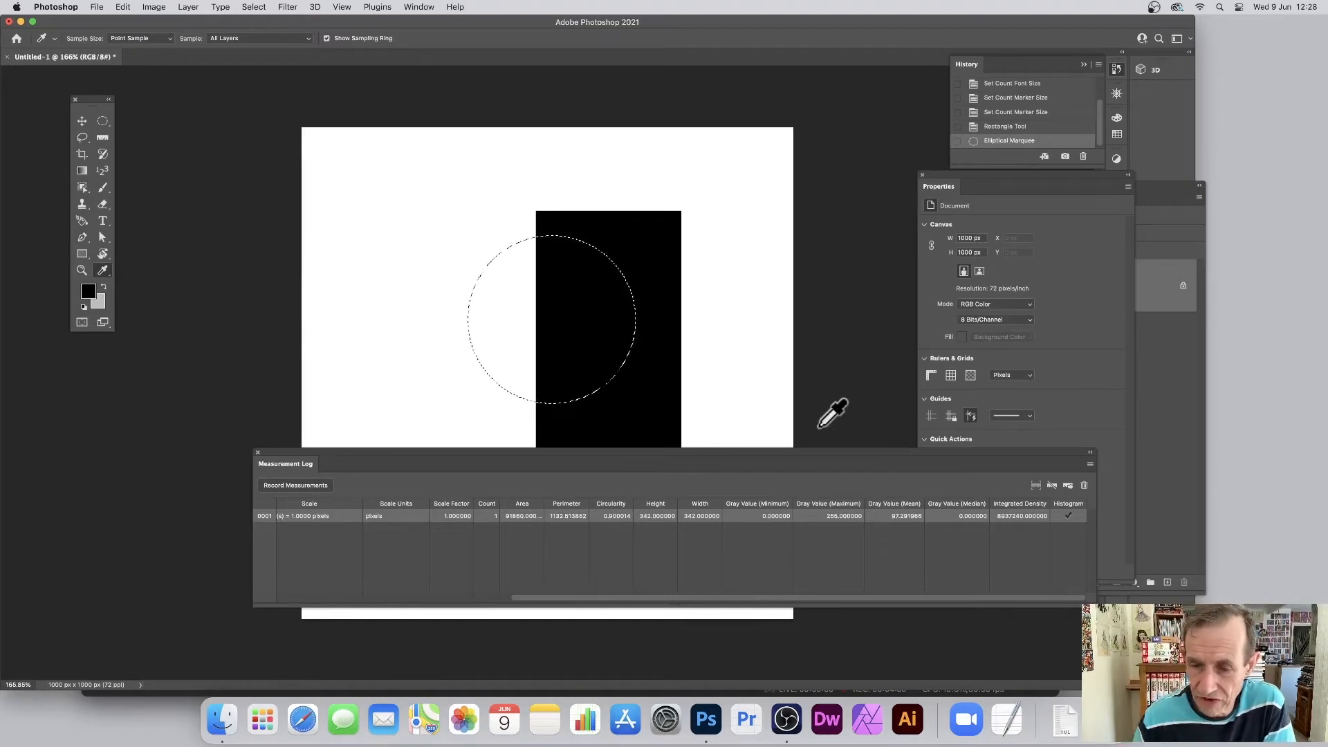
pyautogui.moveTo(97, 148)
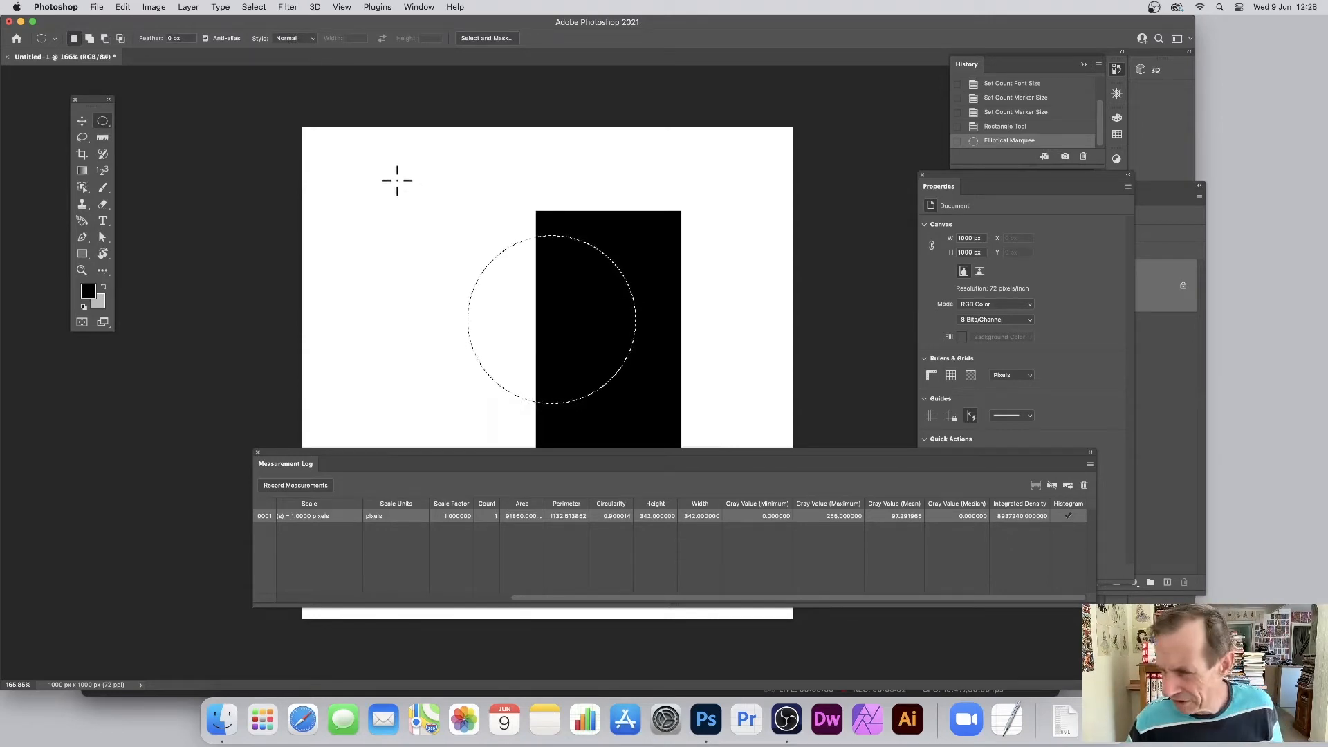
# Draw two more circular selections near the rectangle and enlarge the log to show every row
pyautogui.moveTo(397, 180); pyautogui.dragTo(523, 271)
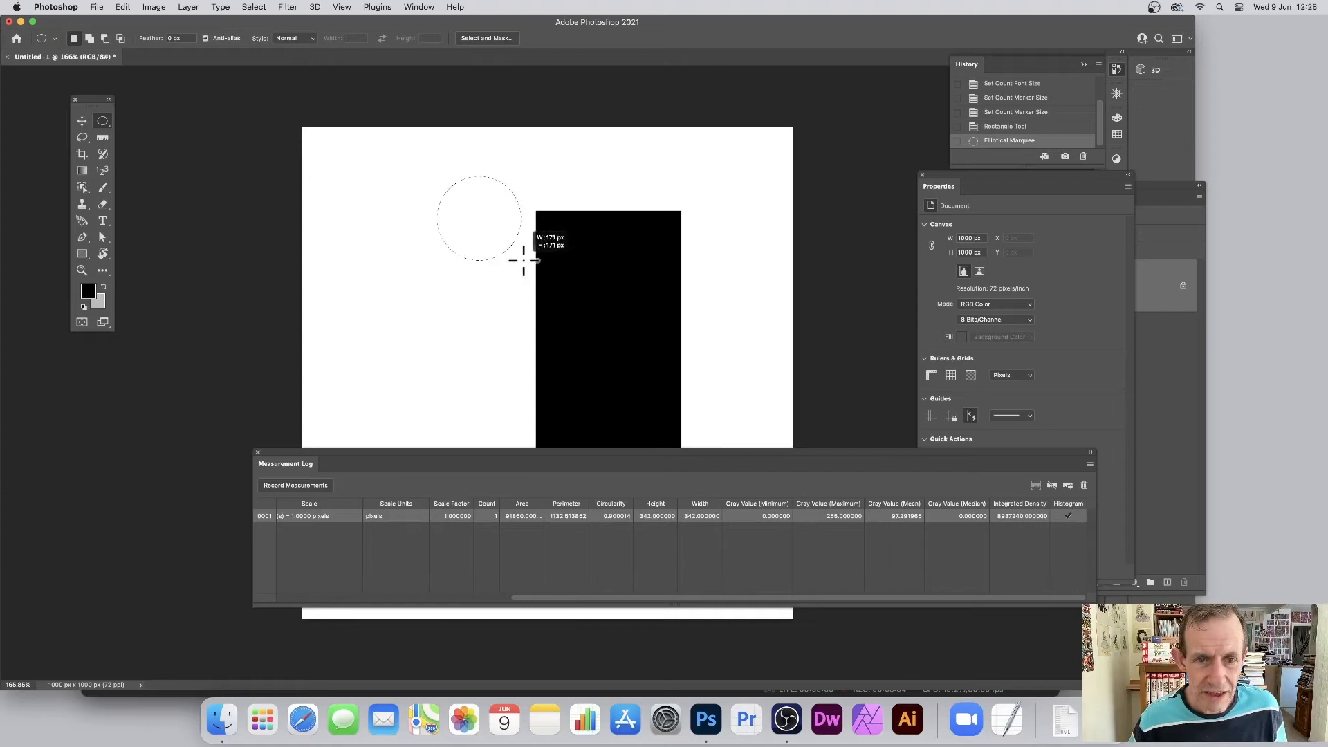
pyautogui.moveTo(499, 275); pyautogui.dragTo(576, 339)
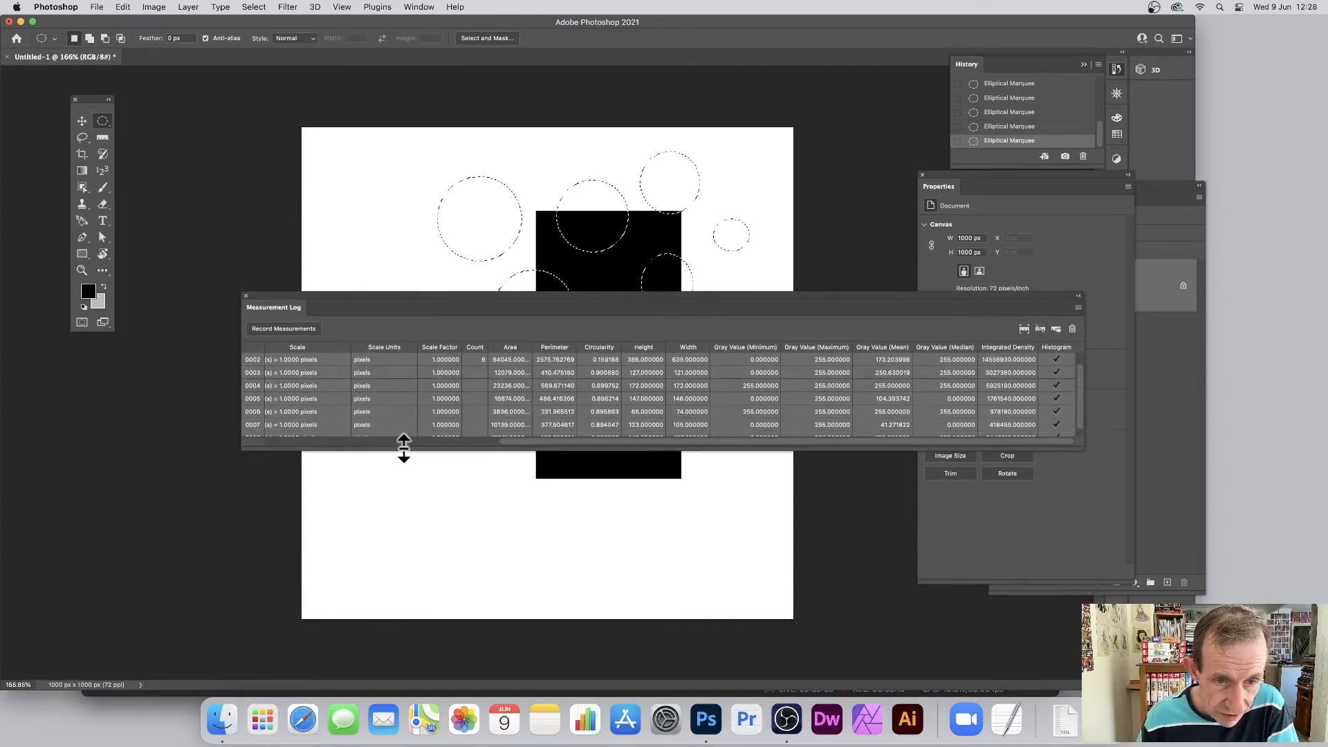
pyautogui.moveTo(404, 444); pyautogui.dragTo(404, 555)
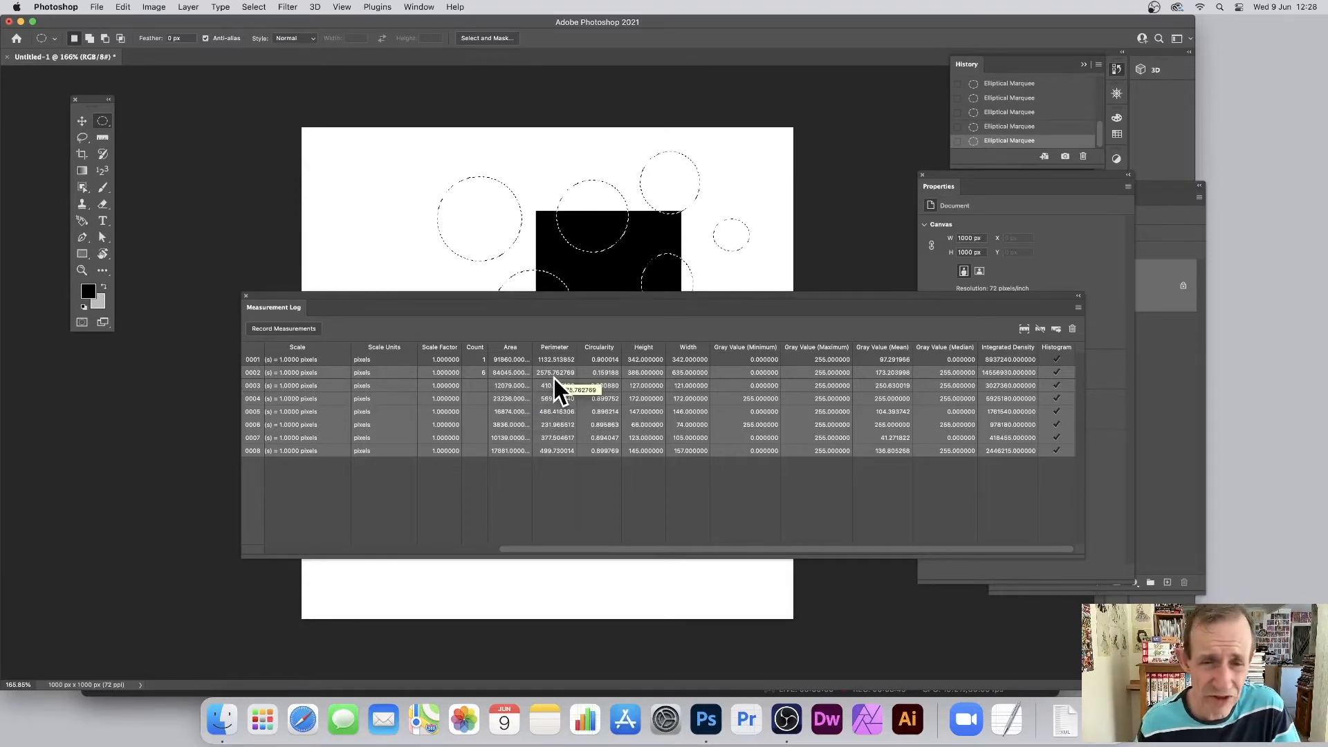
pyautogui.moveTo(572, 392)
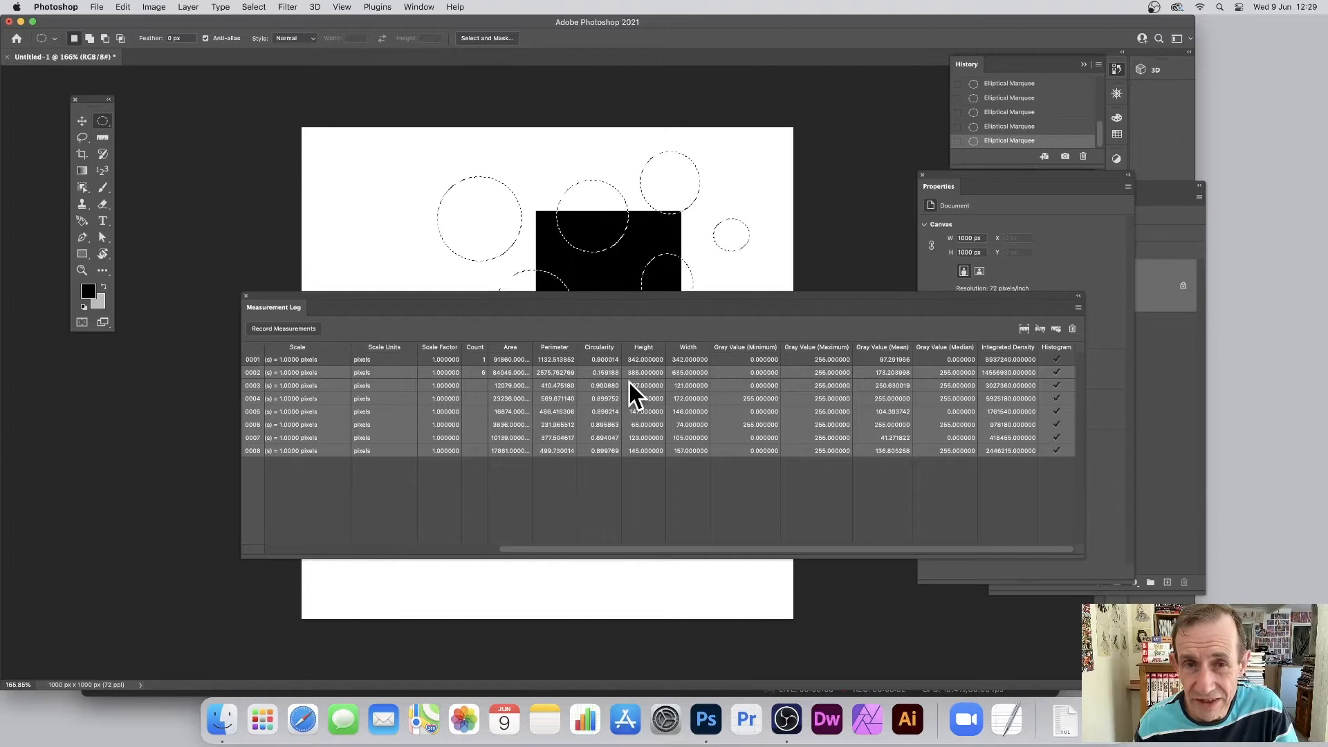
pyautogui.moveTo(634, 423)
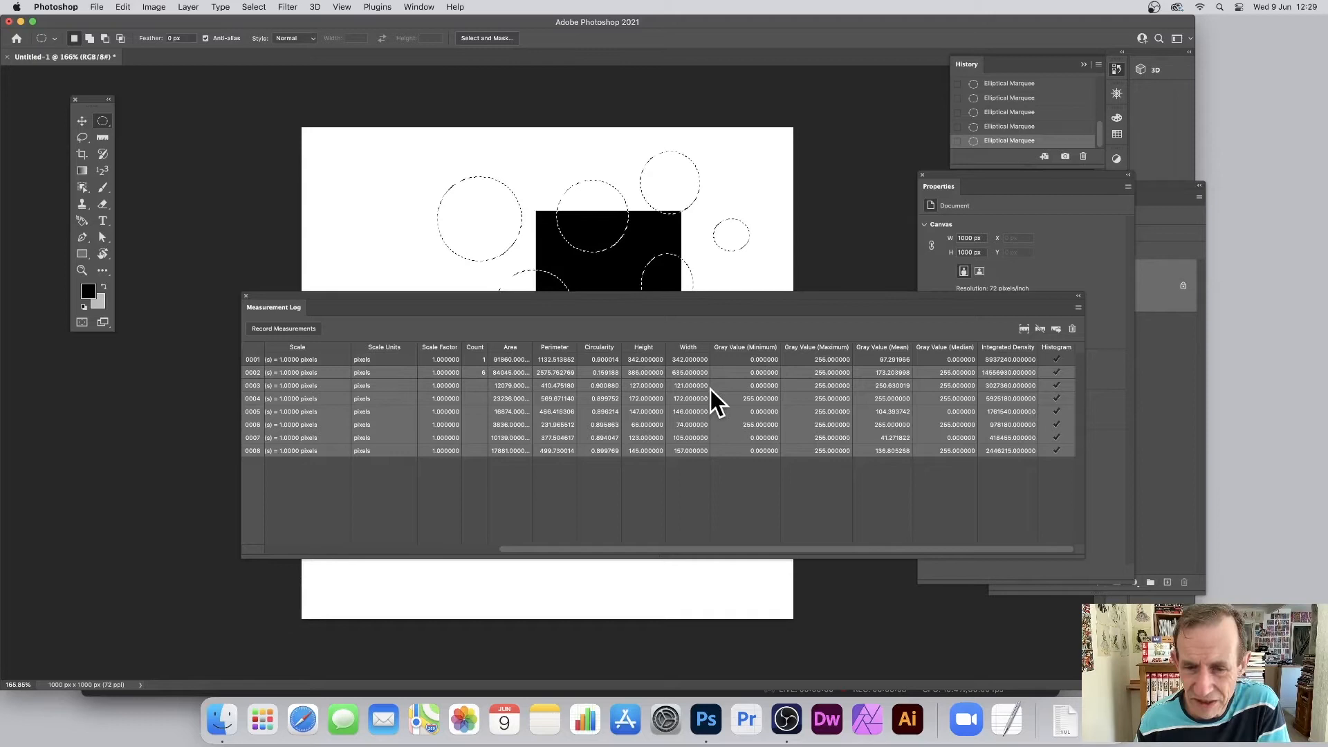
pyautogui.moveTo(695, 369)
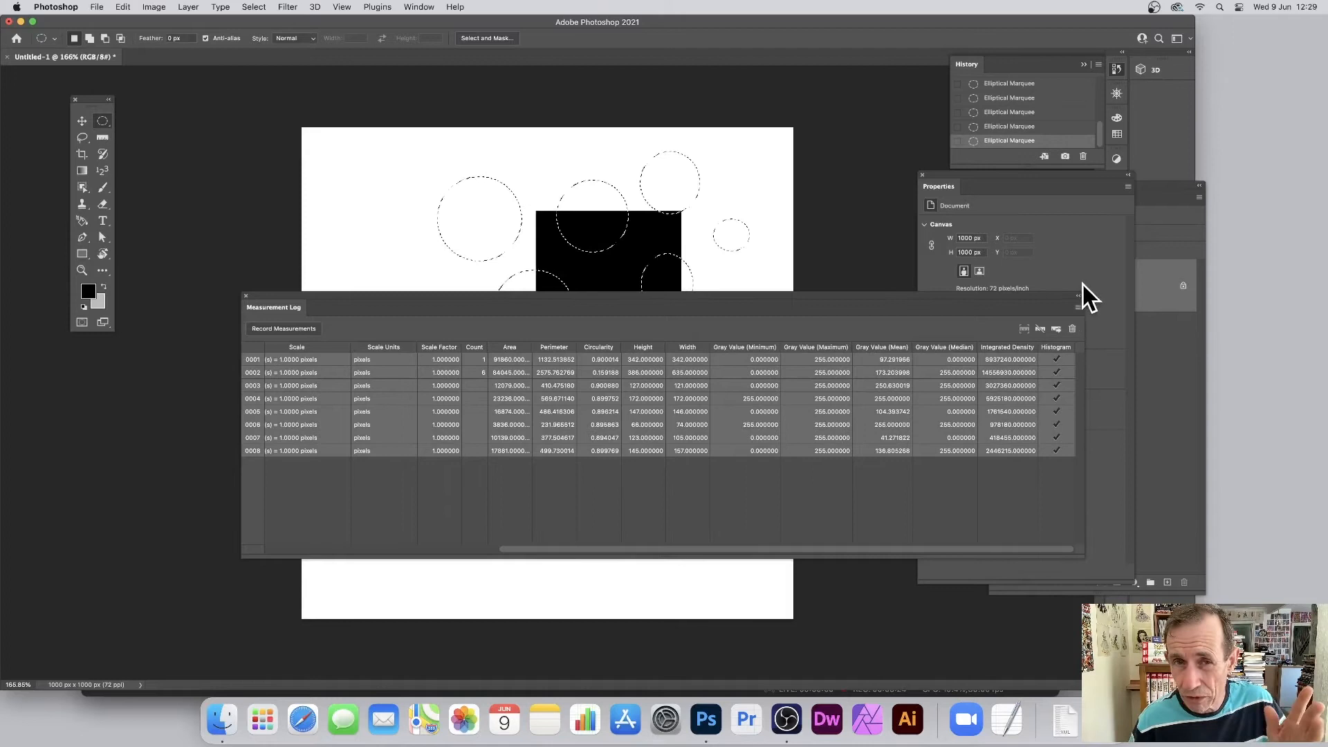
pyautogui.click(1078, 294)
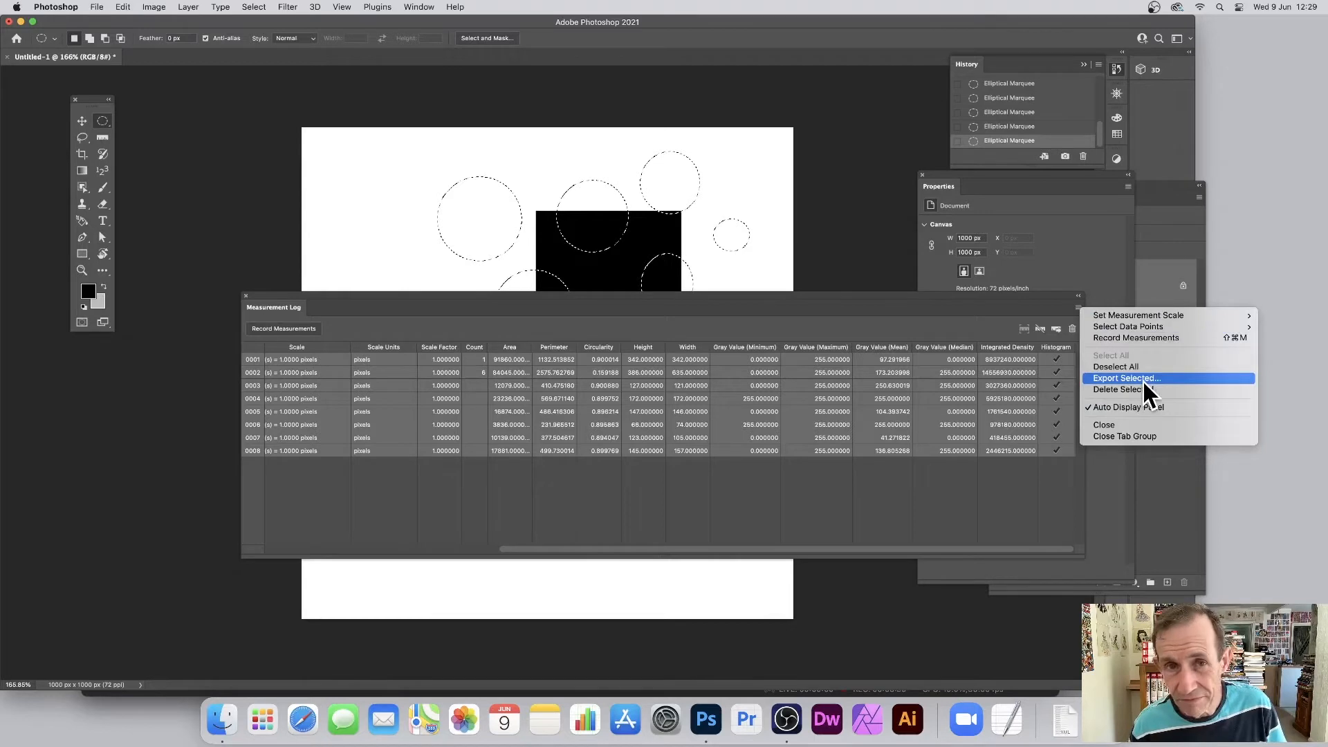
pyautogui.moveTo(1139, 395)
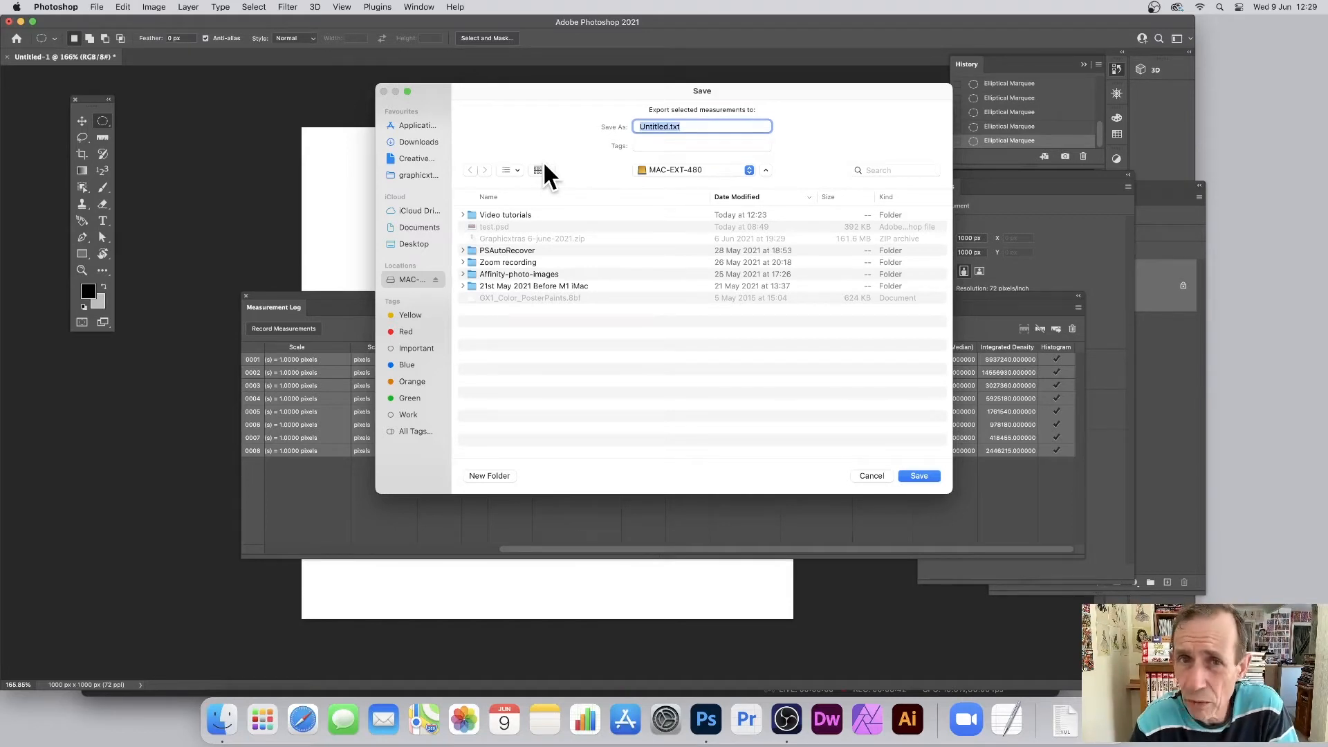
pyautogui.moveTo(894, 262)
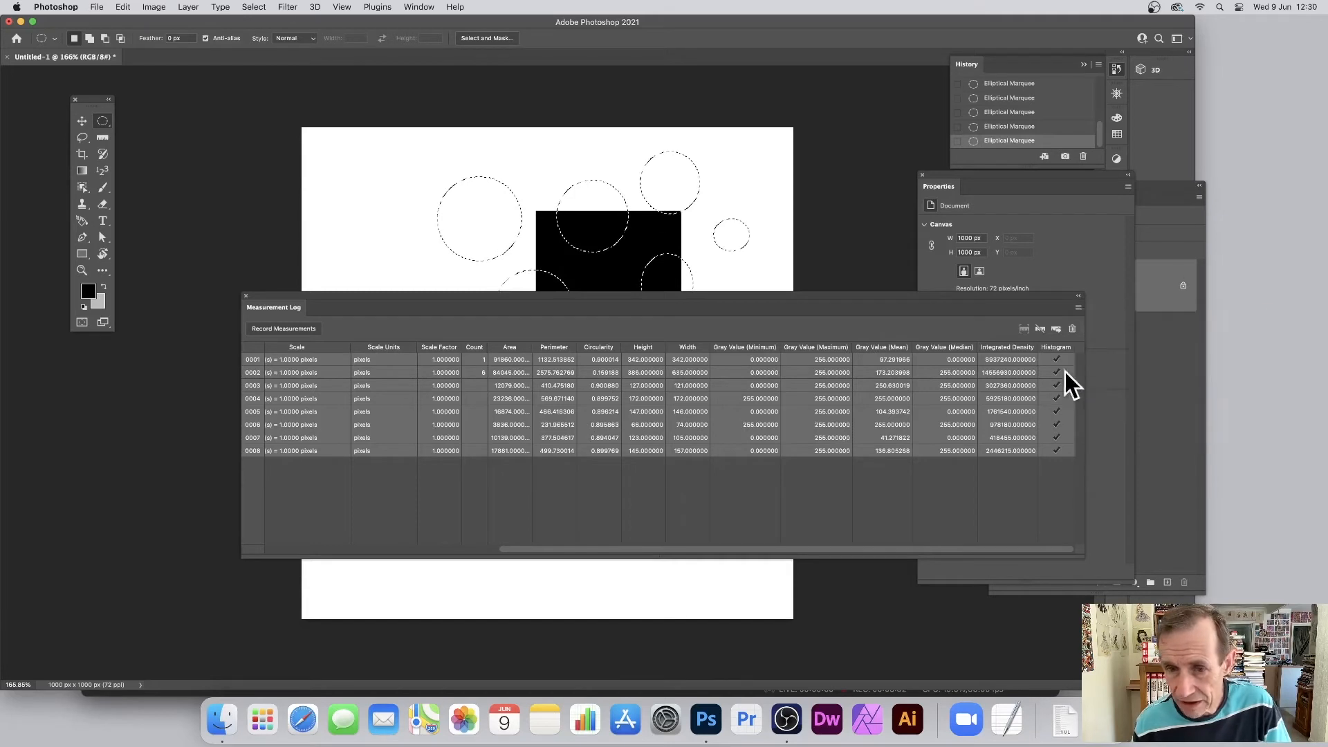
# Delete all logged measurements, confirming with Yes, then deselect the circular selections
pyautogui.click(1072, 329)
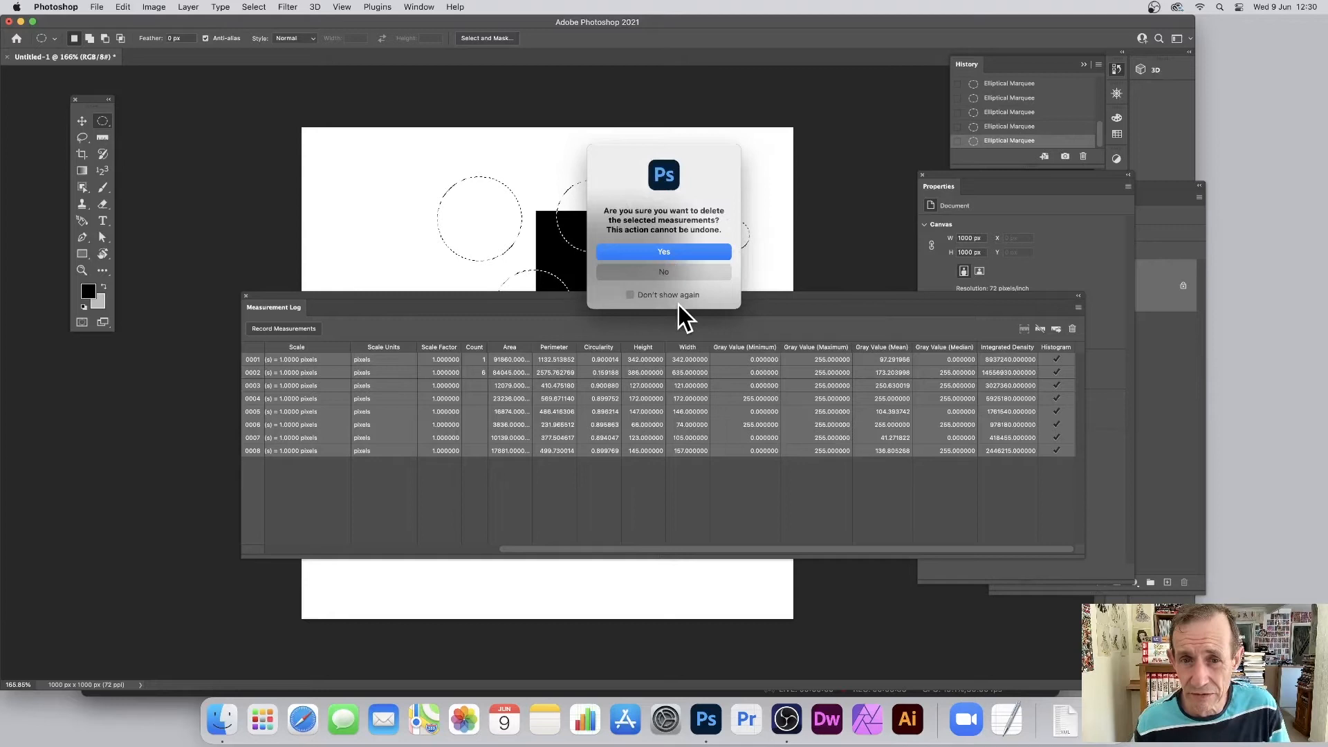
pyautogui.click(663, 252)
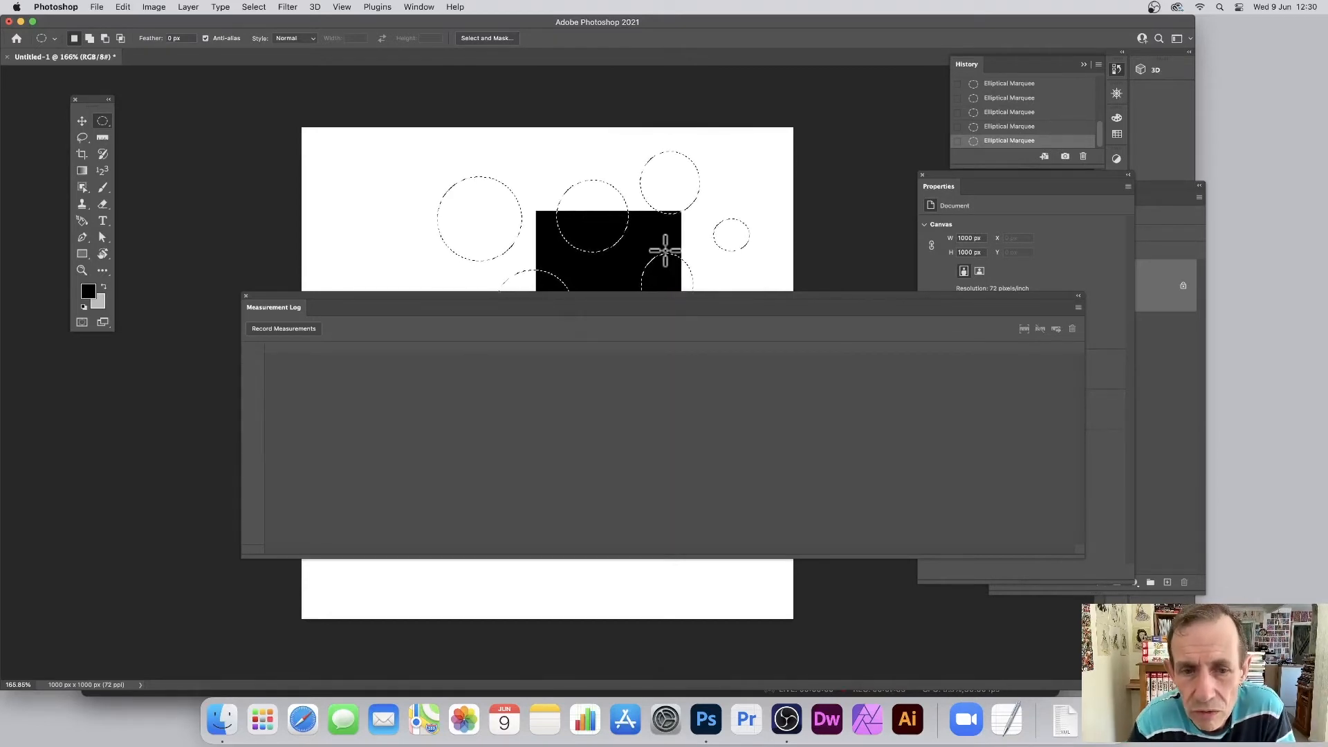
pyautogui.click(253, 7)
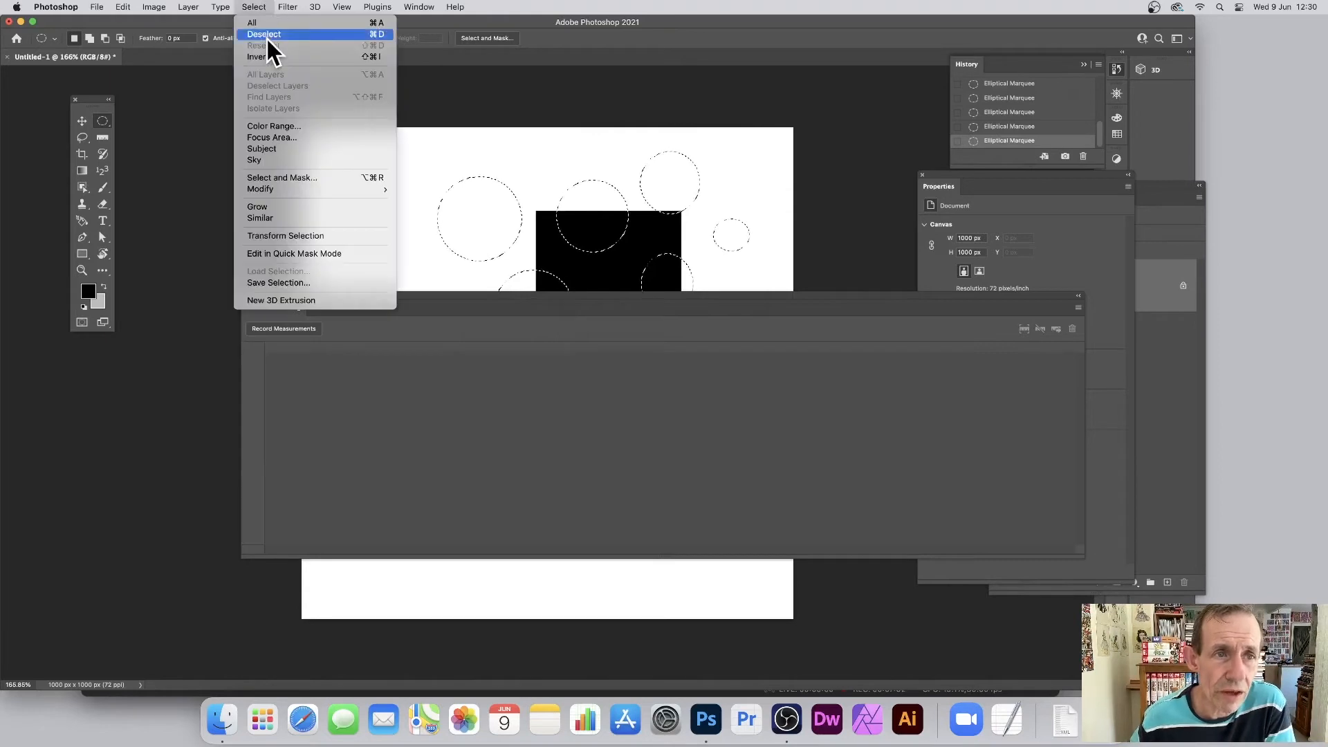
pyautogui.click(263, 33)
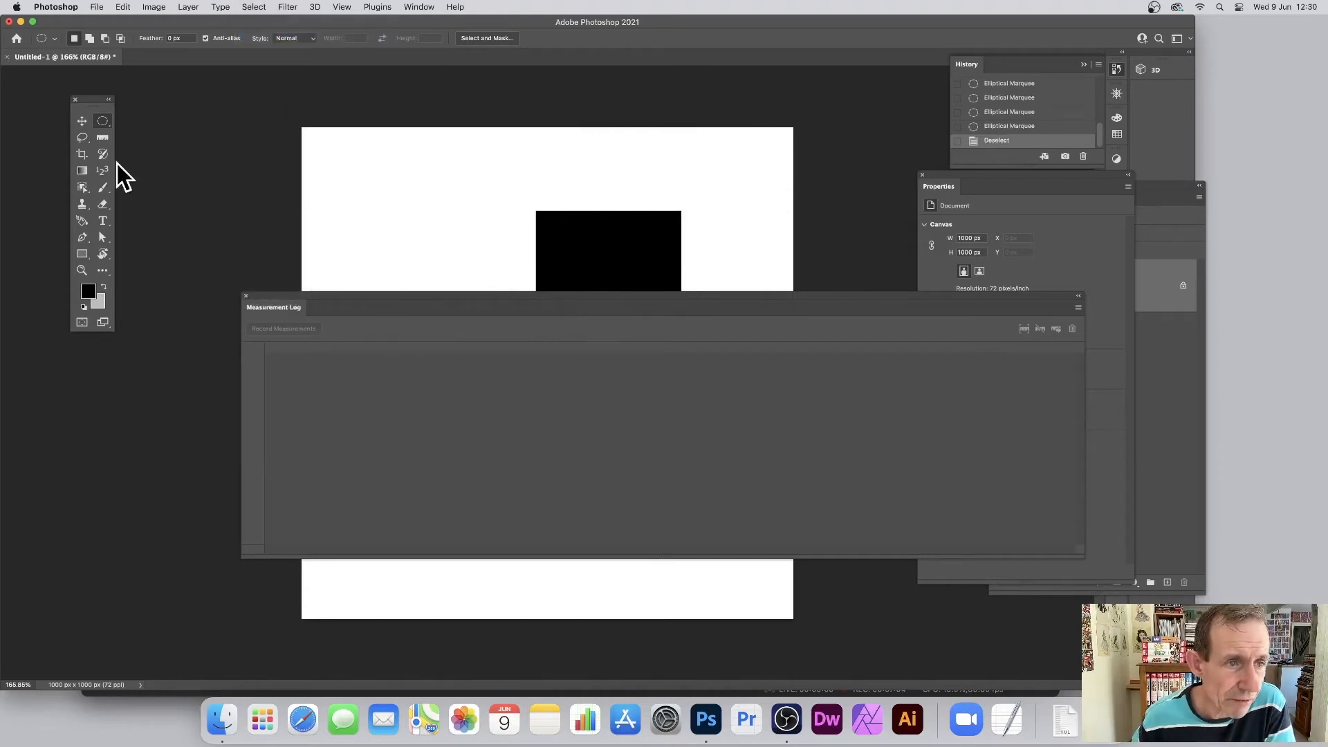
pyautogui.moveTo(102, 137)
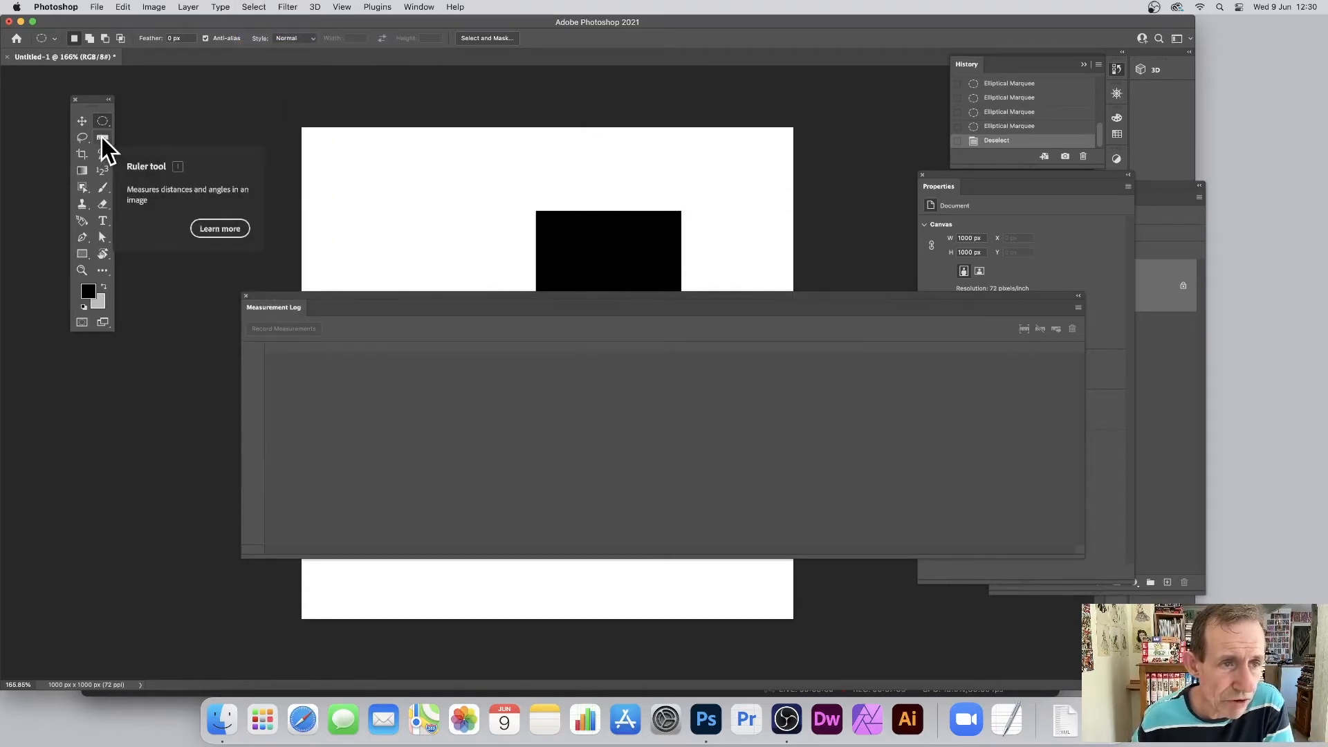
# Measure a diagonal with the Ruler tool, then measure along the rectangle's top edge
pyautogui.moveTo(473, 292); pyautogui.dragTo(503, 174)
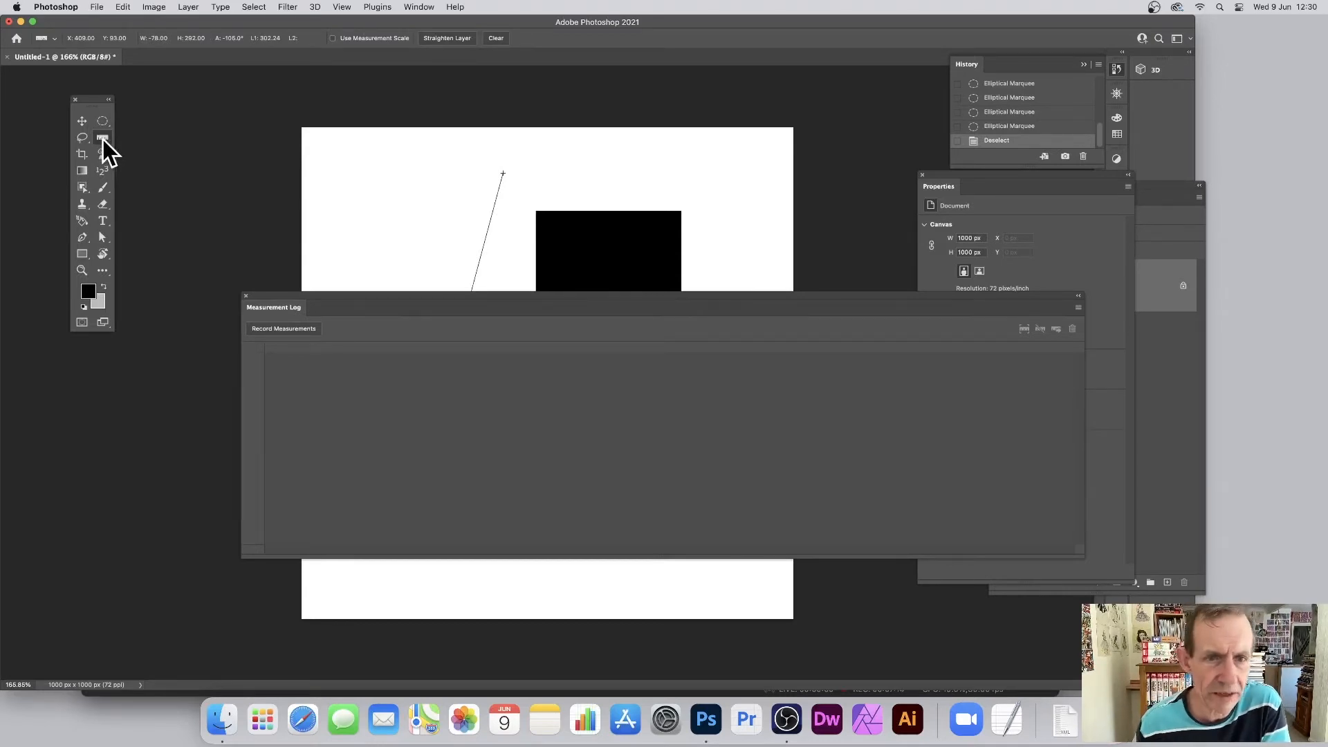
pyautogui.moveTo(656, 212)
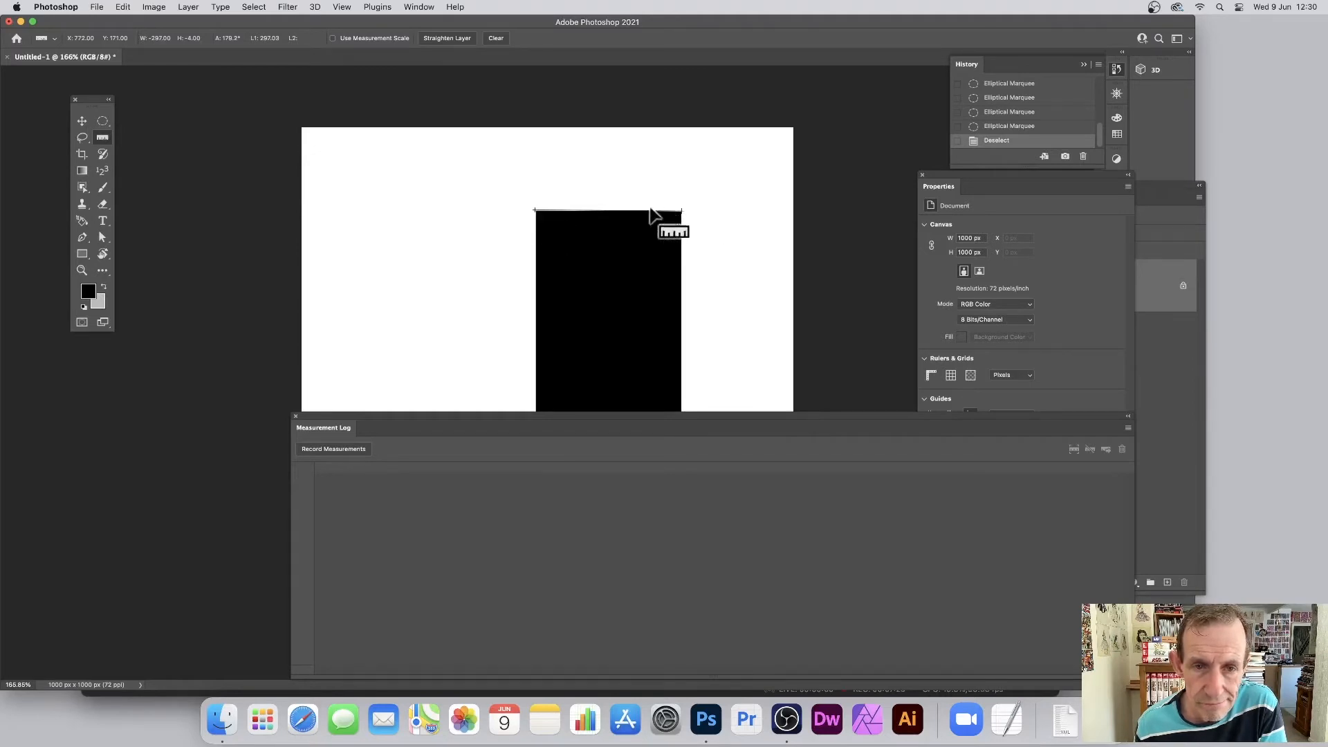
pyautogui.moveTo(526, 263)
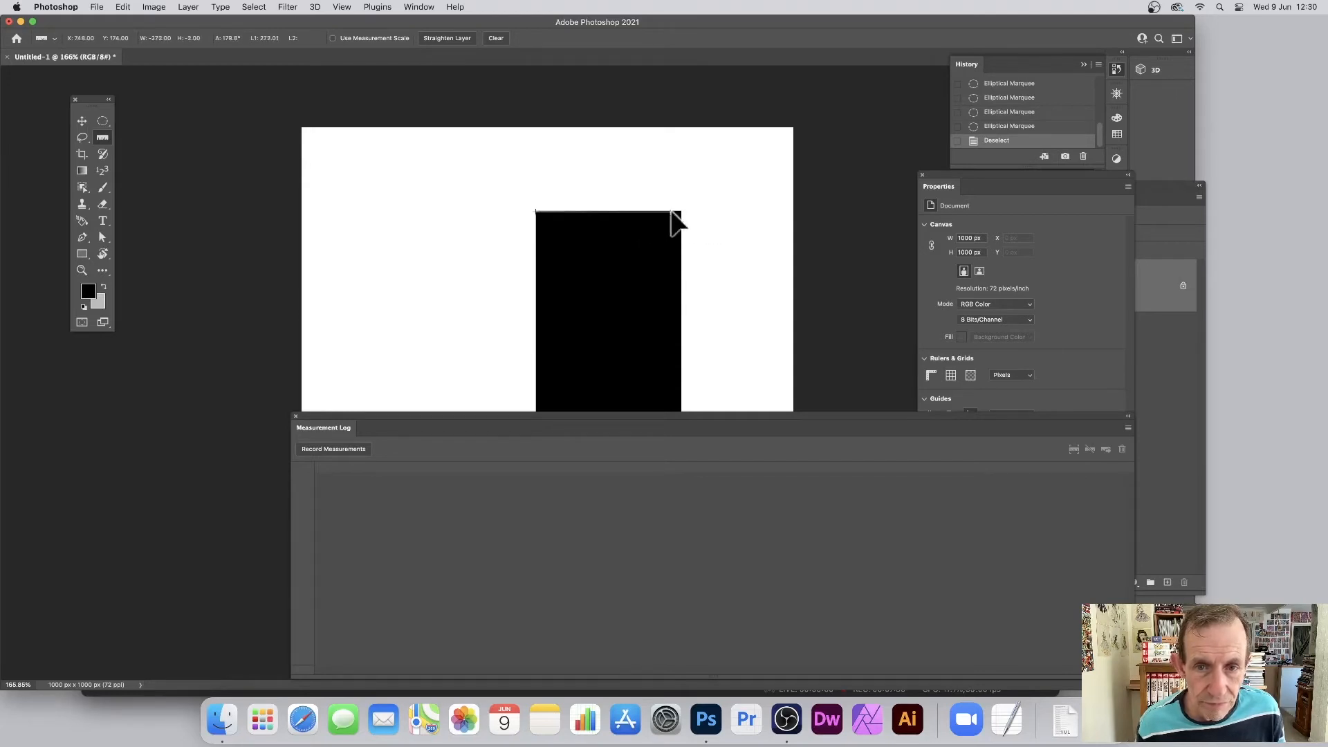
pyautogui.moveTo(643, 215); pyautogui.dragTo(682, 218)
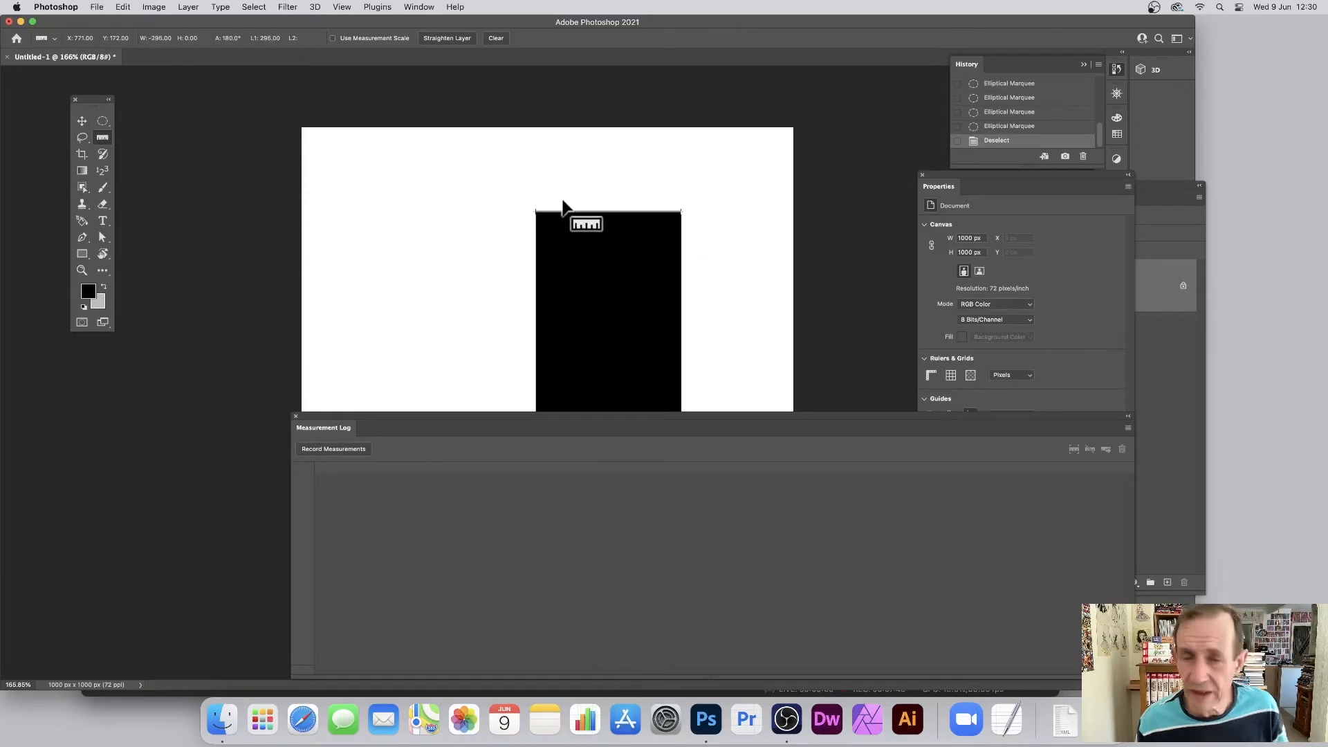
pyautogui.moveTo(350, 464)
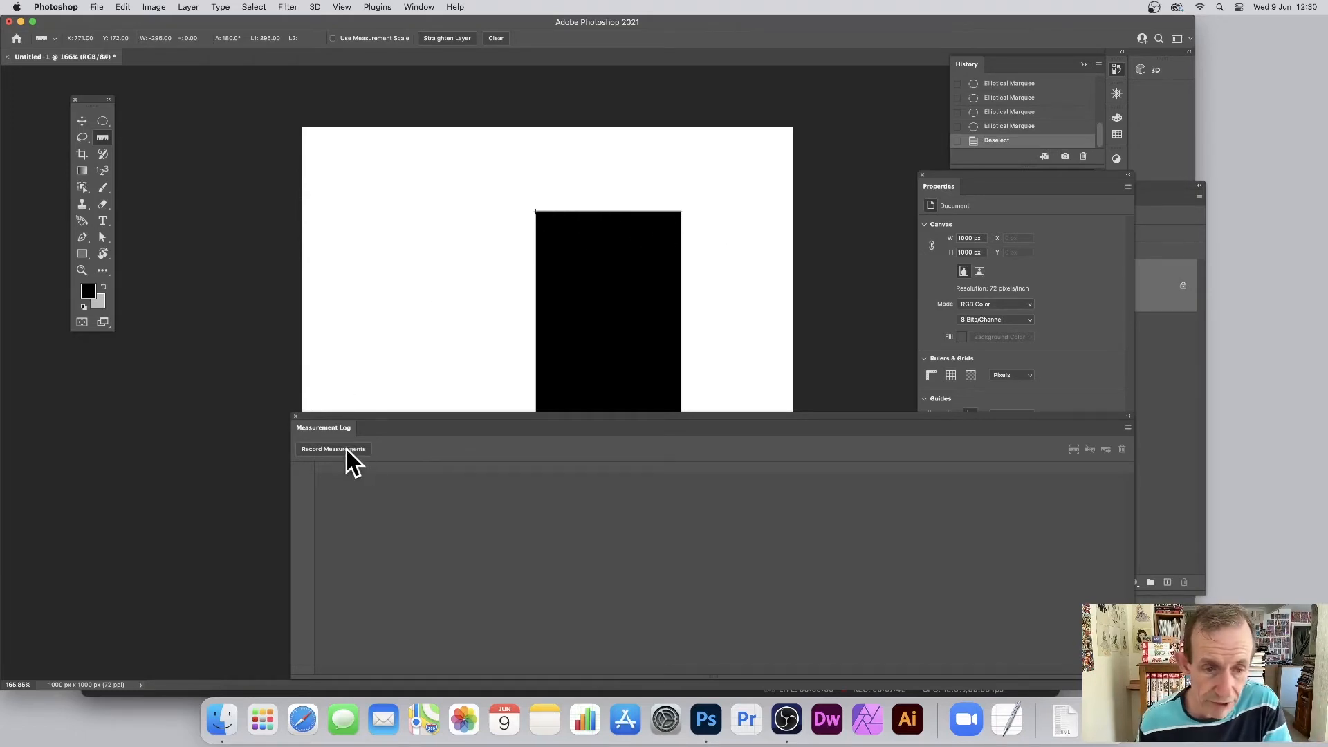
# Record the top-edge and diagonal ruler measurements as new log rows
pyautogui.click(333, 448)
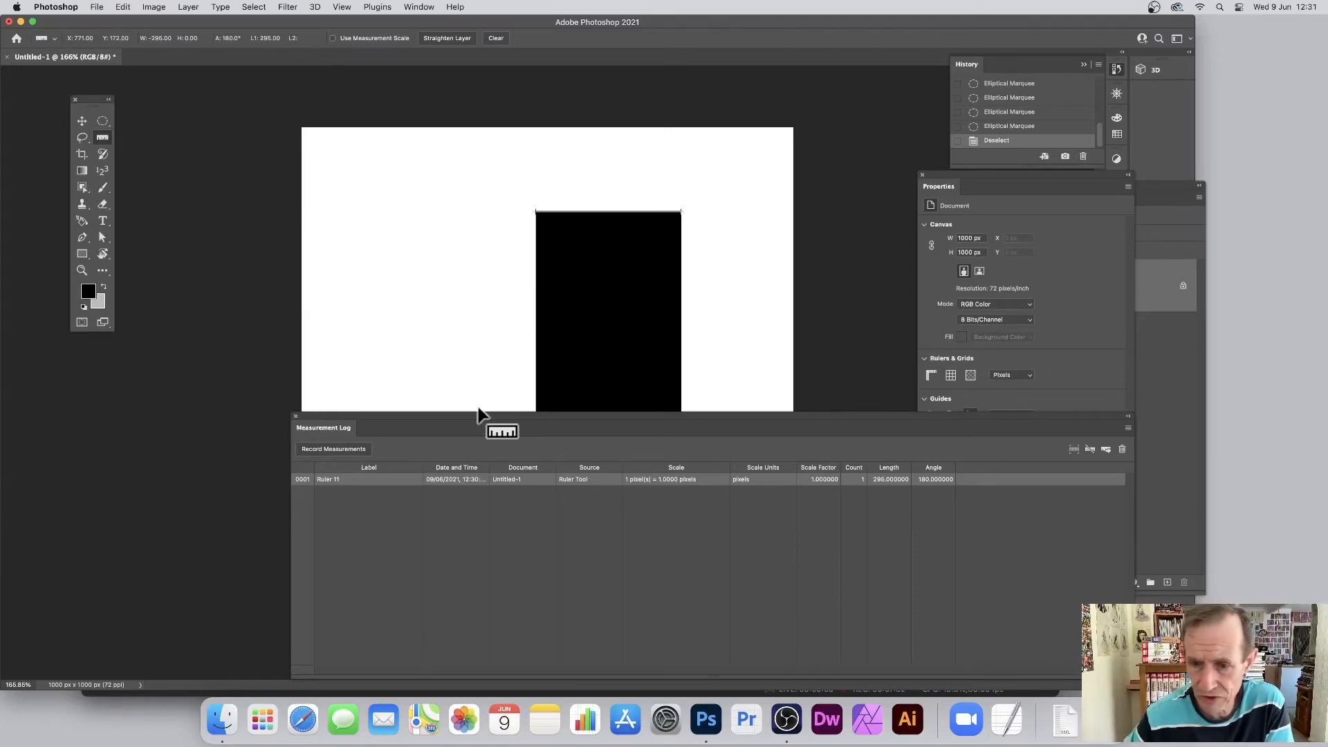
pyautogui.moveTo(954, 495)
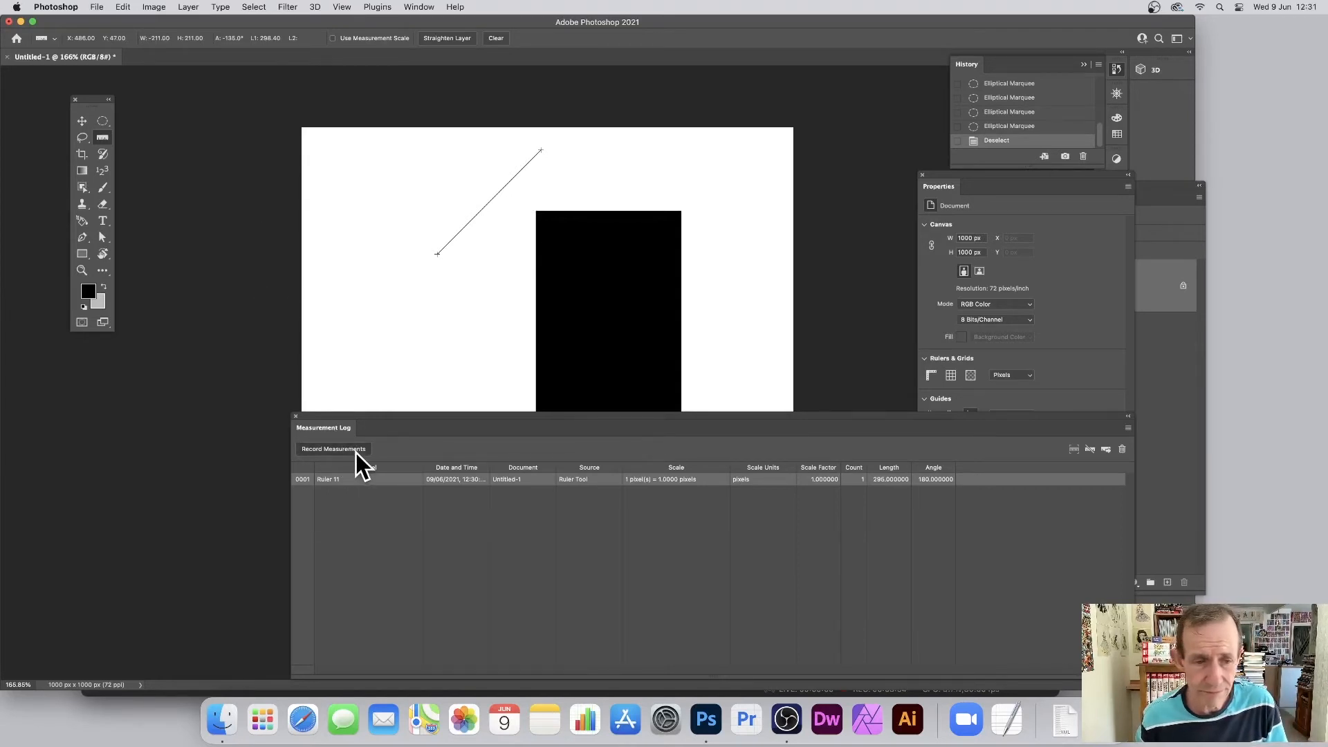
pyautogui.click(334, 448)
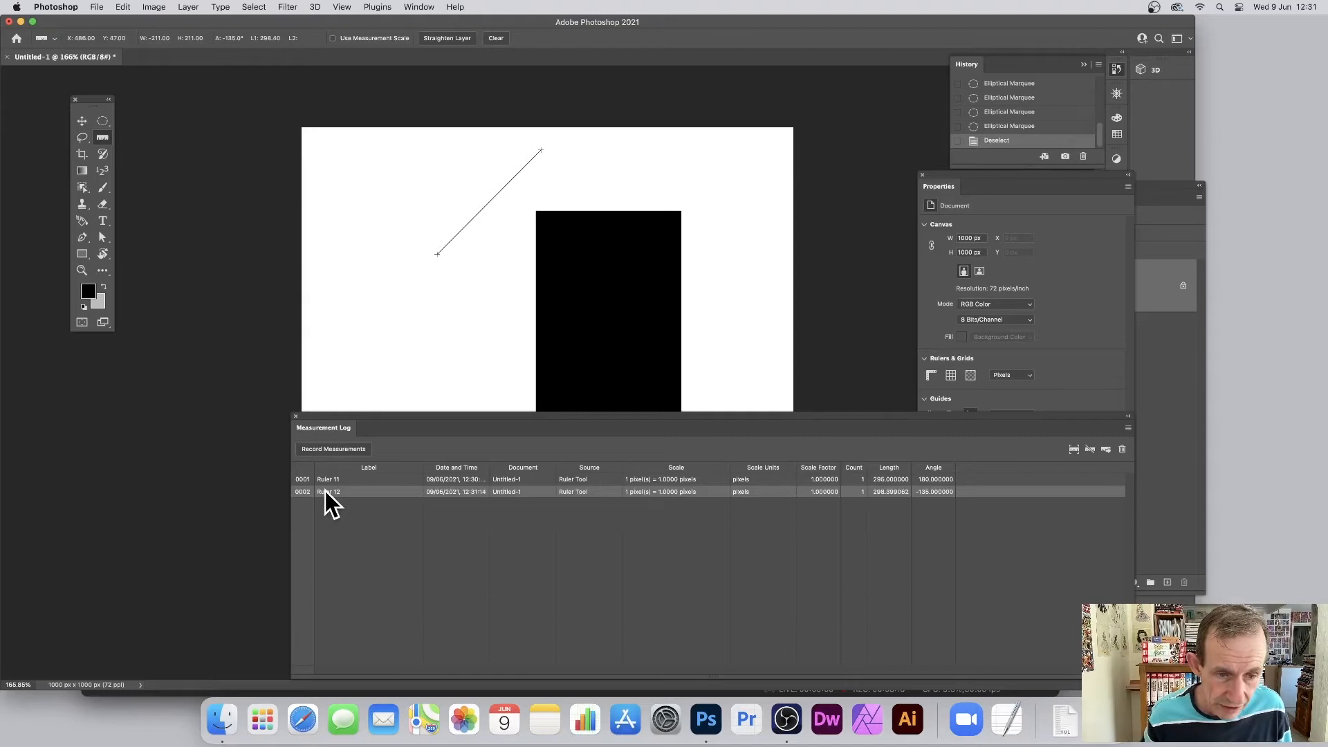
pyautogui.rightClick(330, 492)
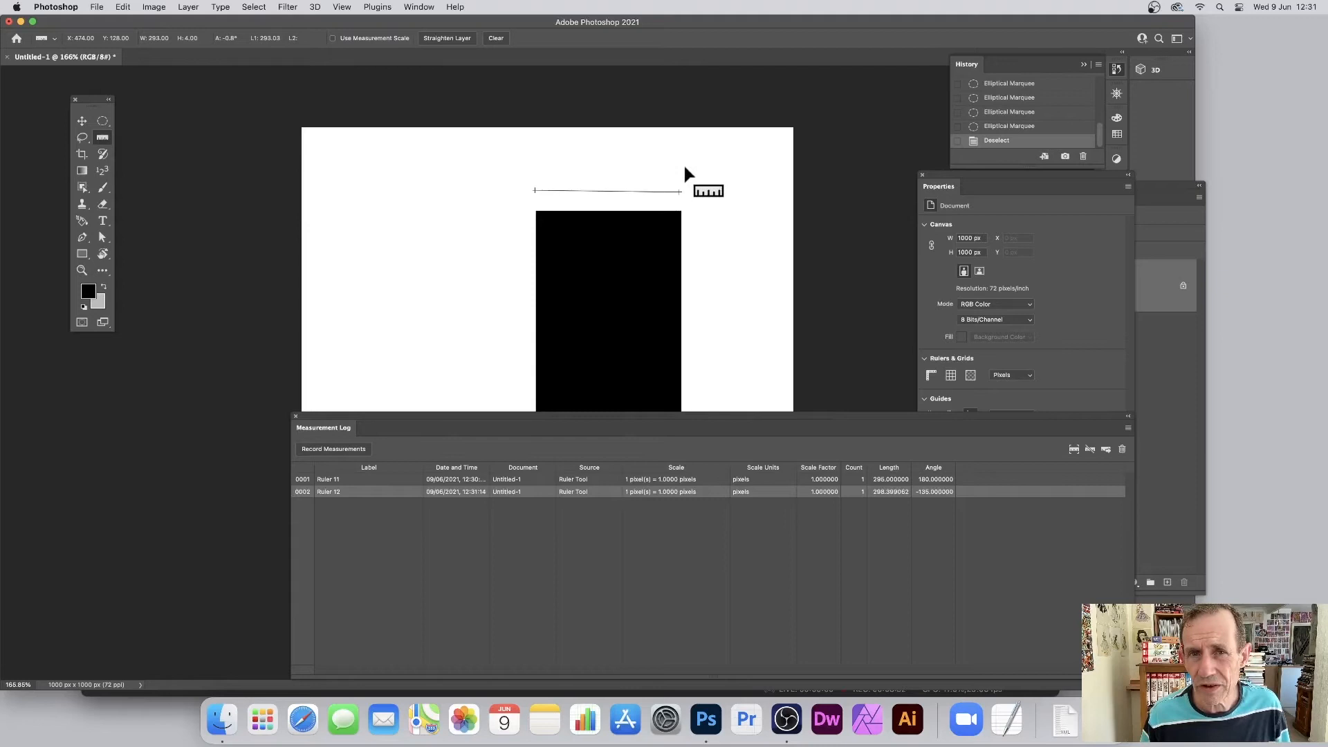
pyautogui.moveTo(693, 338)
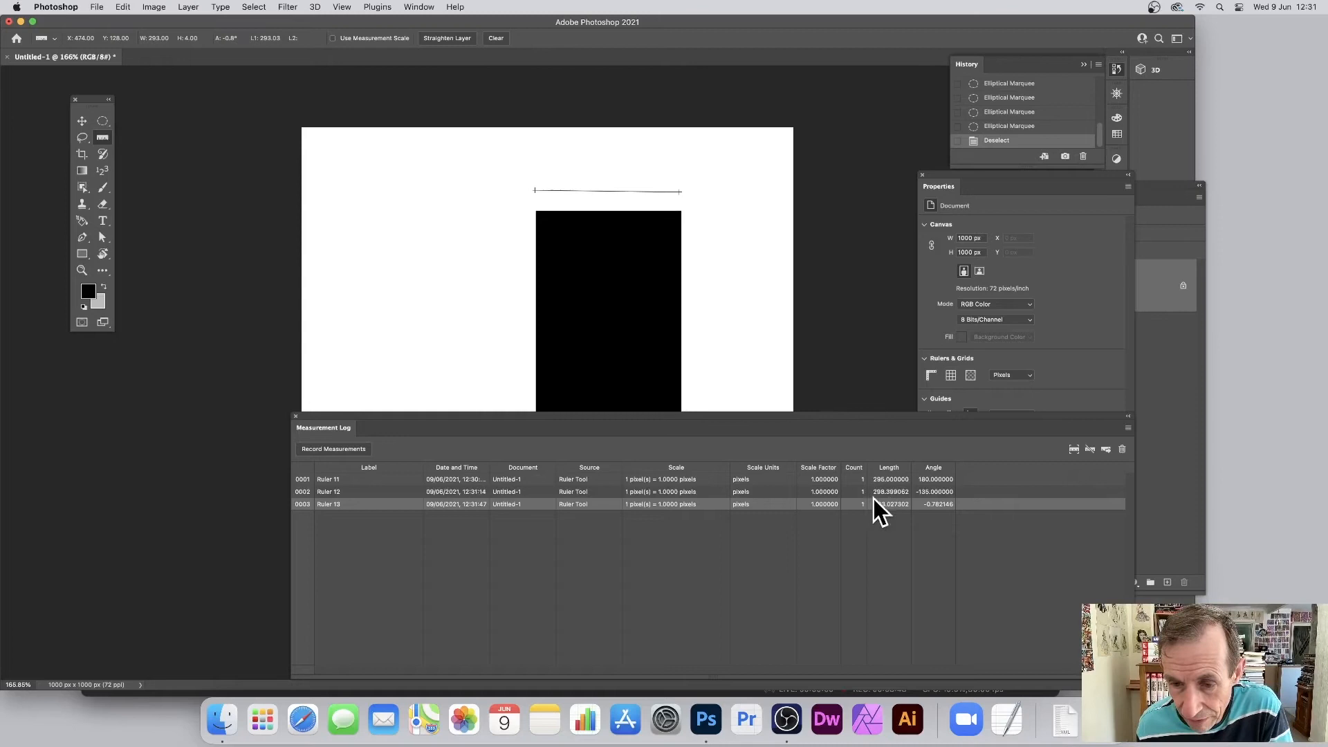
pyautogui.moveTo(931, 521)
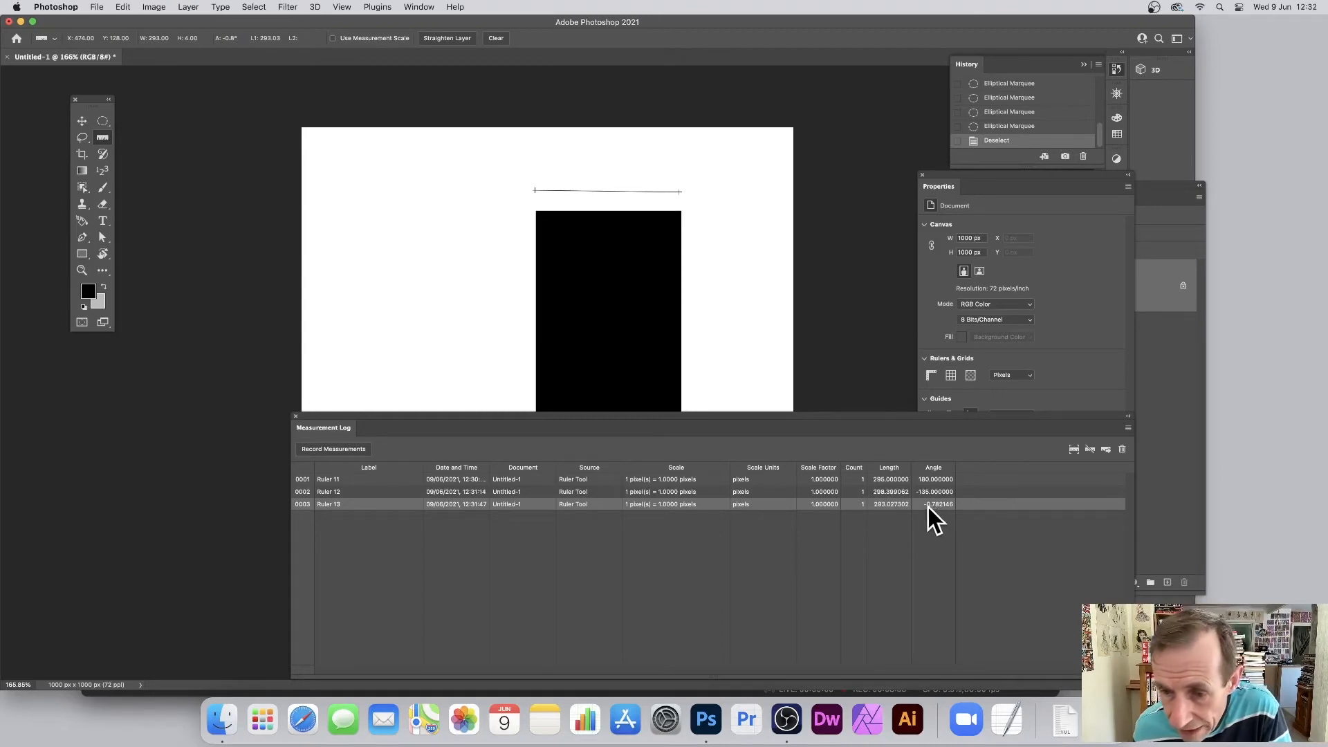
pyautogui.moveTo(839, 394)
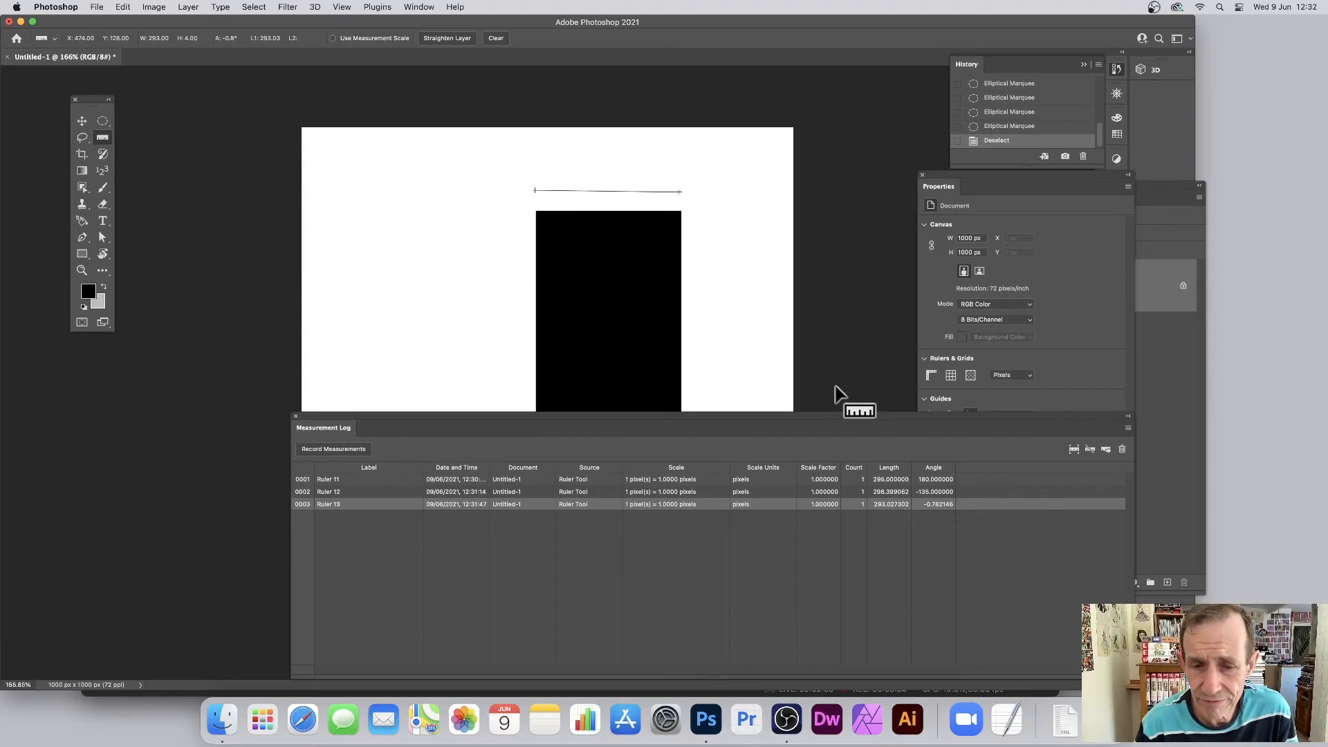
pyautogui.moveTo(227, 275)
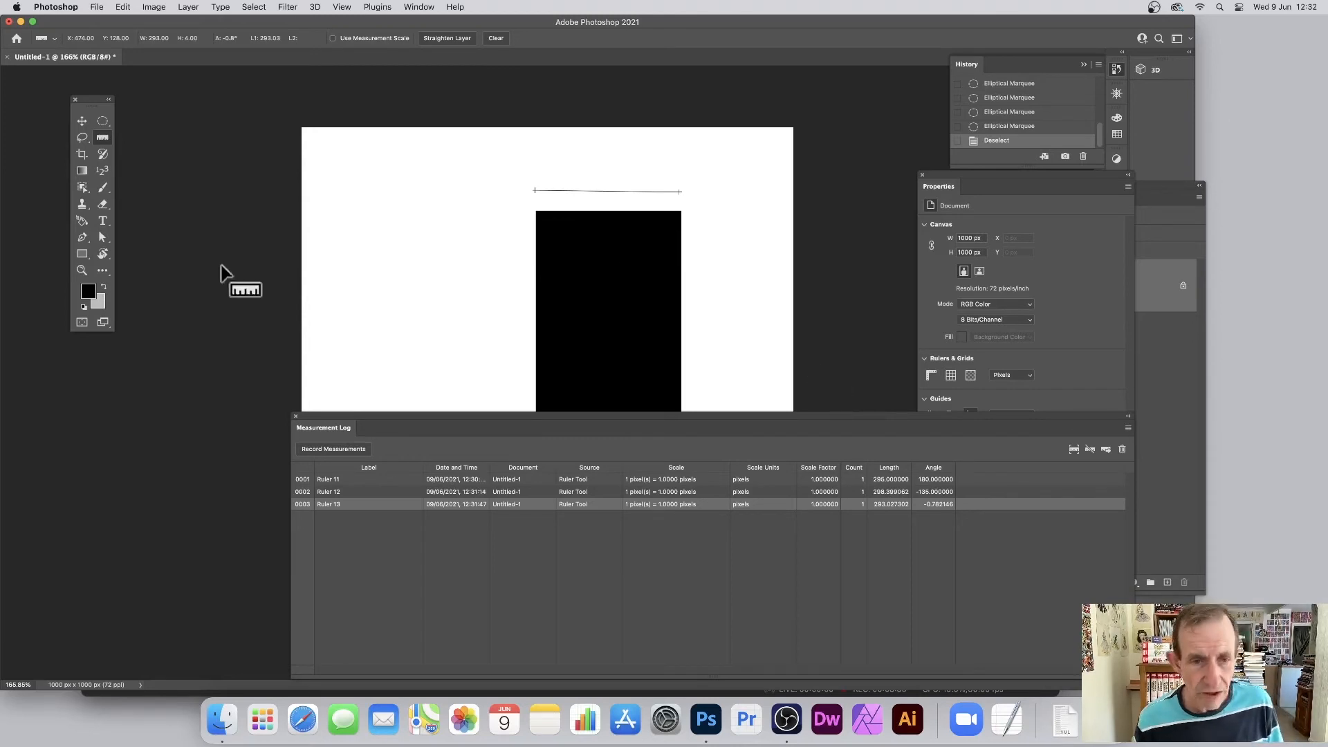
pyautogui.moveTo(1163, 463)
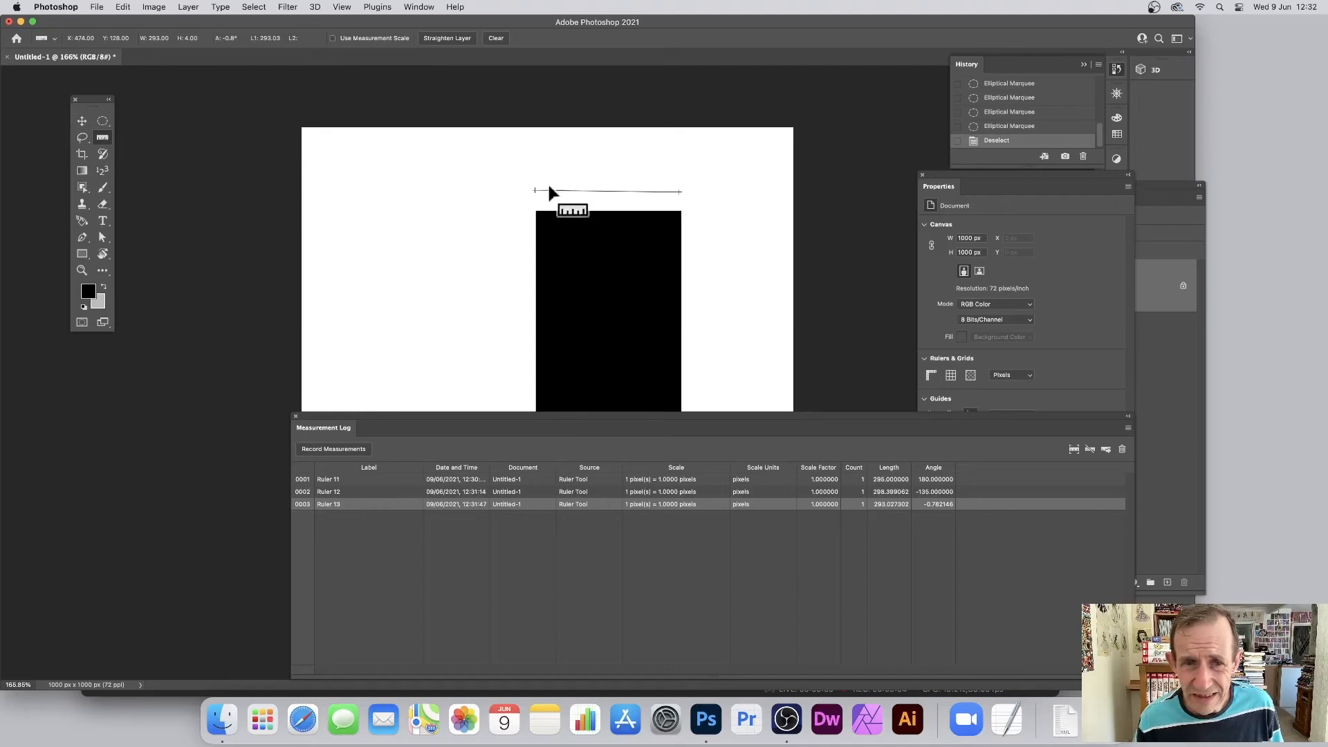
pyautogui.moveTo(1088, 491)
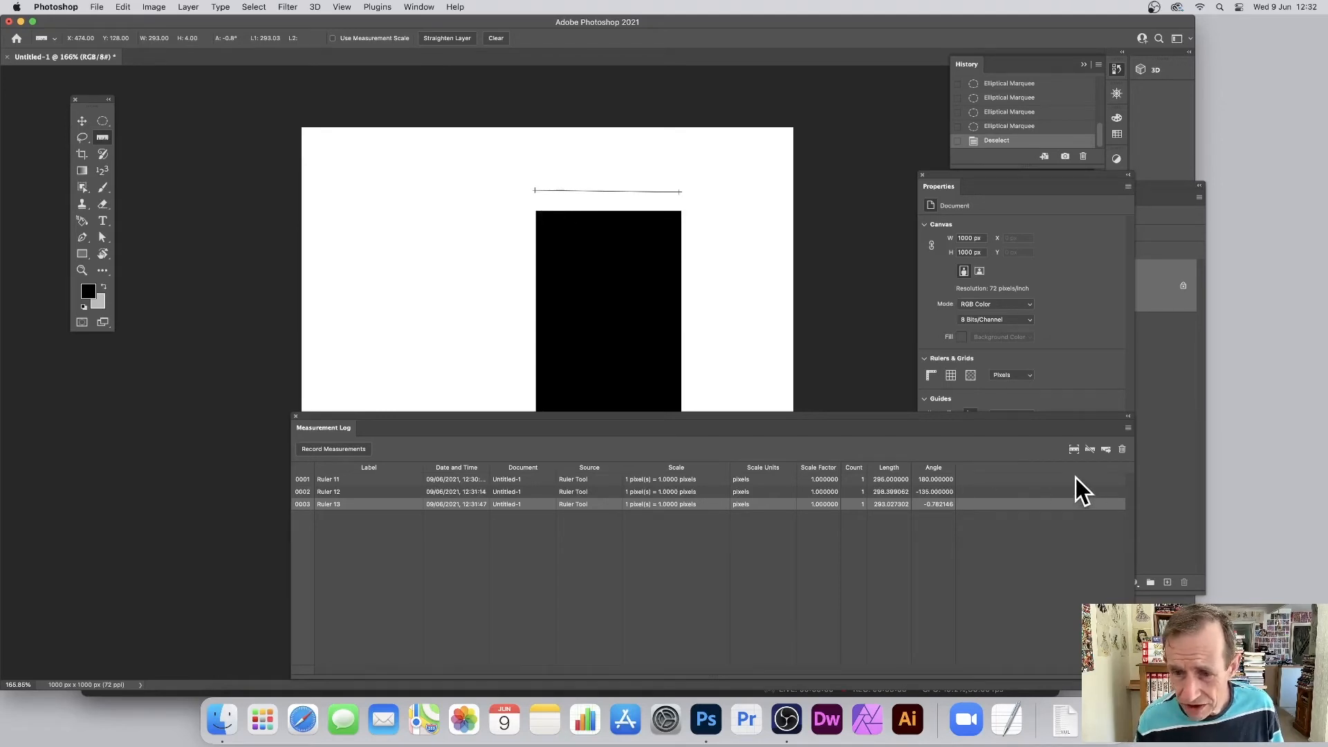
pyautogui.moveTo(590, 283)
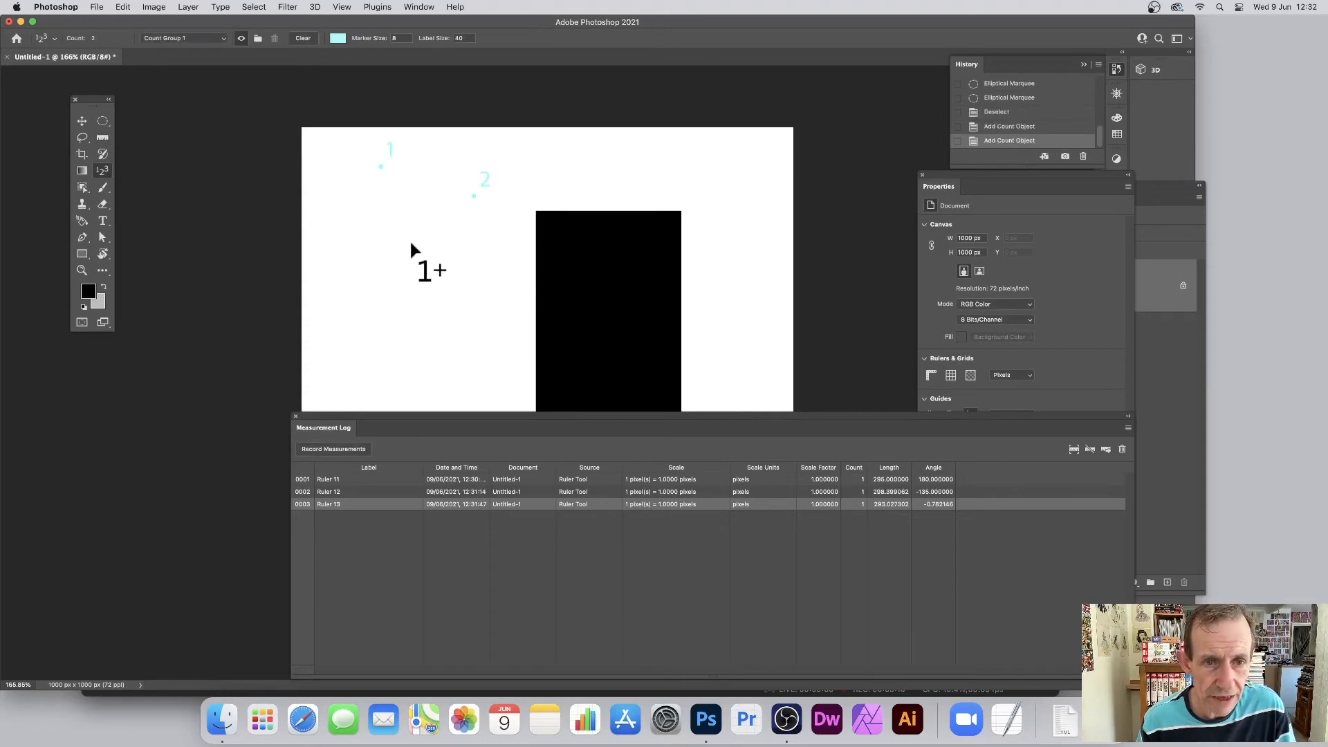
# Add two more numbered count markers on the white canvas with the Count tool
pyautogui.click(494, 239)
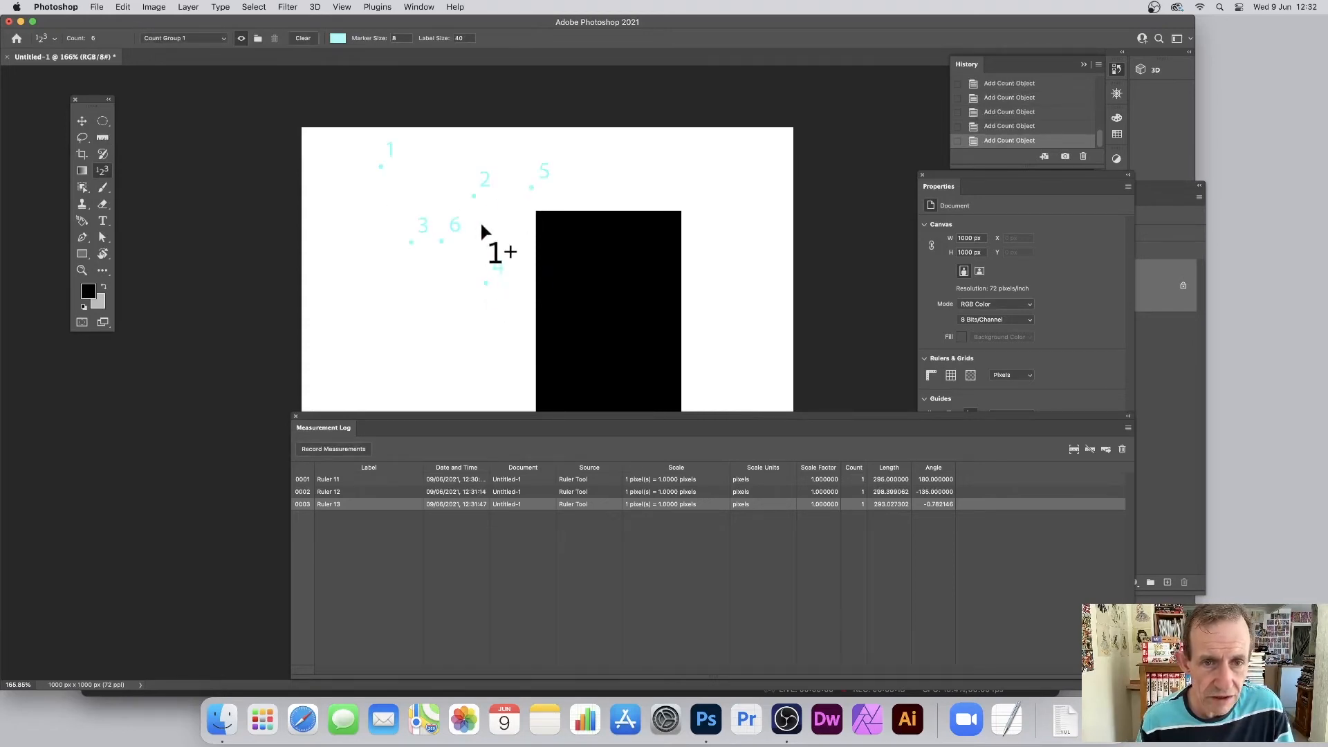
pyautogui.click(492, 207)
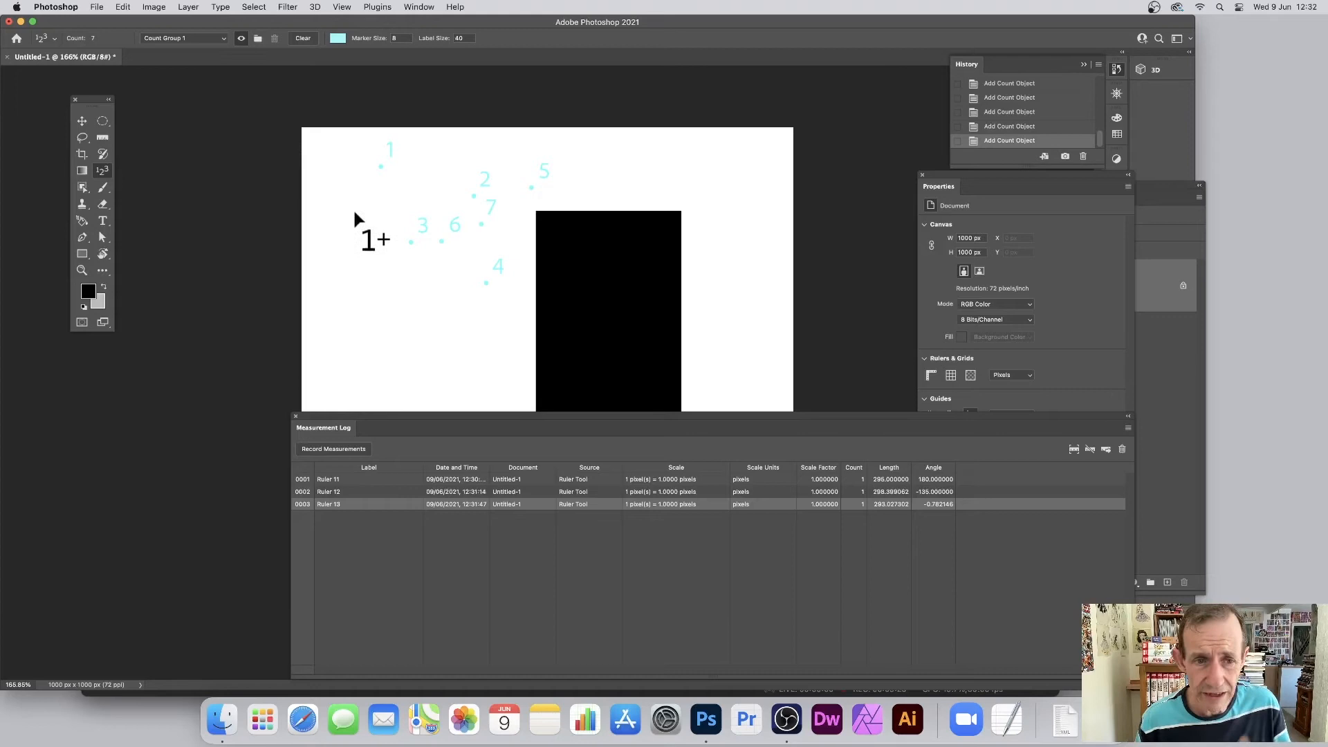
pyautogui.moveTo(364, 431)
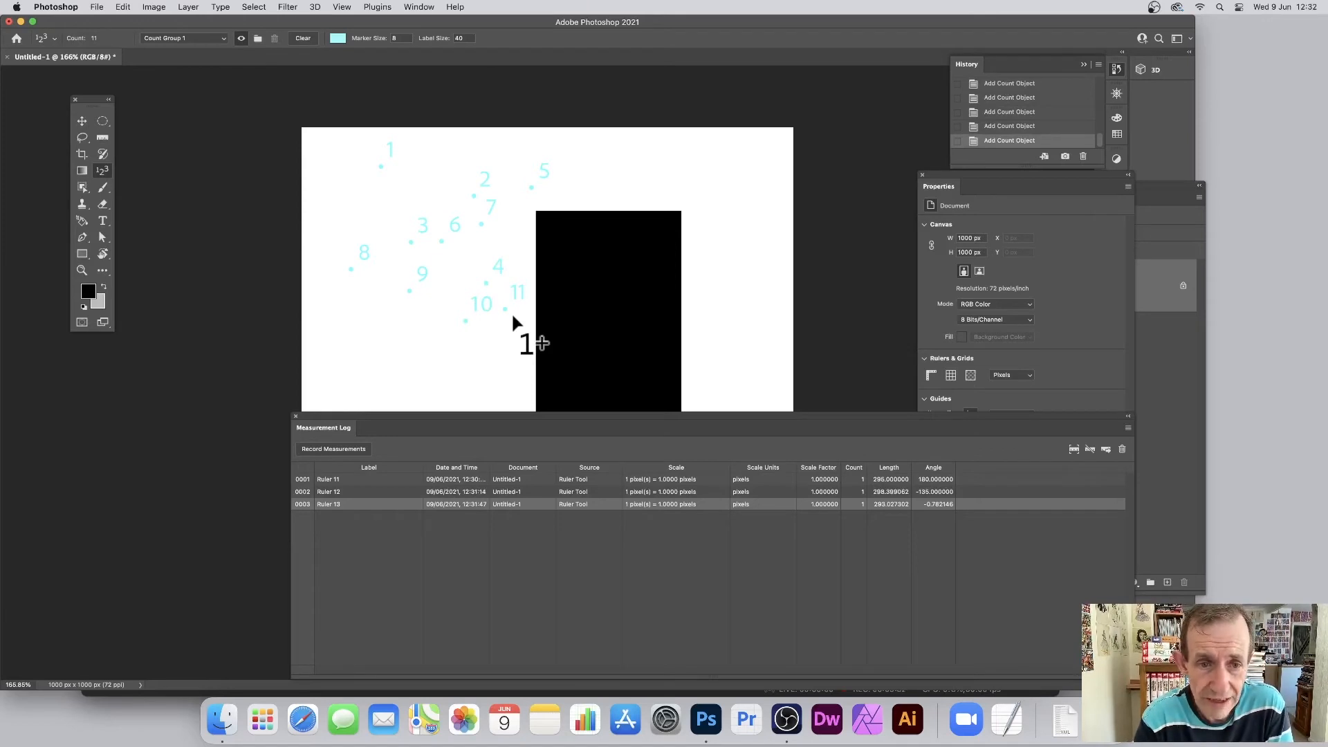
pyautogui.moveTo(504, 237)
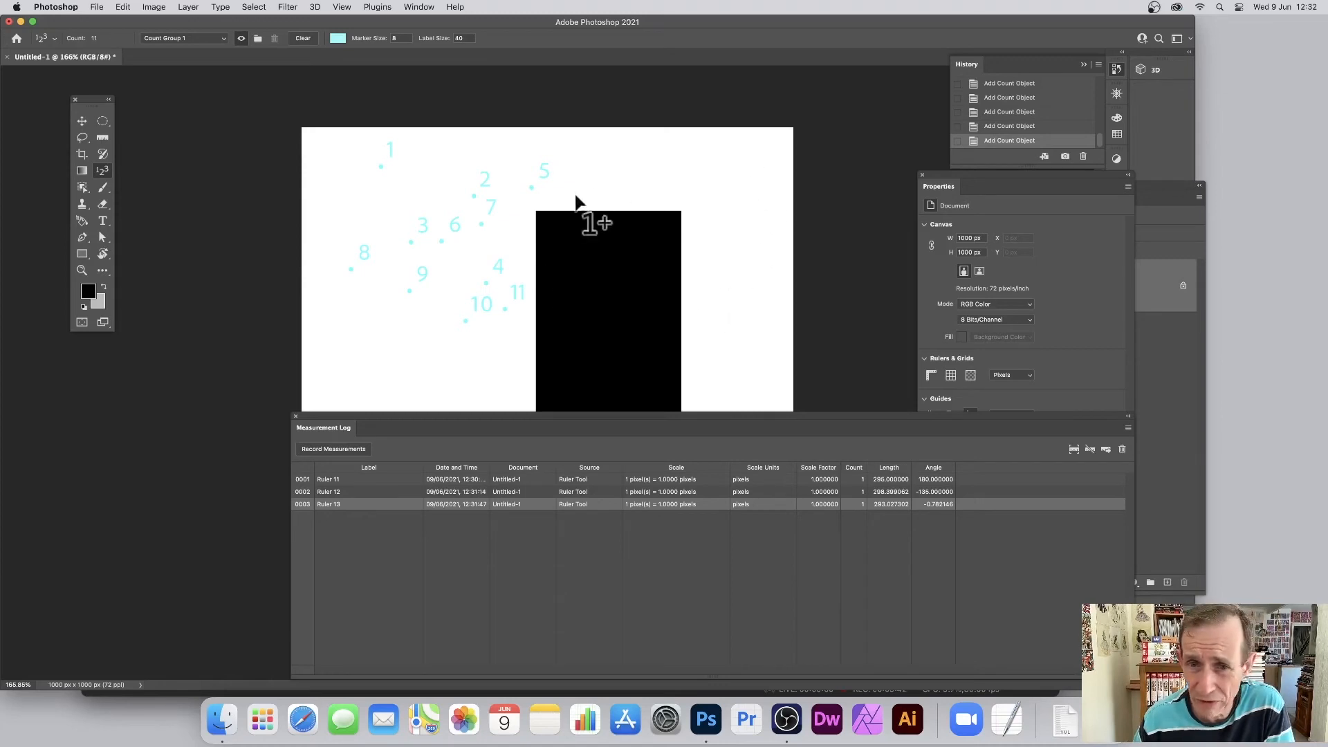
pyautogui.moveTo(652, 178)
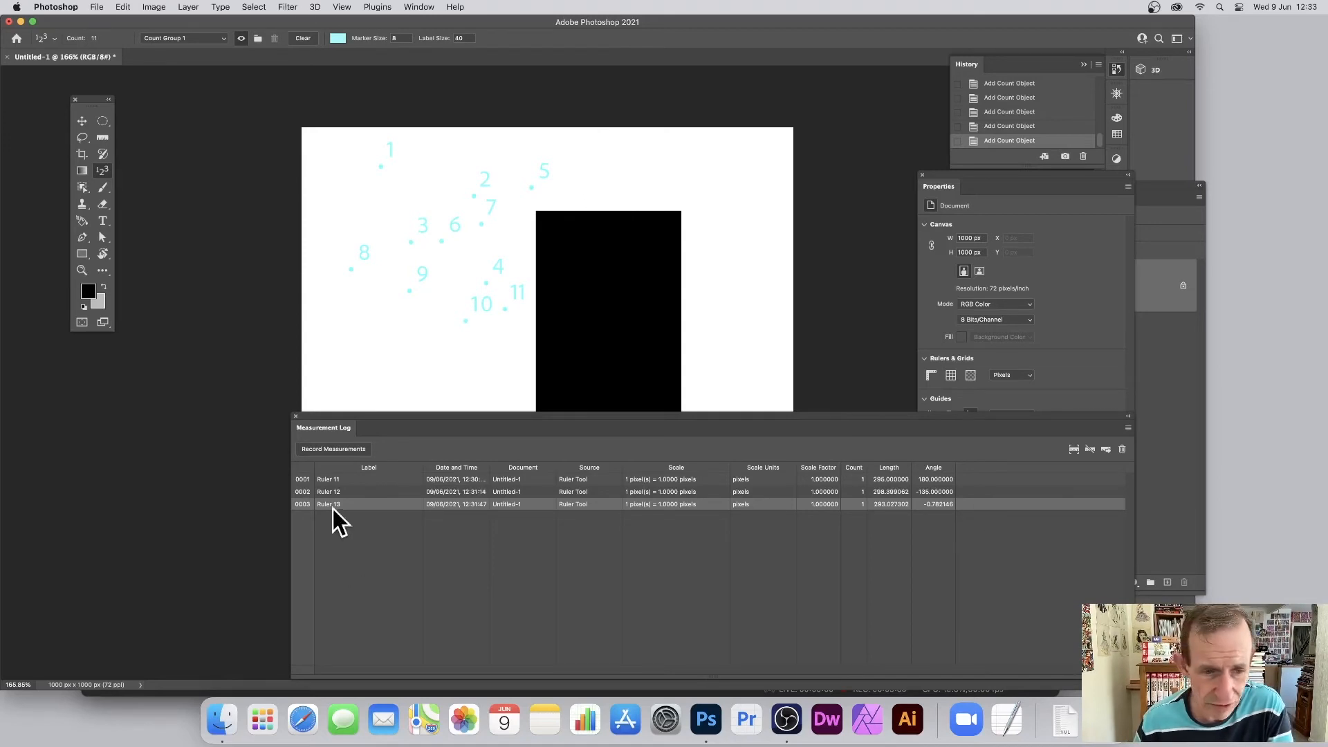
# Record the eleven counted points as a Count 3 row and raise the log panel
pyautogui.click(333, 448)
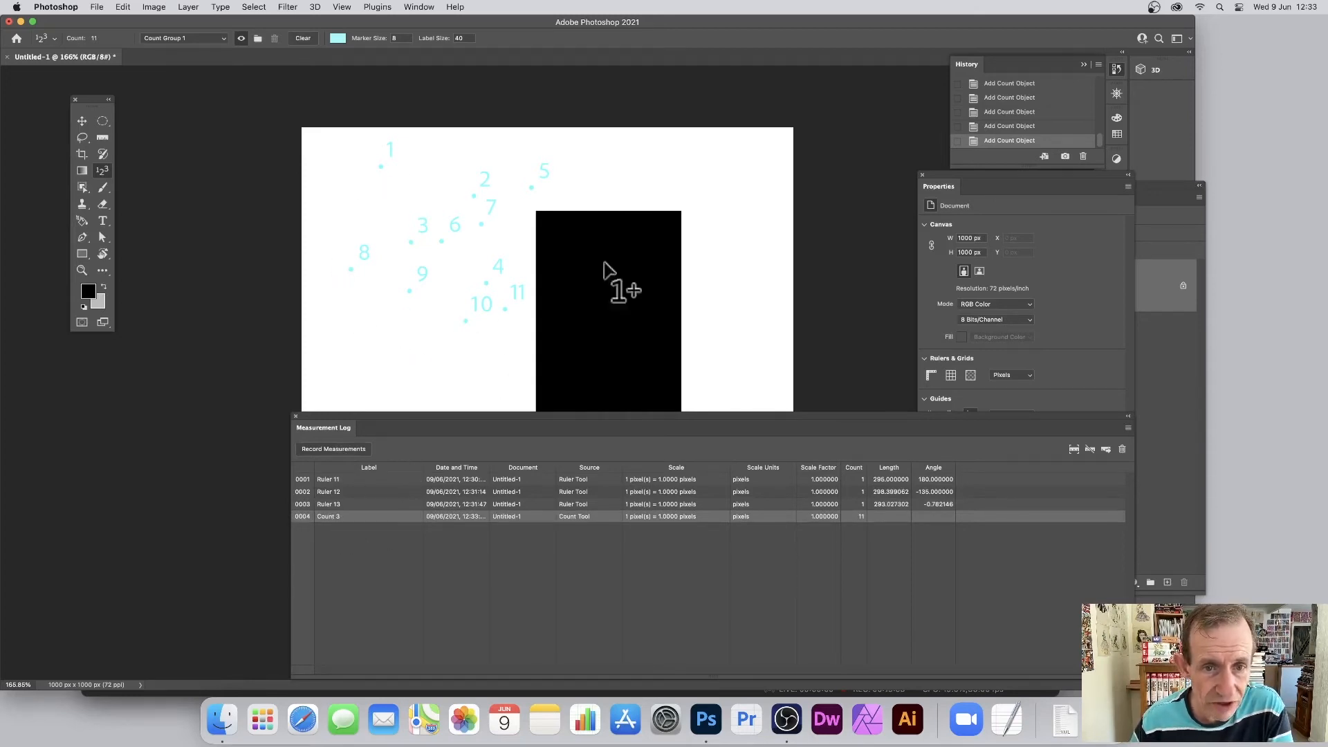
pyautogui.moveTo(850, 534)
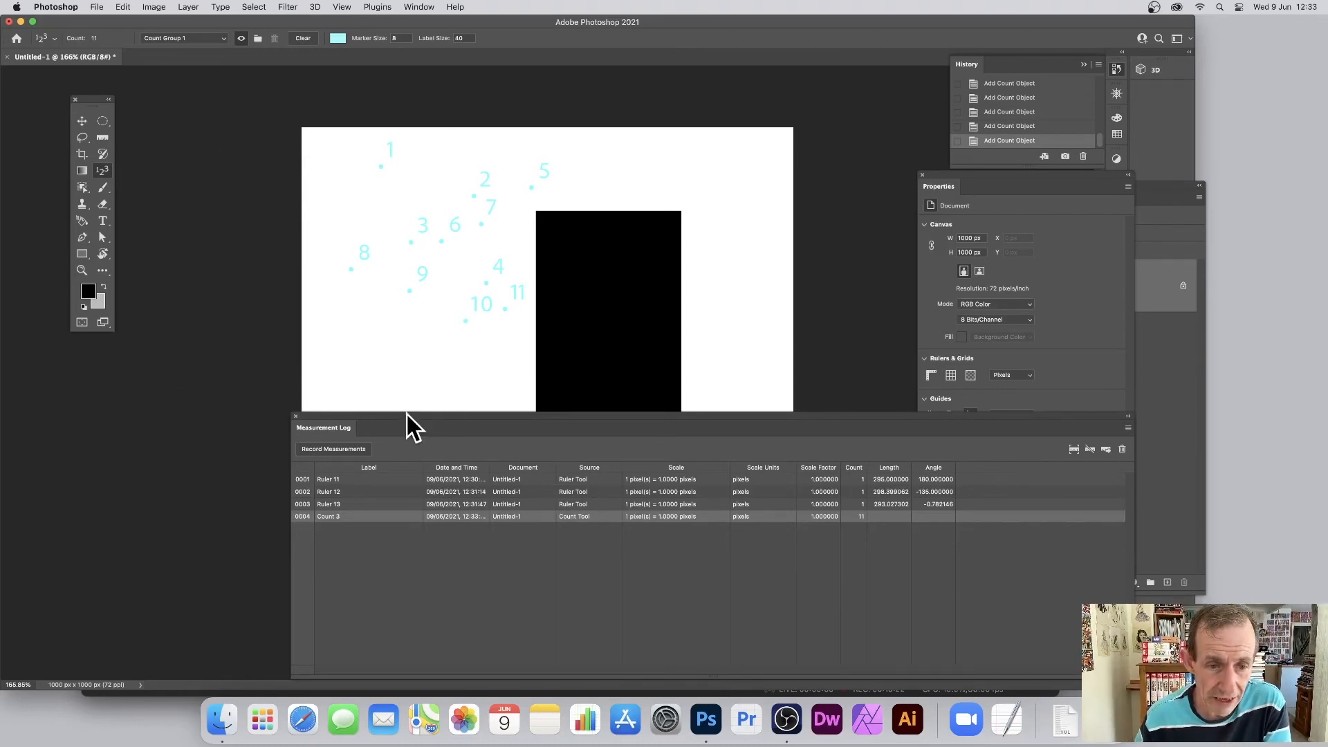
pyautogui.moveTo(324, 428); pyautogui.dragTo(245, 353)
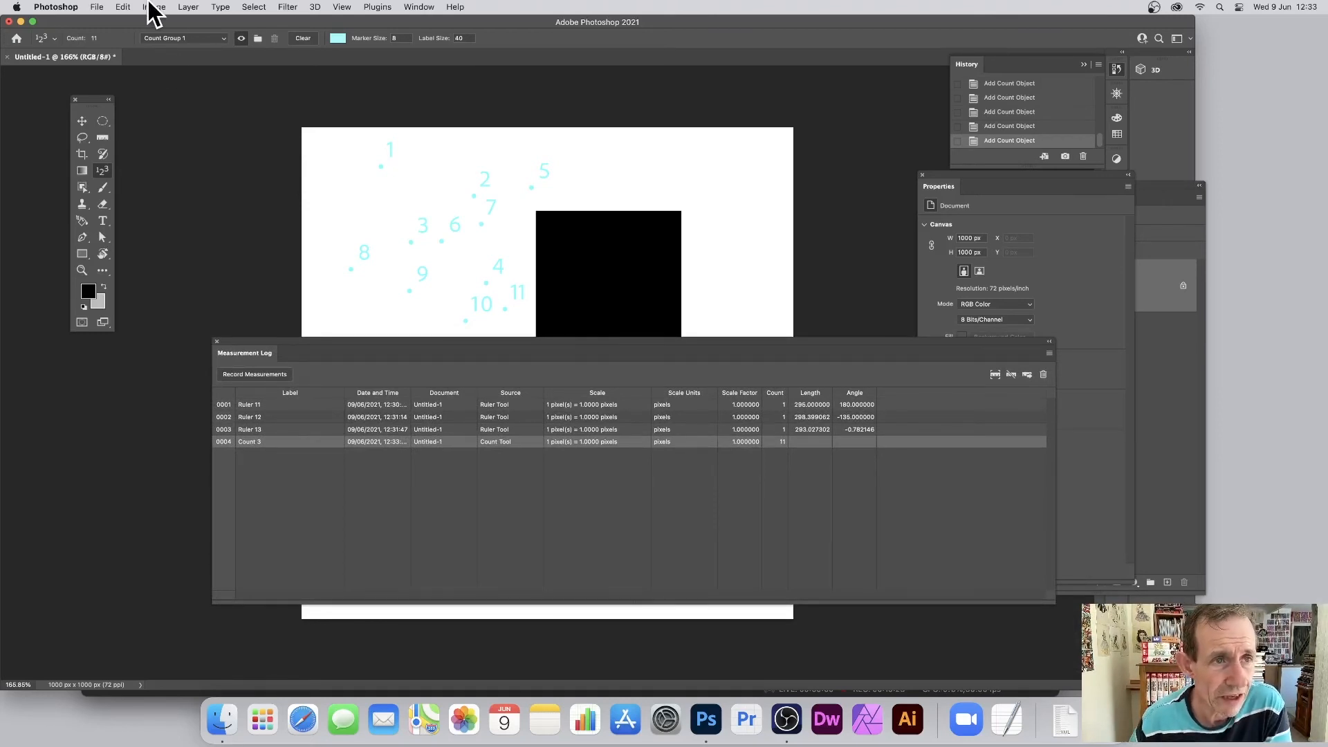
# Reach Place Scale Marker… under Image > Analysis to show the marker settings
pyautogui.click(154, 7)
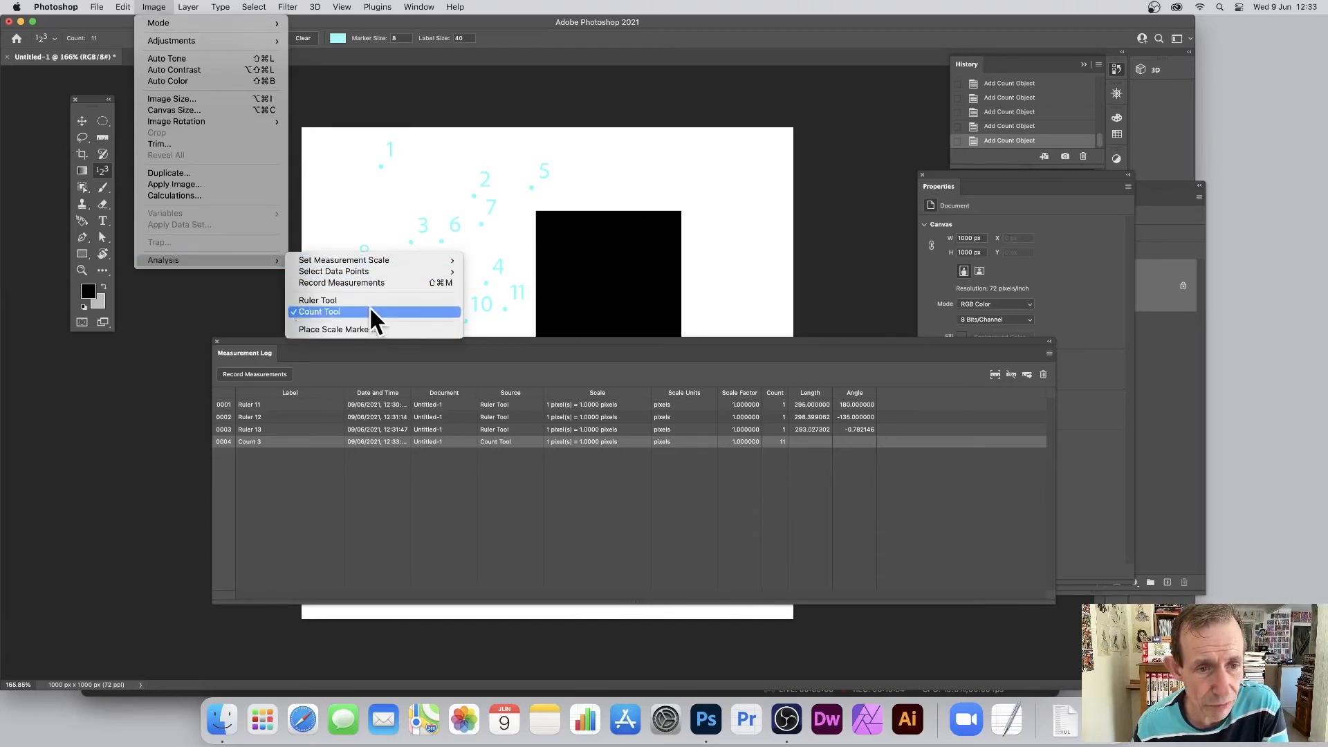
pyautogui.moveTo(343, 260)
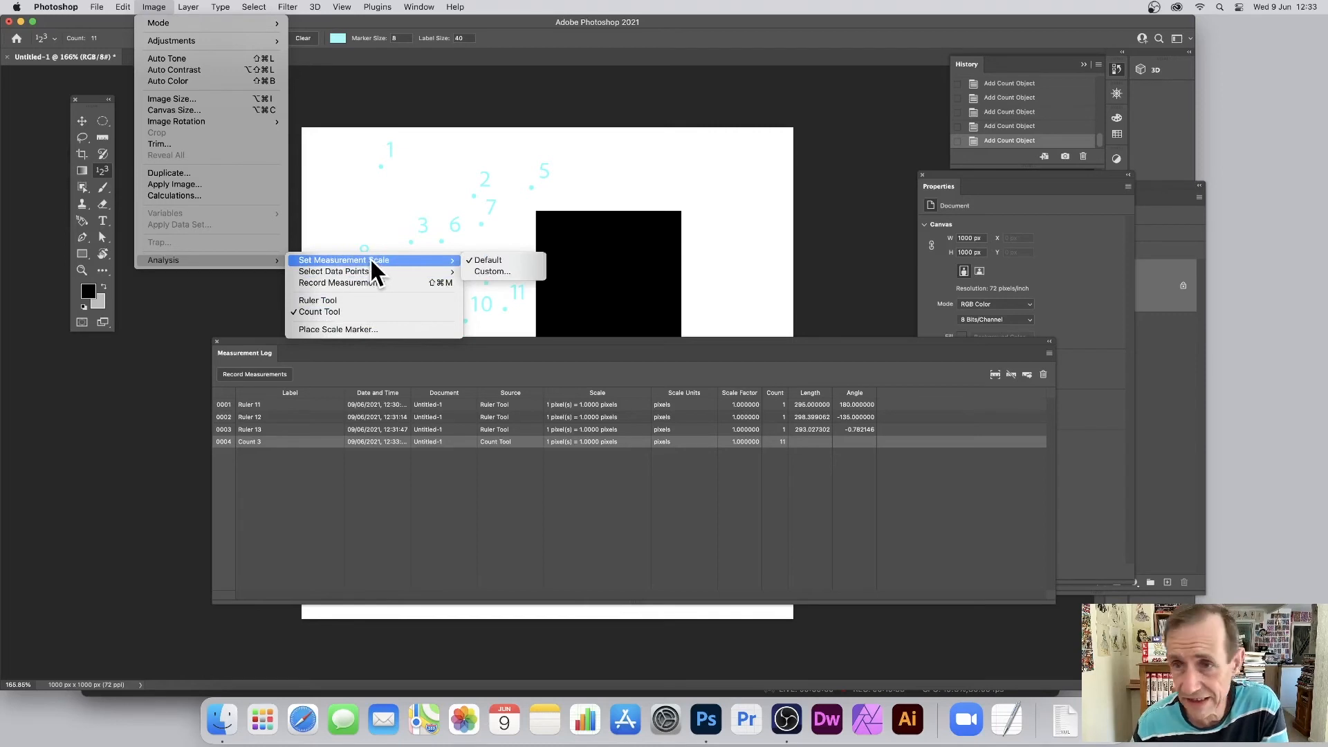
pyautogui.moveTo(332, 272)
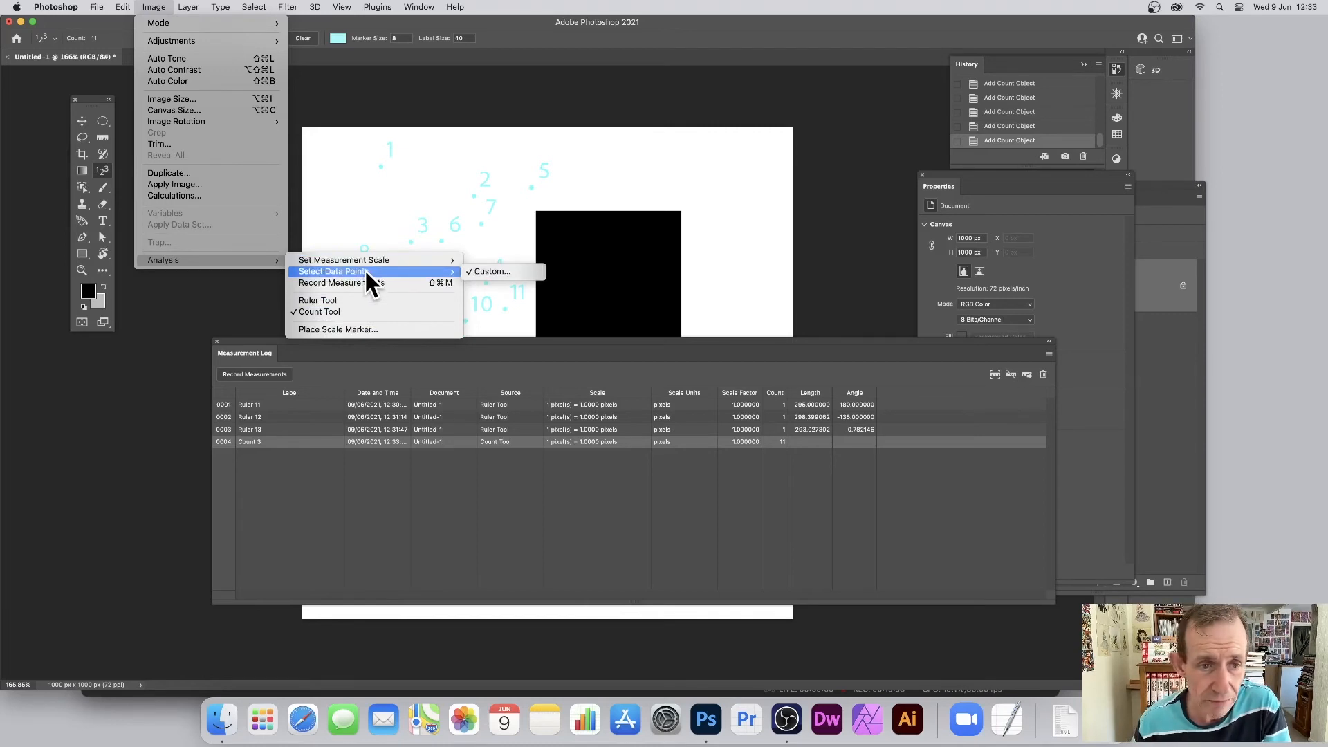
pyautogui.moveTo(363, 282)
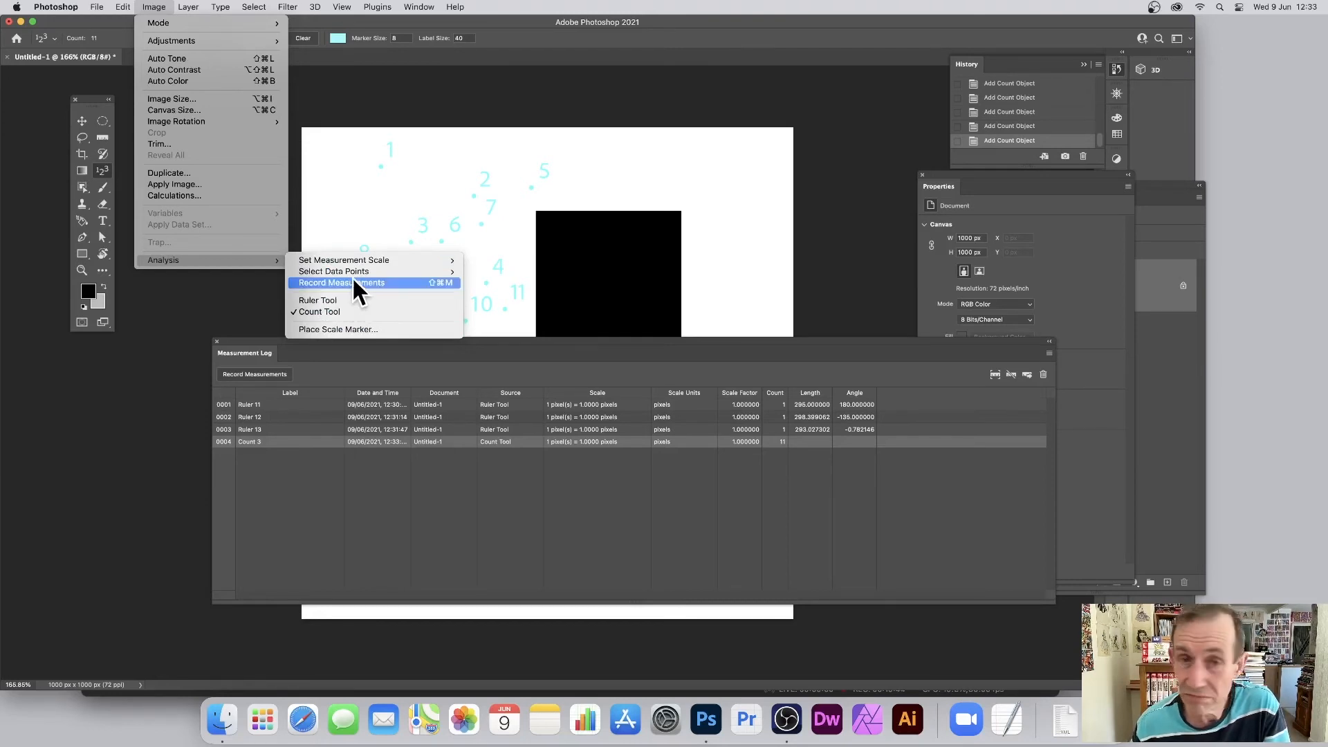
pyautogui.moveTo(345, 260)
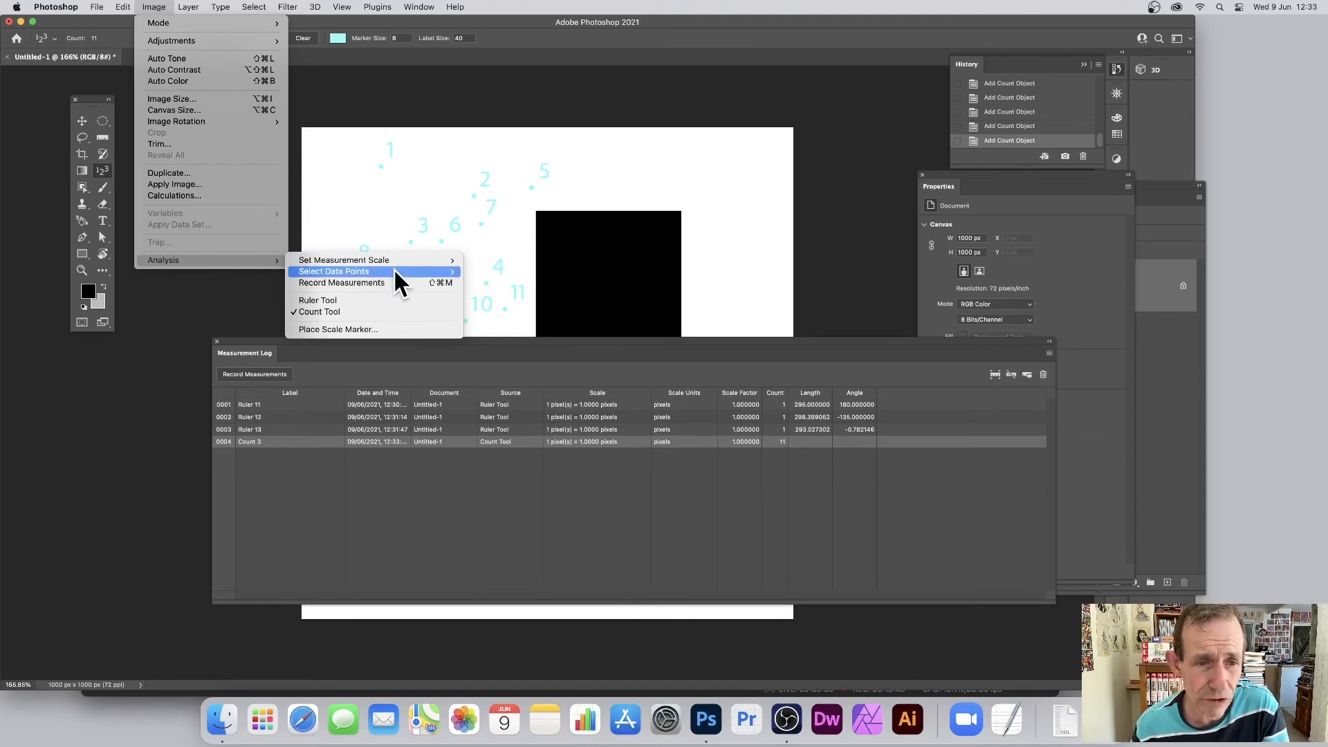
pyautogui.moveTo(563, 295)
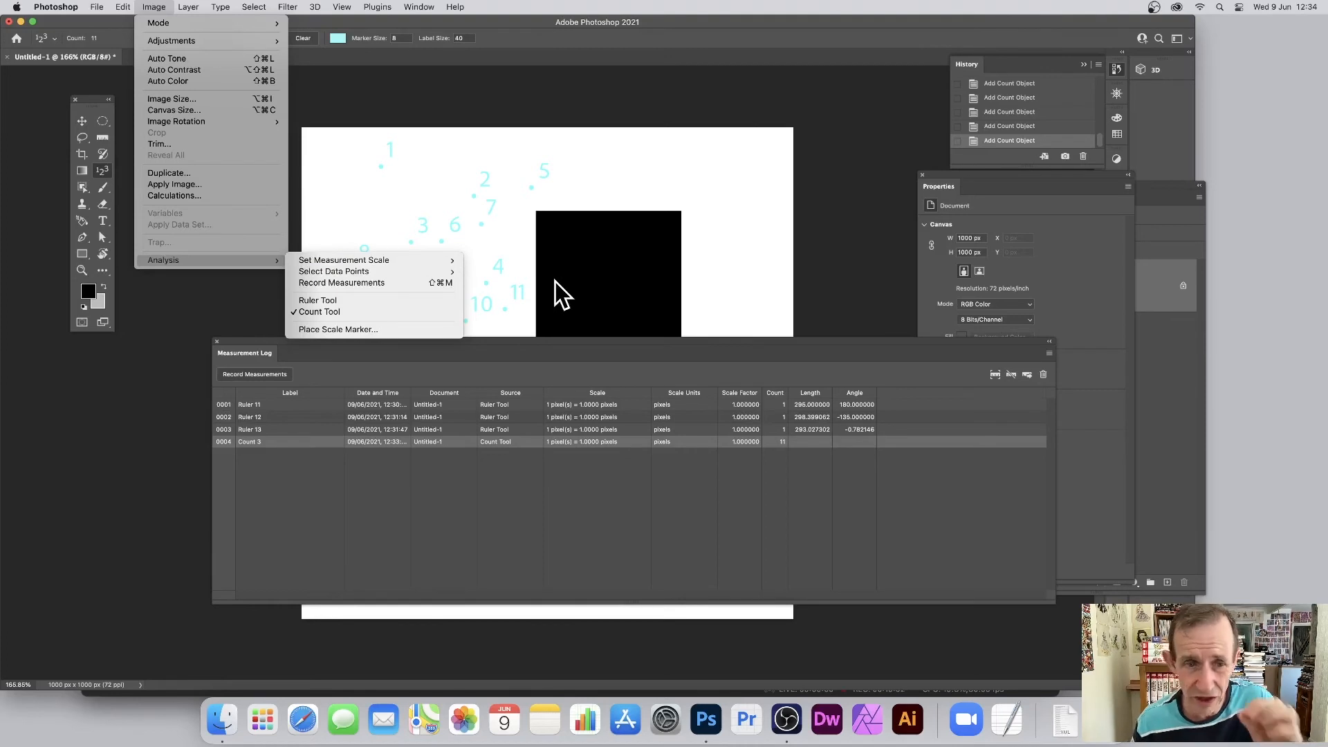
pyautogui.moveTo(345, 260)
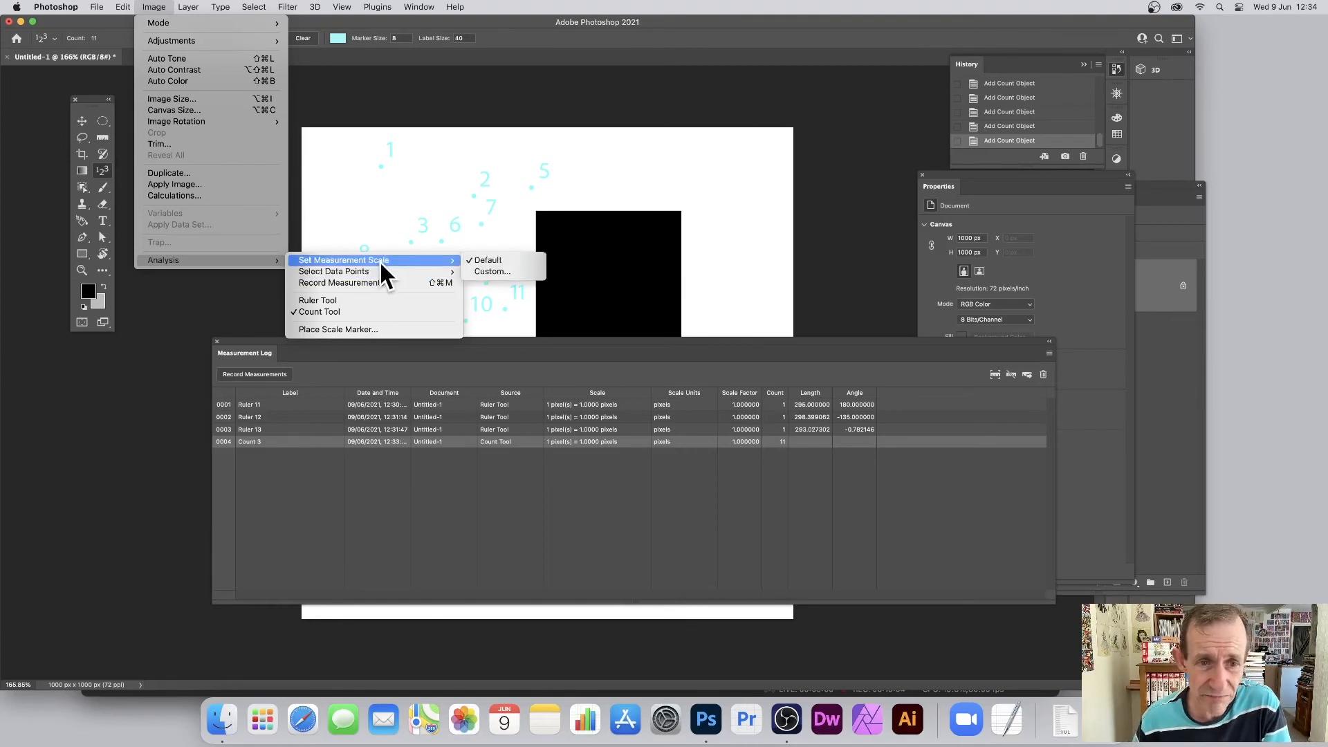
pyautogui.moveTo(386, 283)
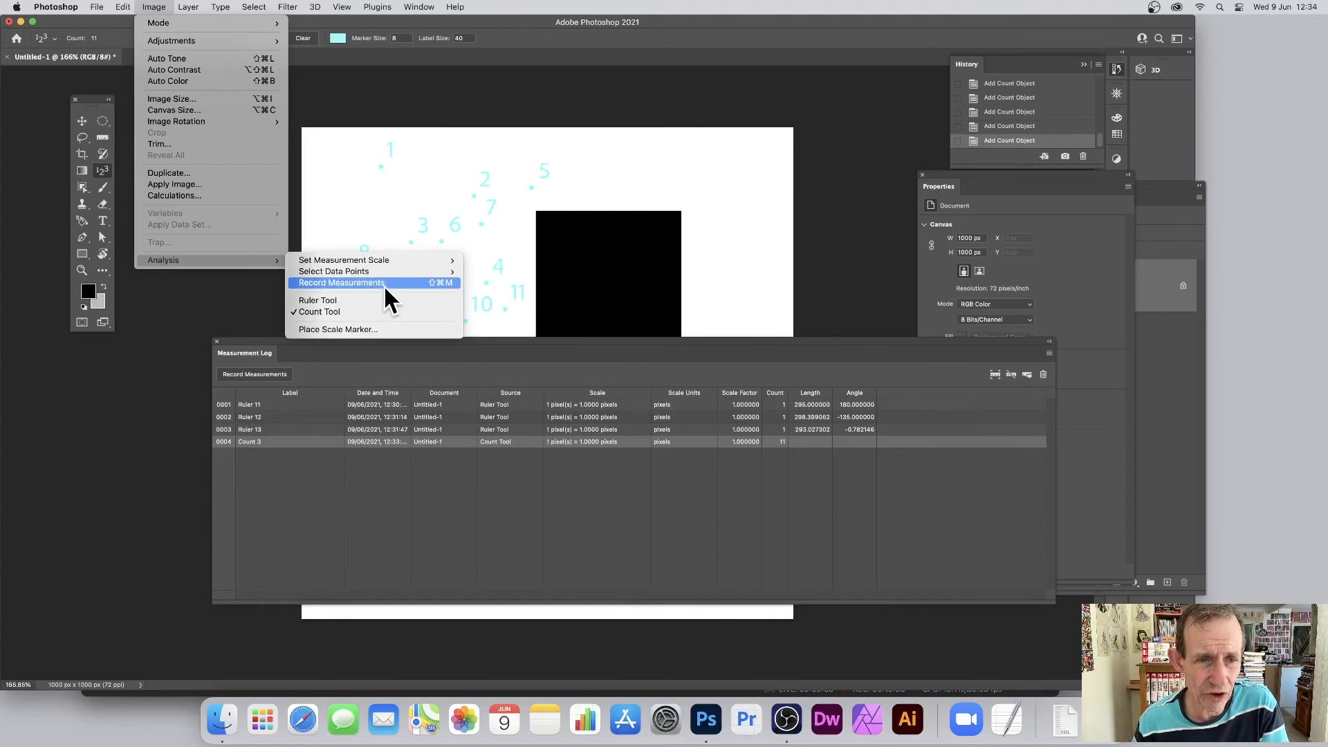
pyautogui.moveTo(355, 311)
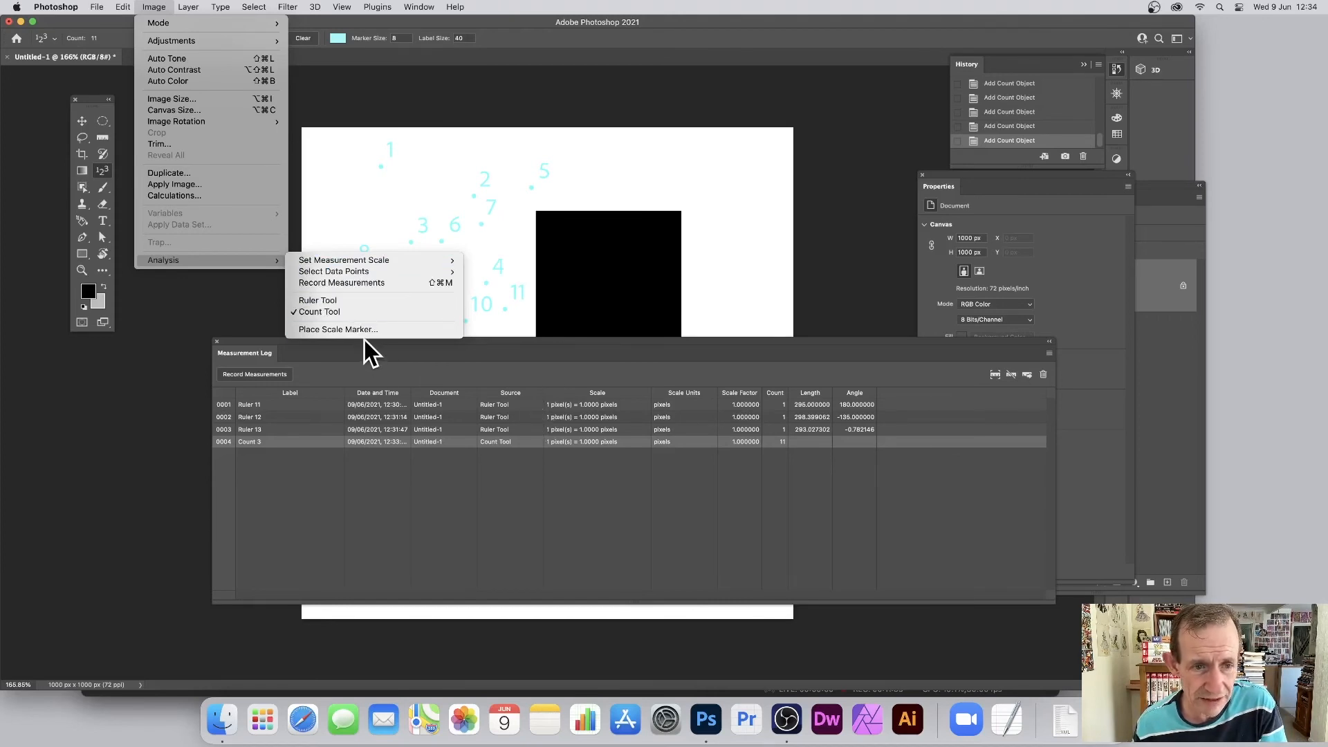
pyautogui.moveTo(338, 330)
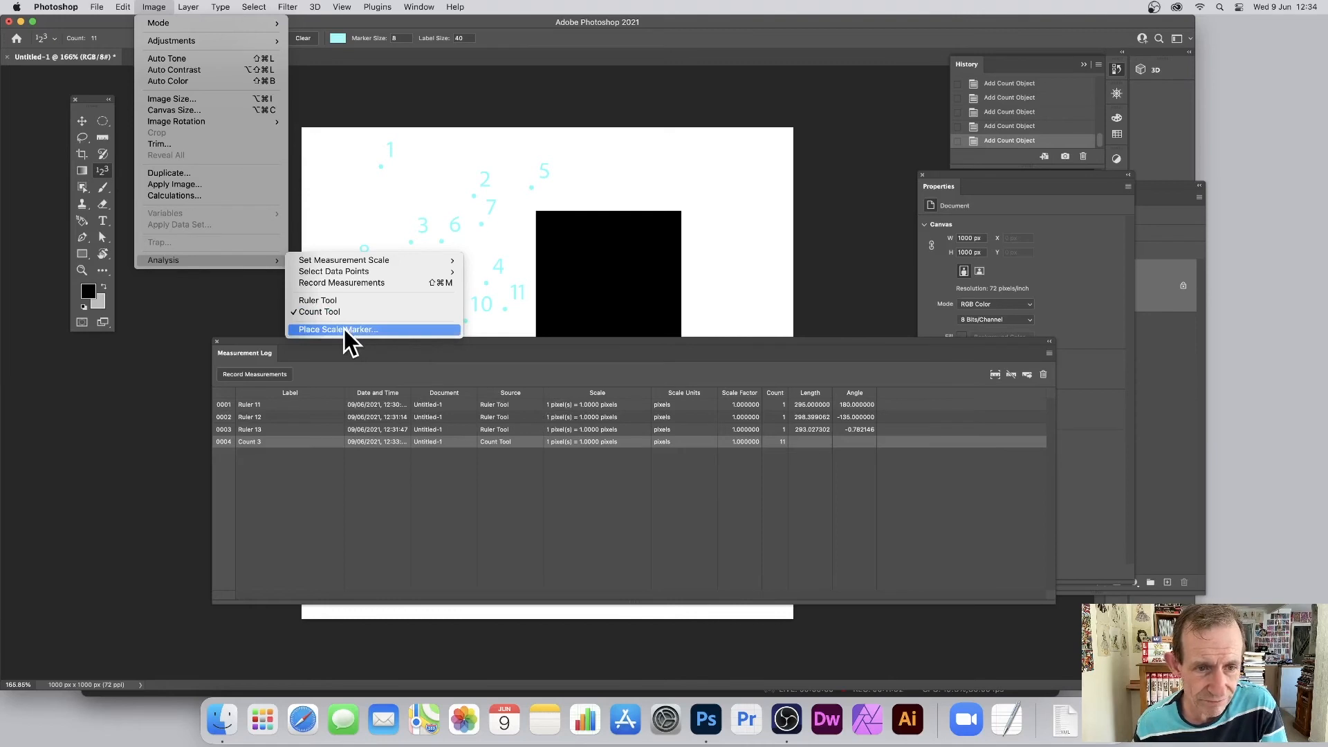
pyautogui.click(338, 329)
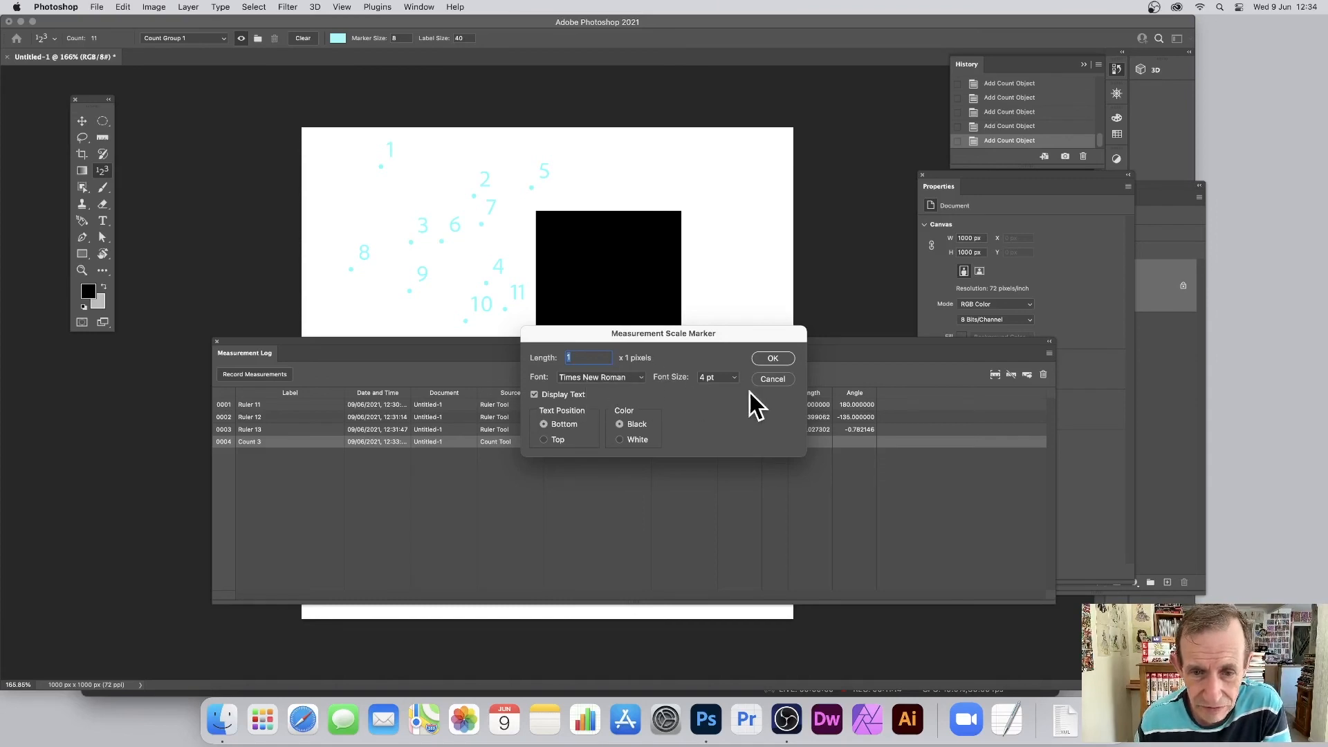
# Place a '1 pixels' scale marker with an 18 pt Times New Roman label, Display Text on
pyautogui.click(715, 376)
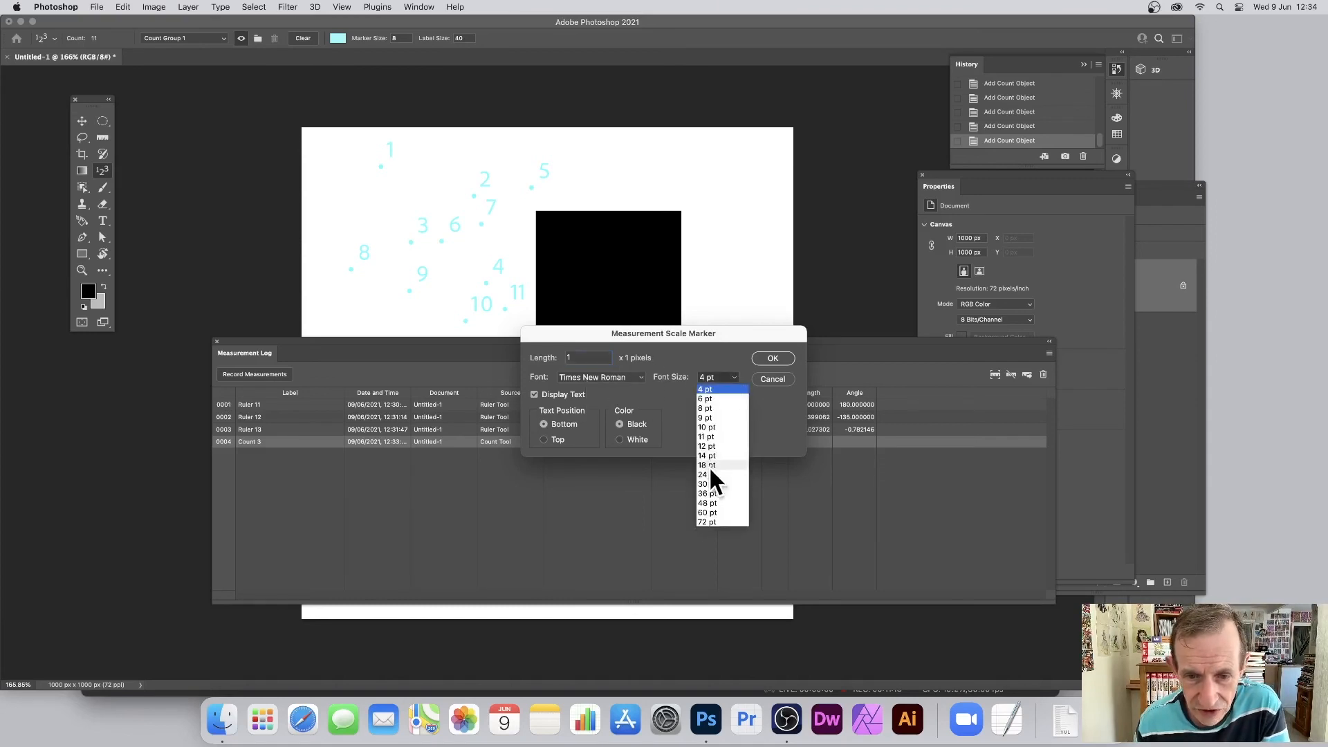
pyautogui.click(707, 464)
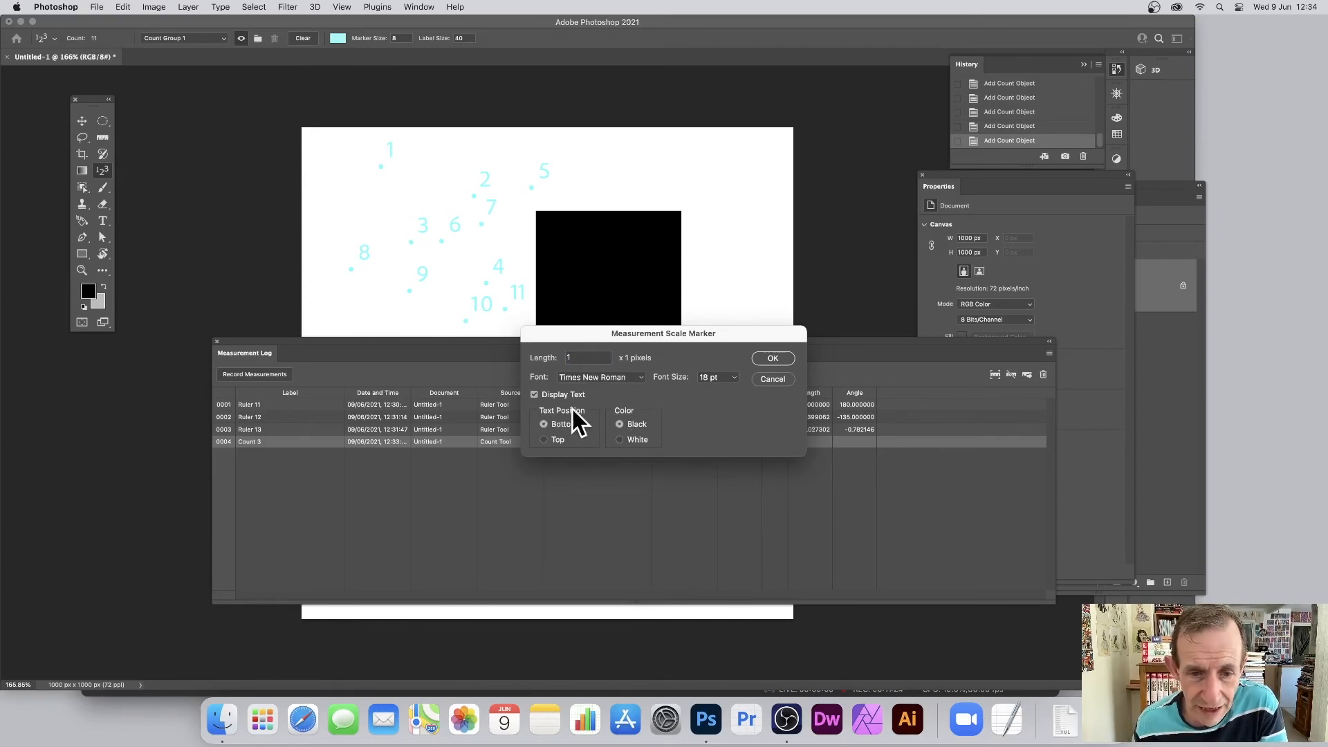
pyautogui.moveTo(568, 405)
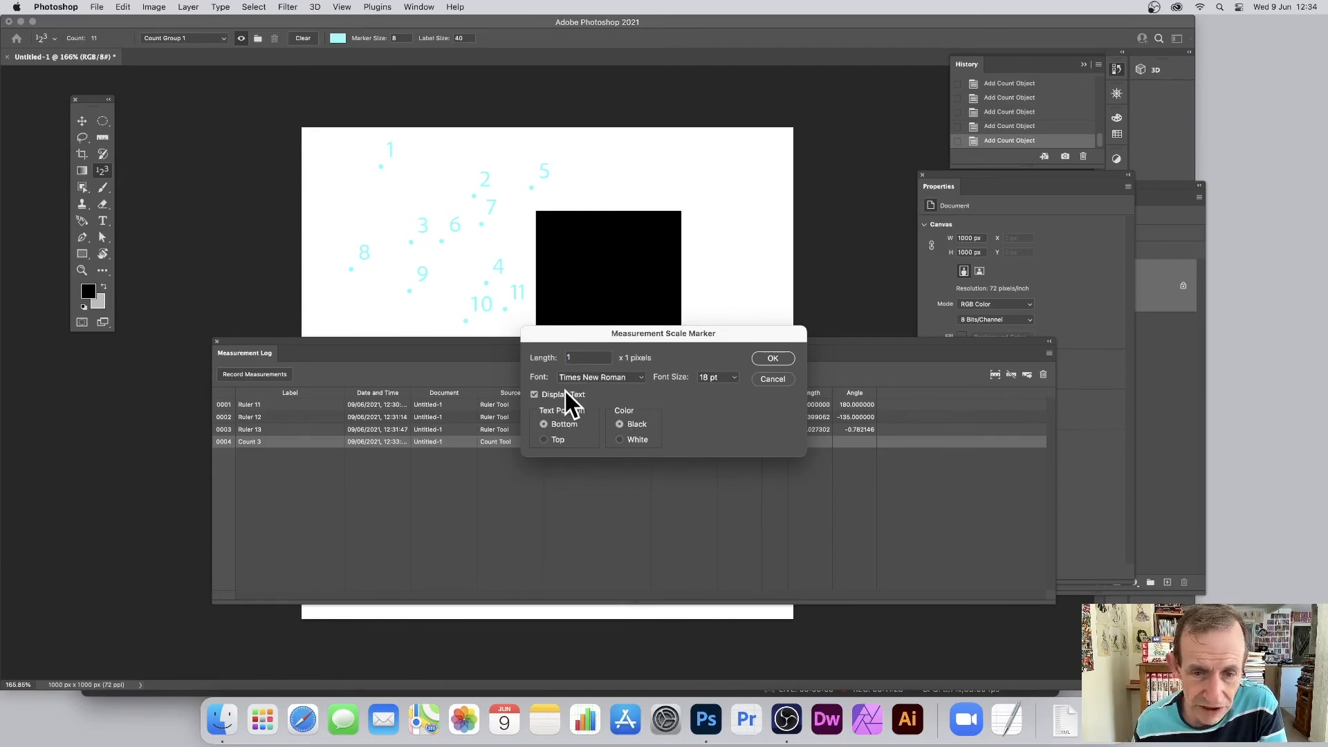
pyautogui.click(770, 357)
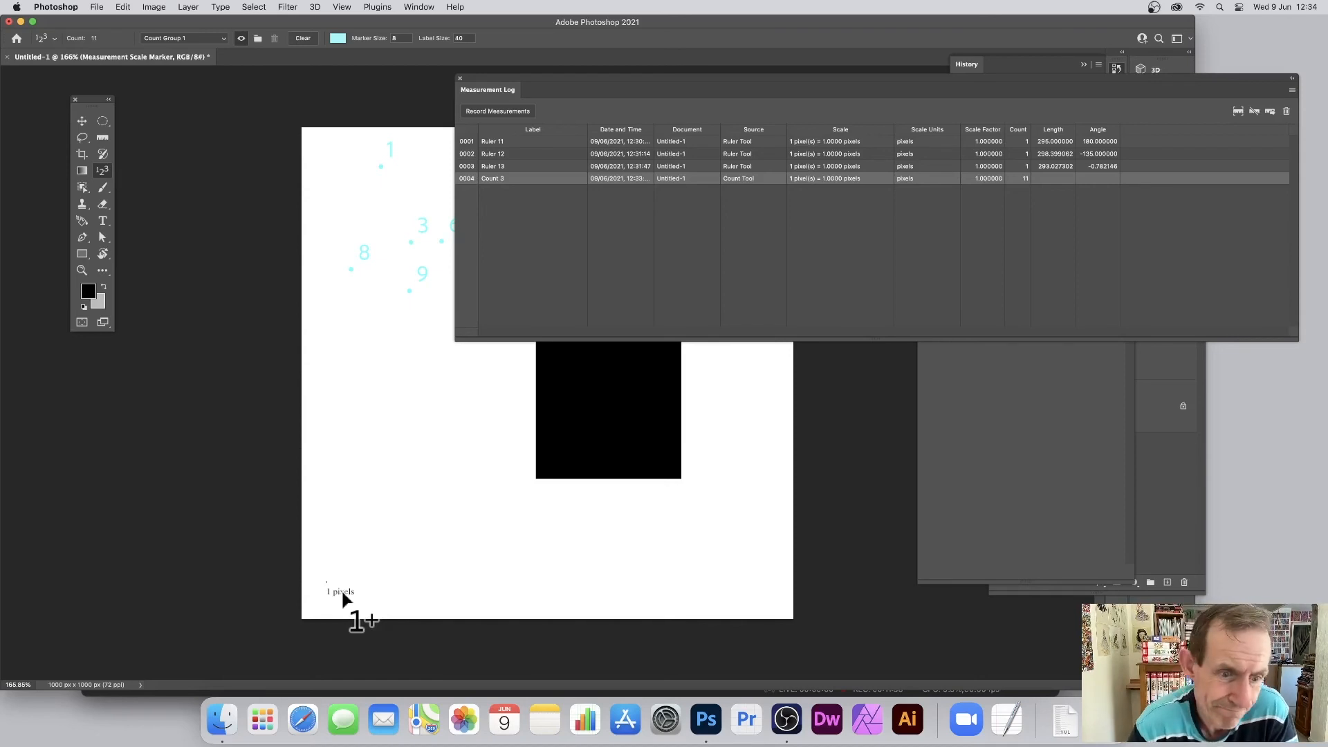
pyautogui.moveTo(727, 443)
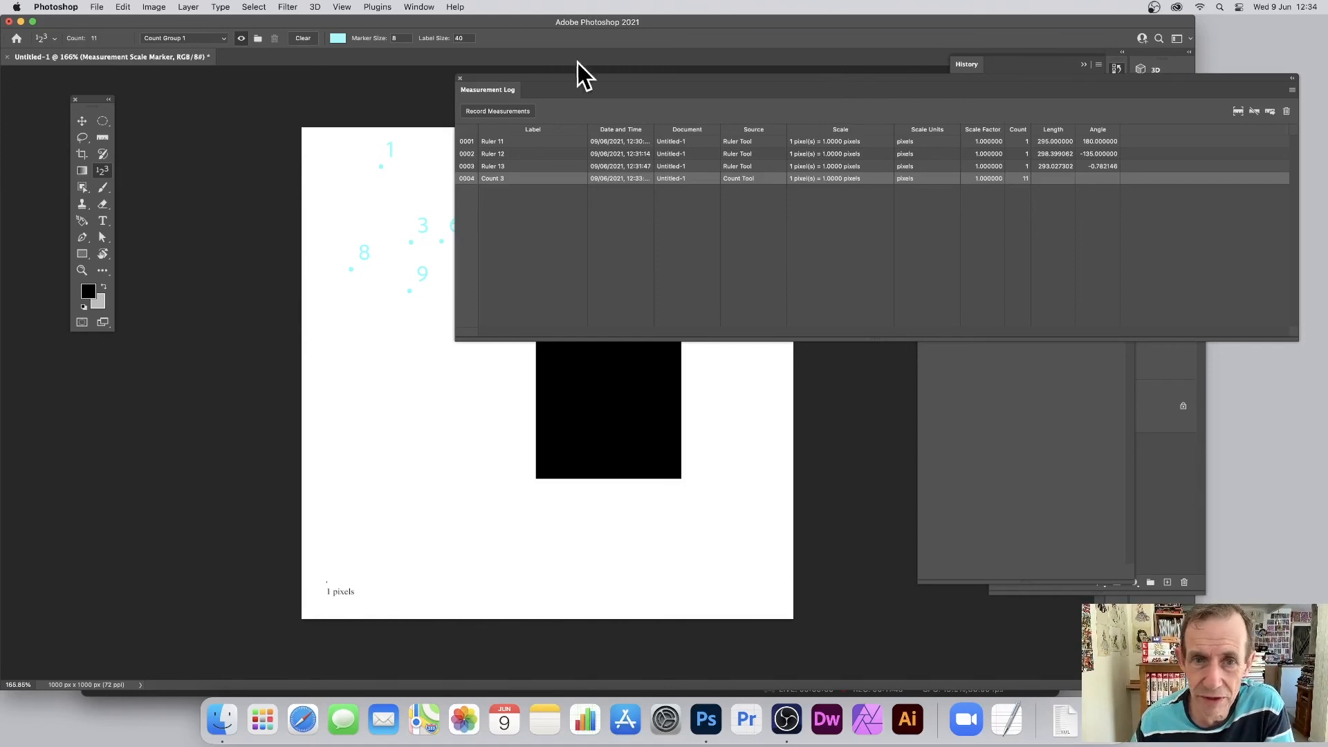
# Record the current count of eleven markers as a Count 4 row
pyautogui.click(496, 111)
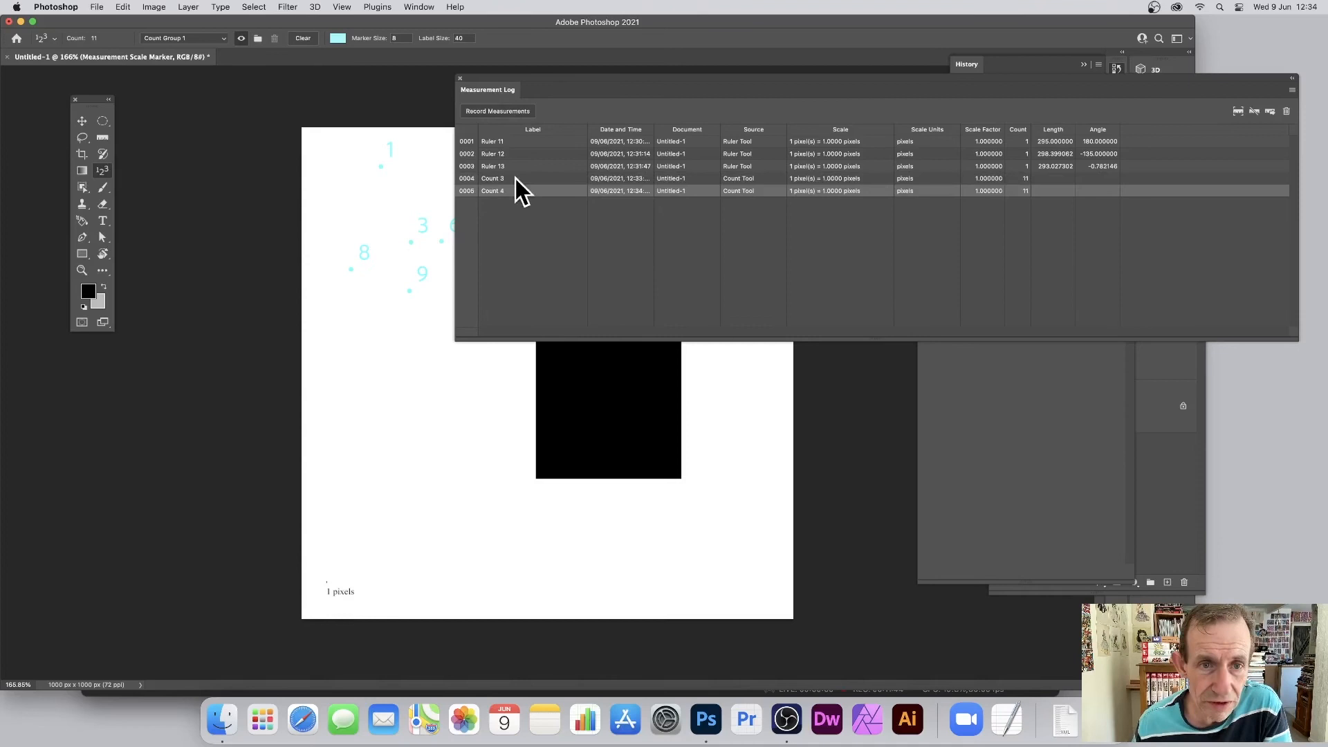
pyautogui.moveTo(826, 475)
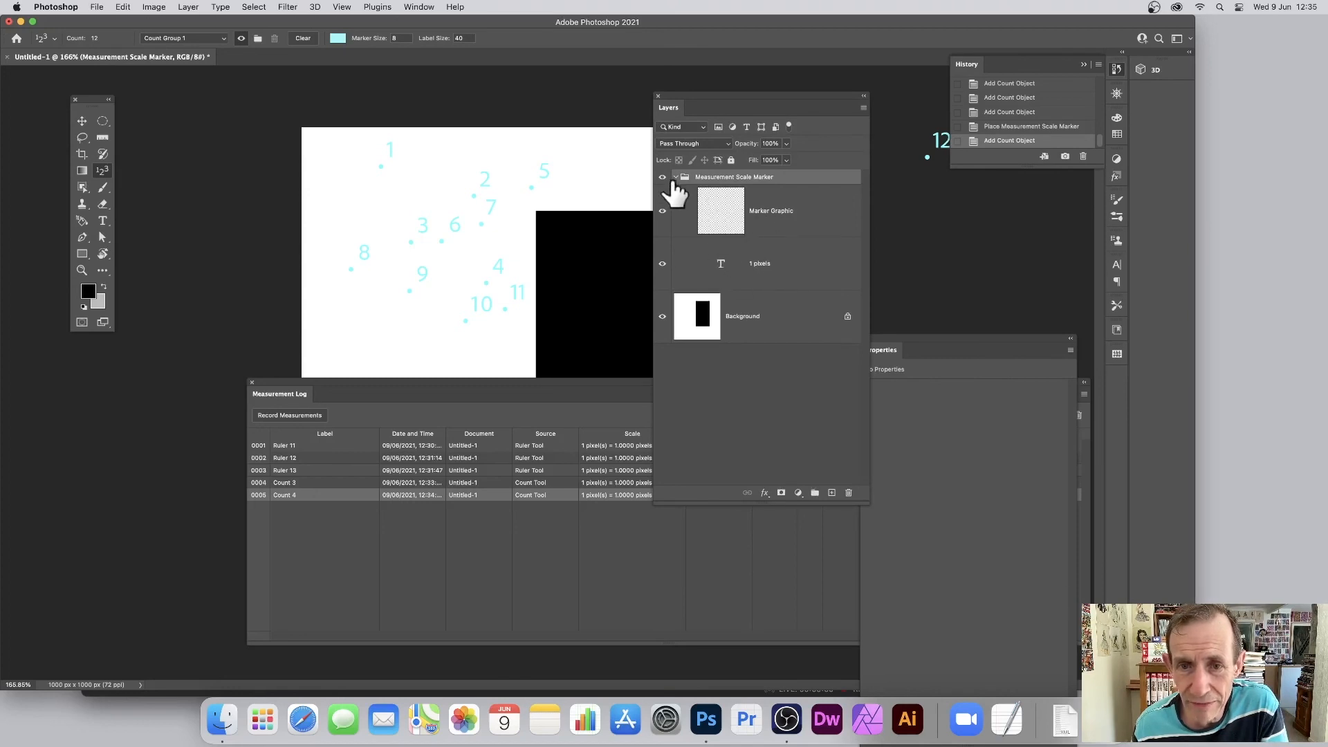
# Collapse the Measurement Scale Marker group above the Background layer
pyautogui.click(675, 176)
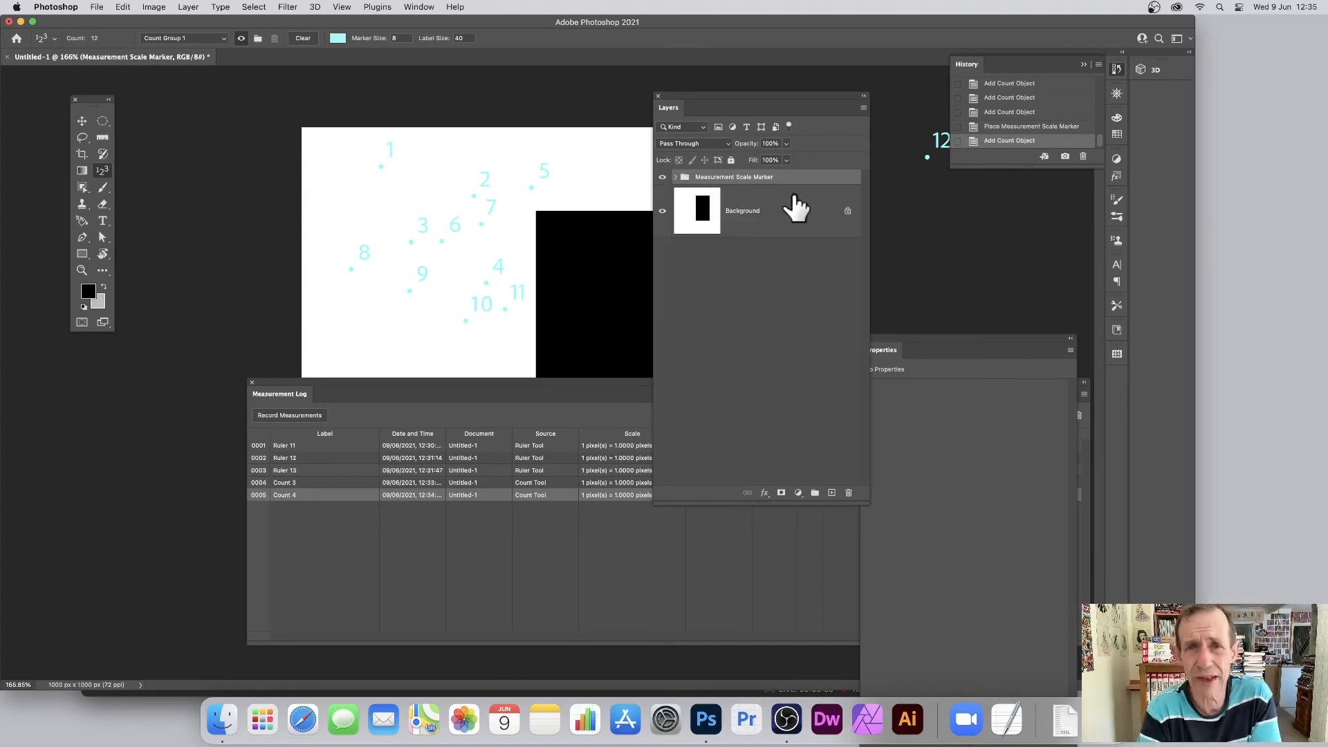